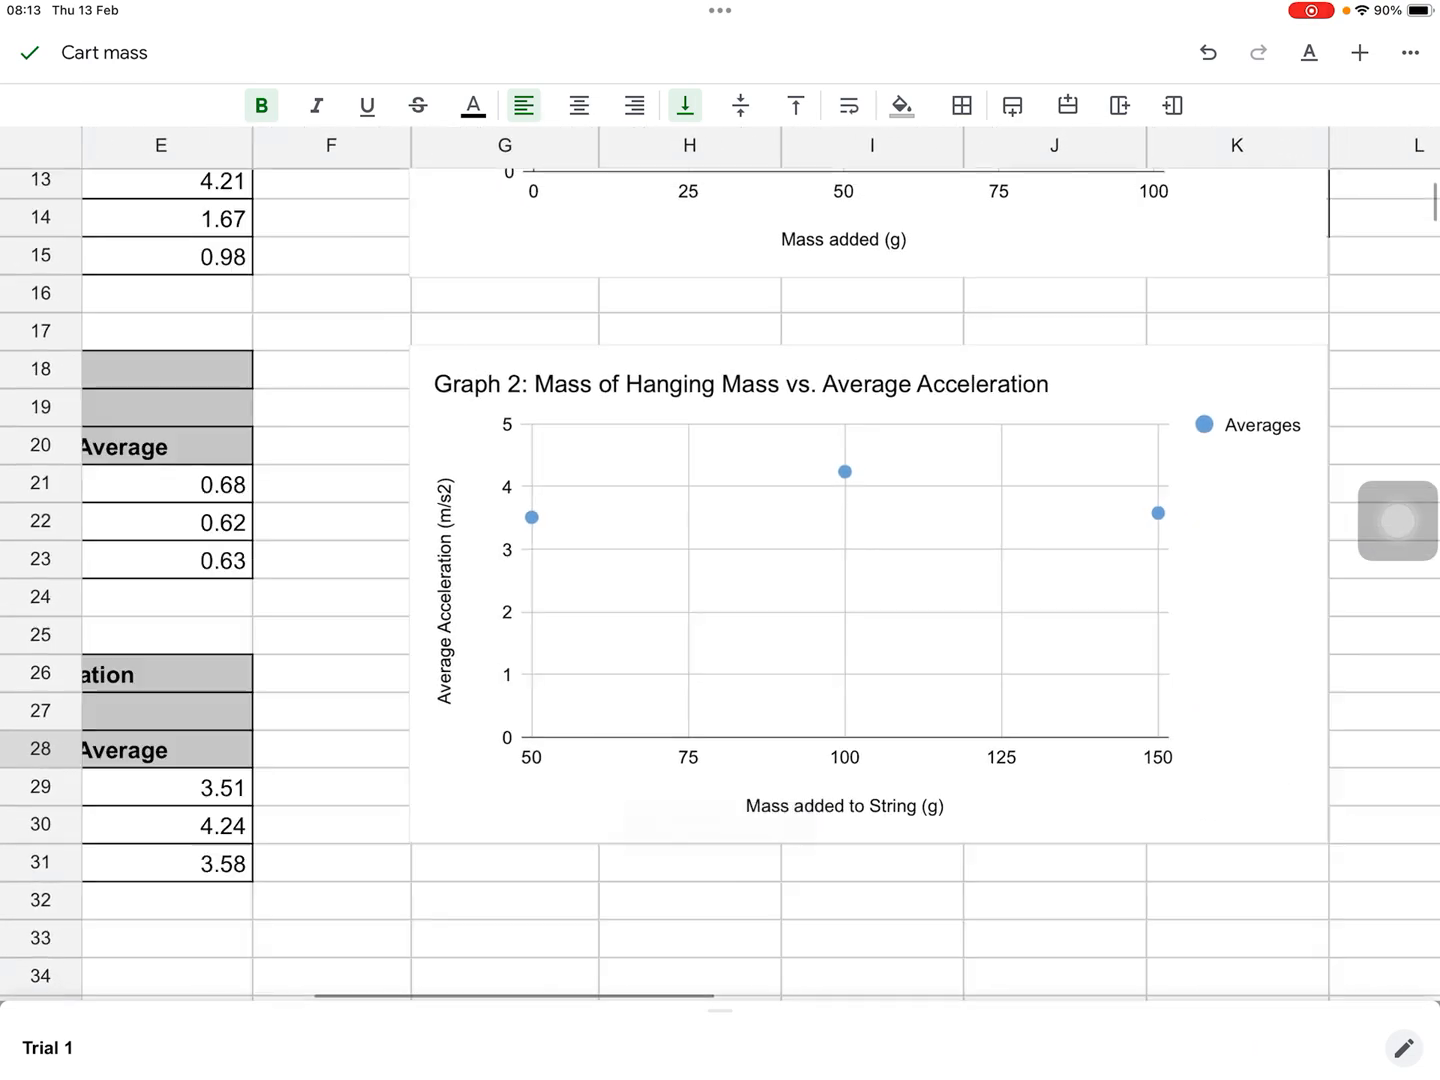
# Scroll past the existing Graph 2 chart and swipe up to the App Switcher
pyautogui.scroll(-3)
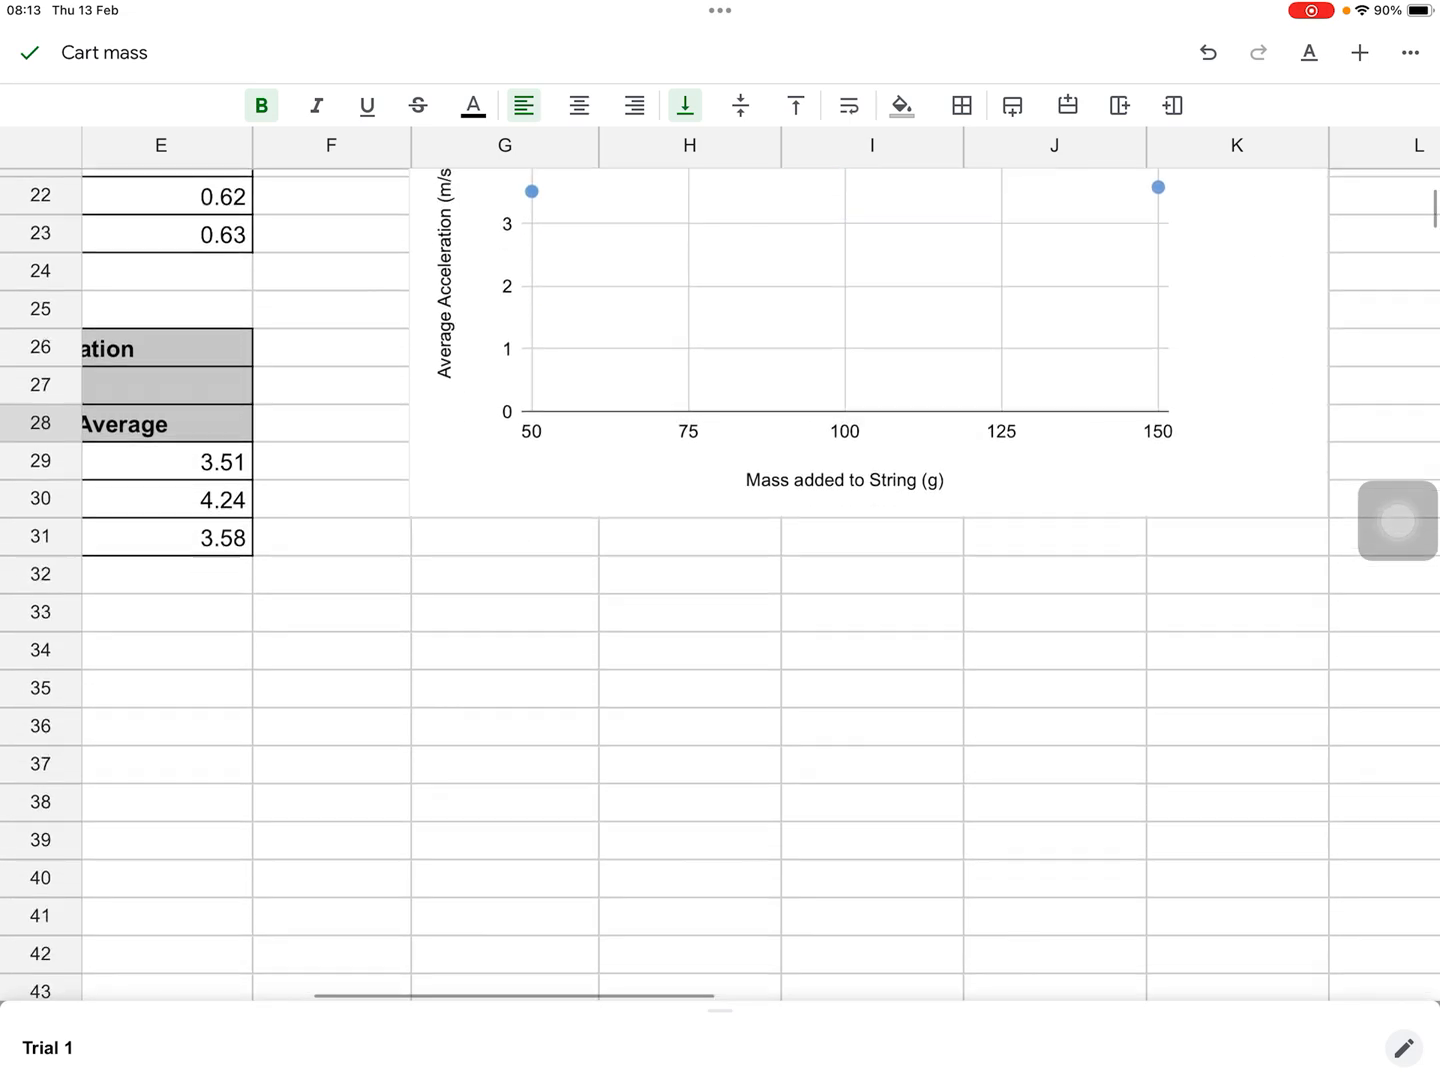
pyautogui.hscroll(-3)
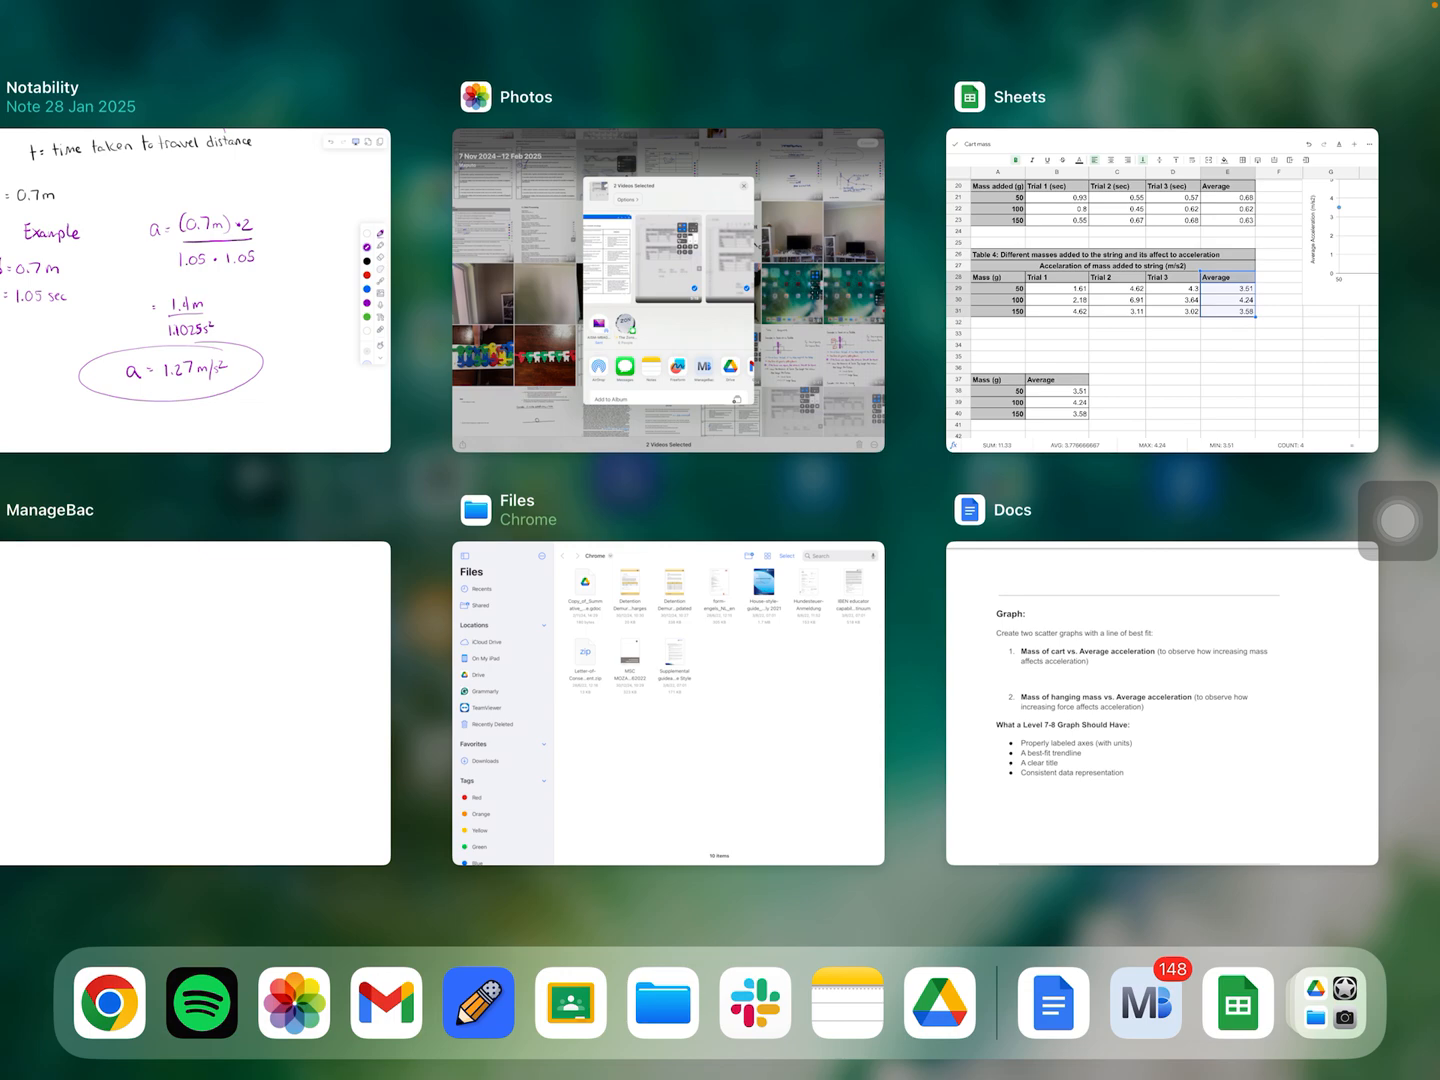
# Review the graph instructions in the Docs assignment, then switch back to the Cart mass sheet
pyautogui.click(1164, 696)
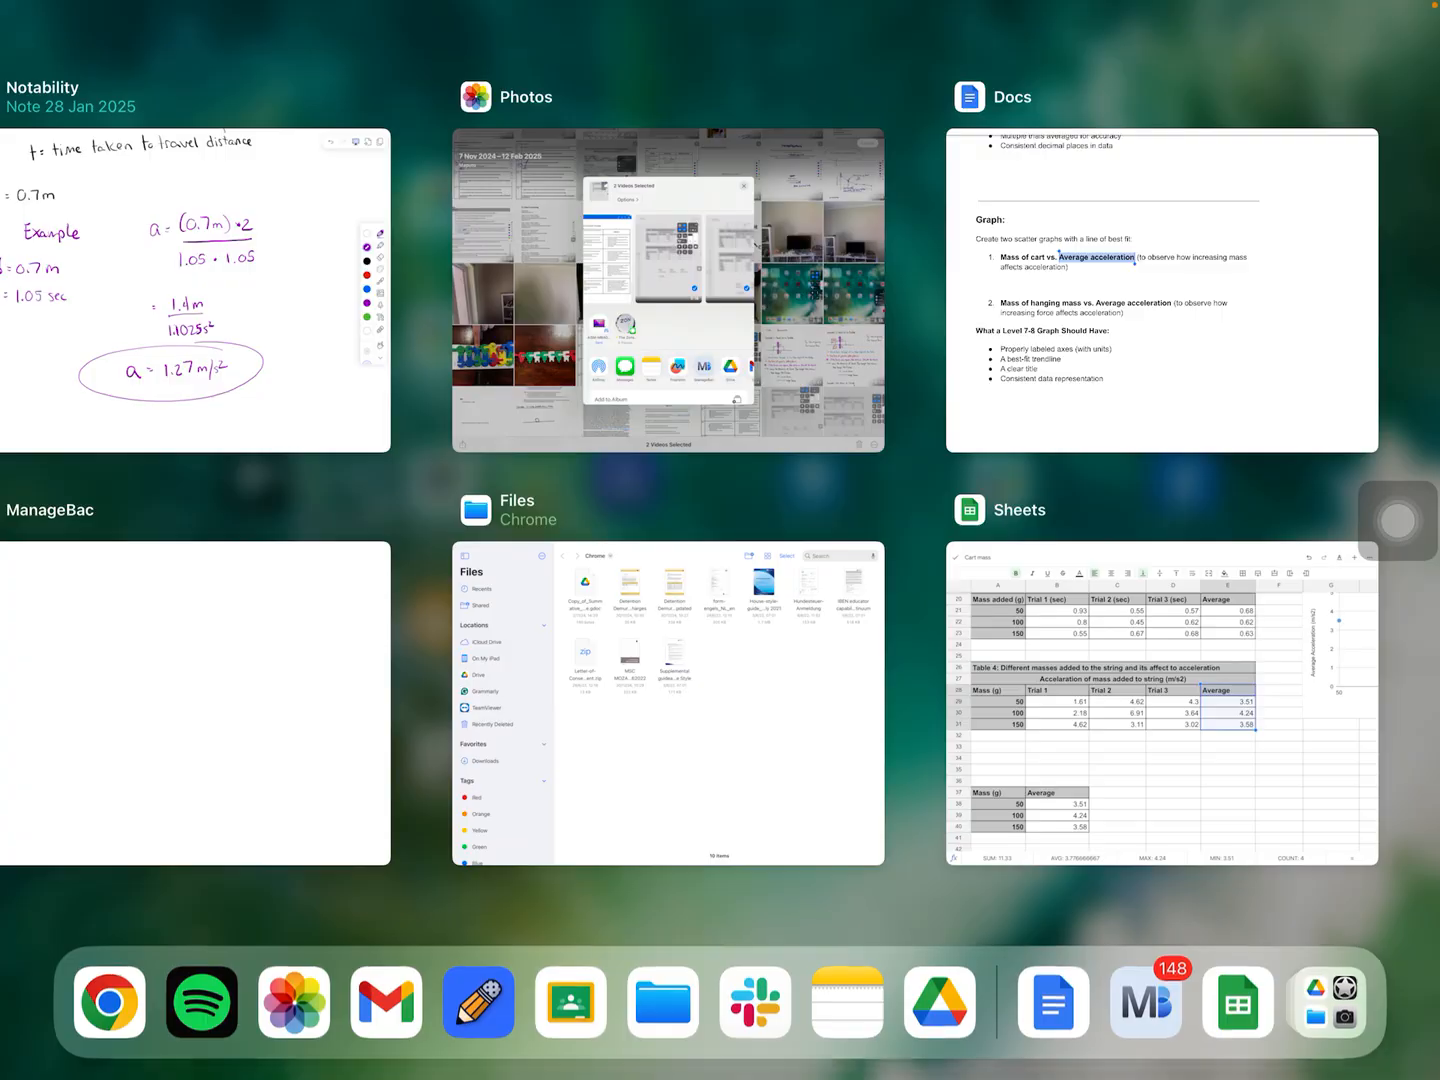
pyautogui.click(1162, 704)
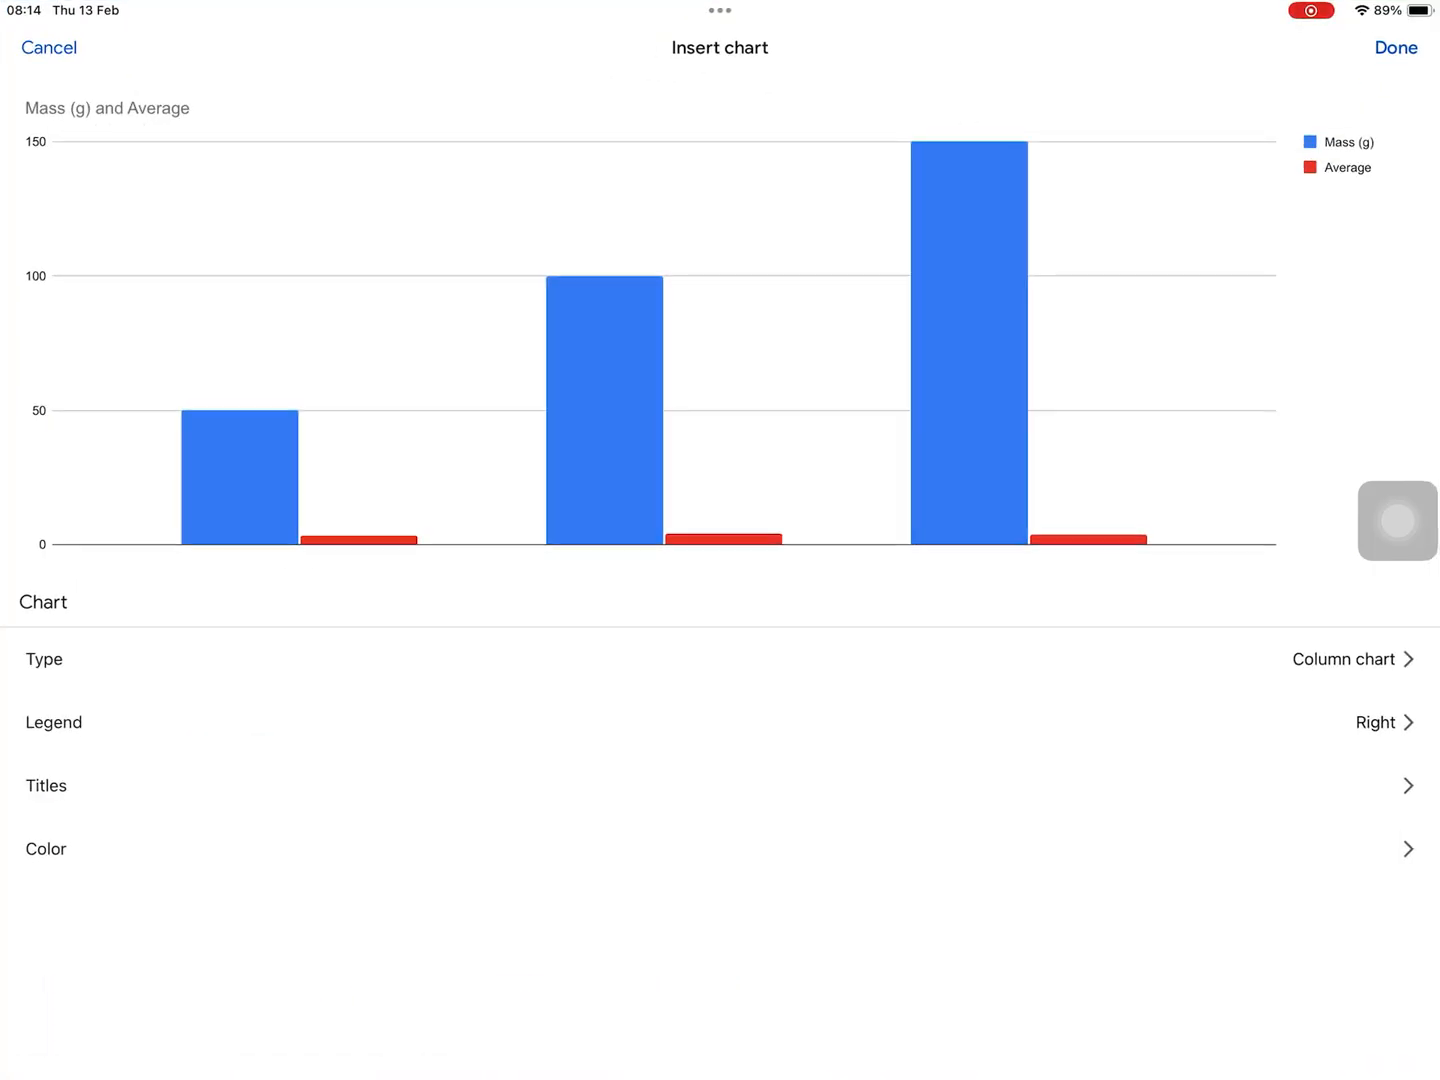
# Discard the unwanted column chart and insert a new chart from the Mass (g) and Average table
pyautogui.click(1396, 48)
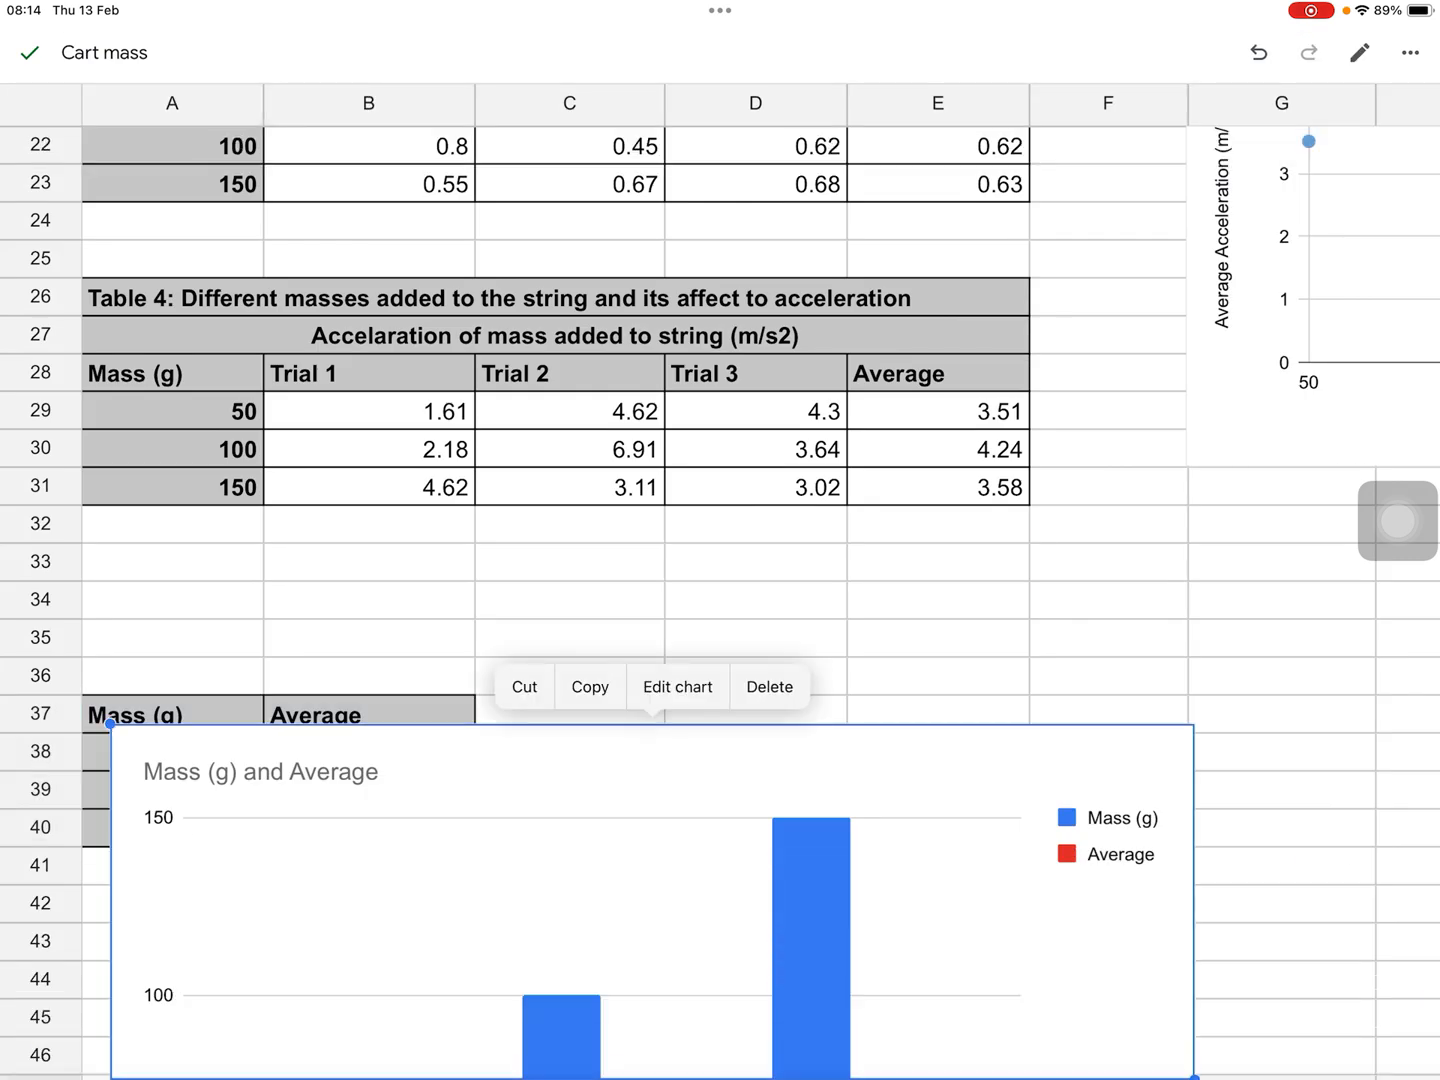
pyautogui.click(768, 688)
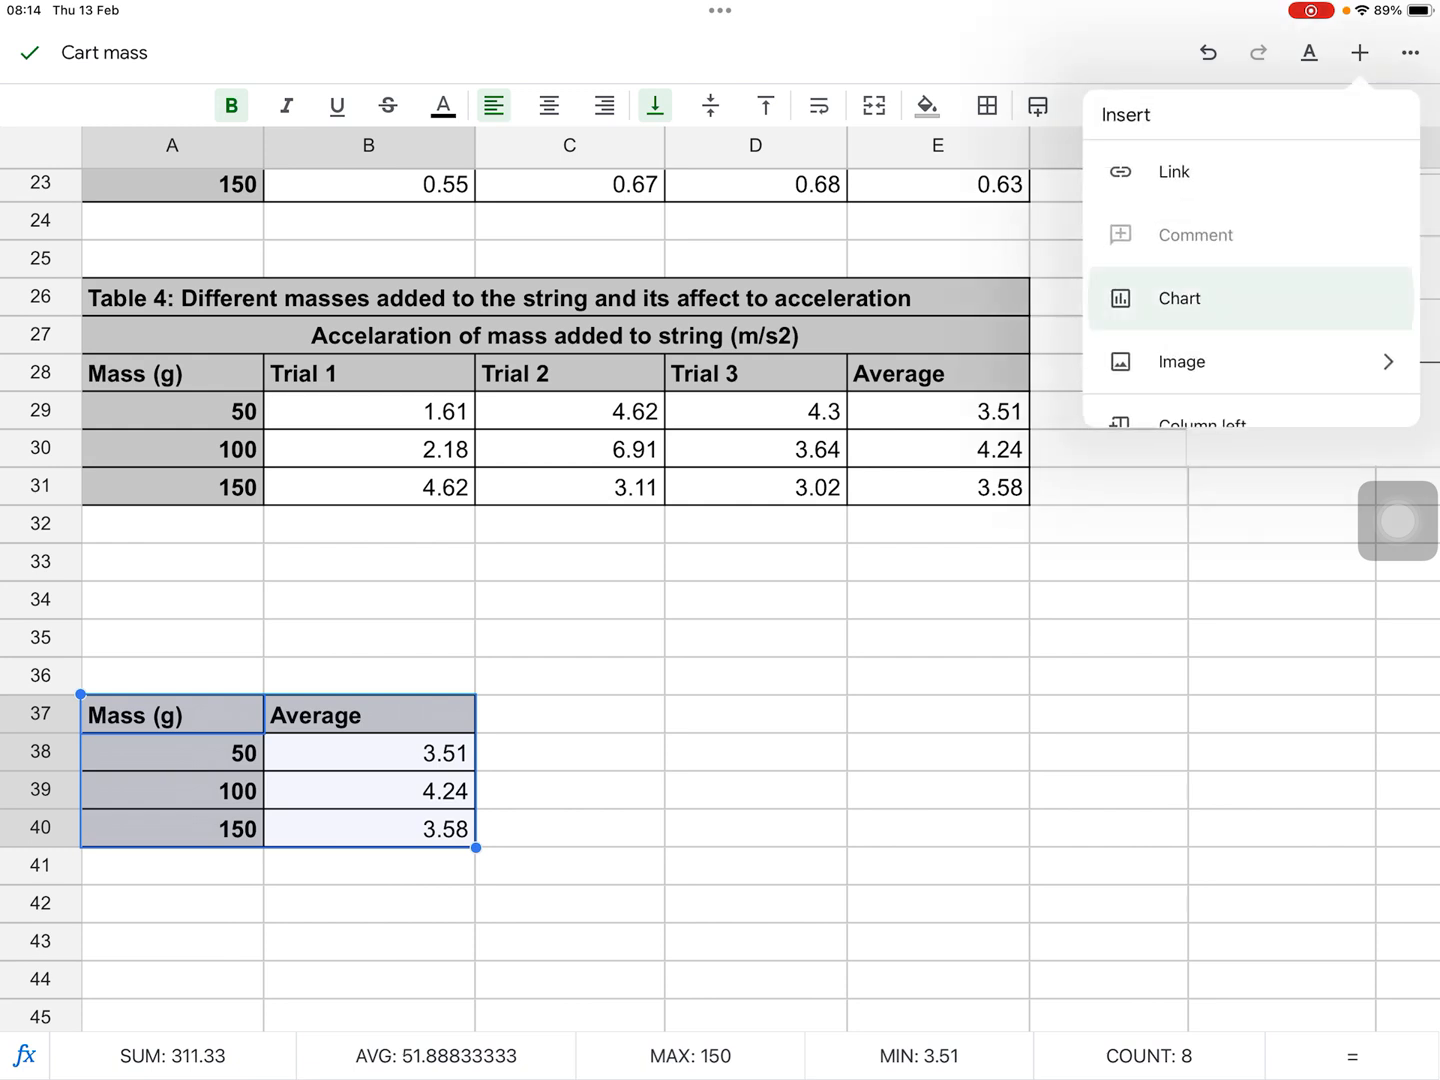
pyautogui.click(1180, 298)
pyautogui.write('G')
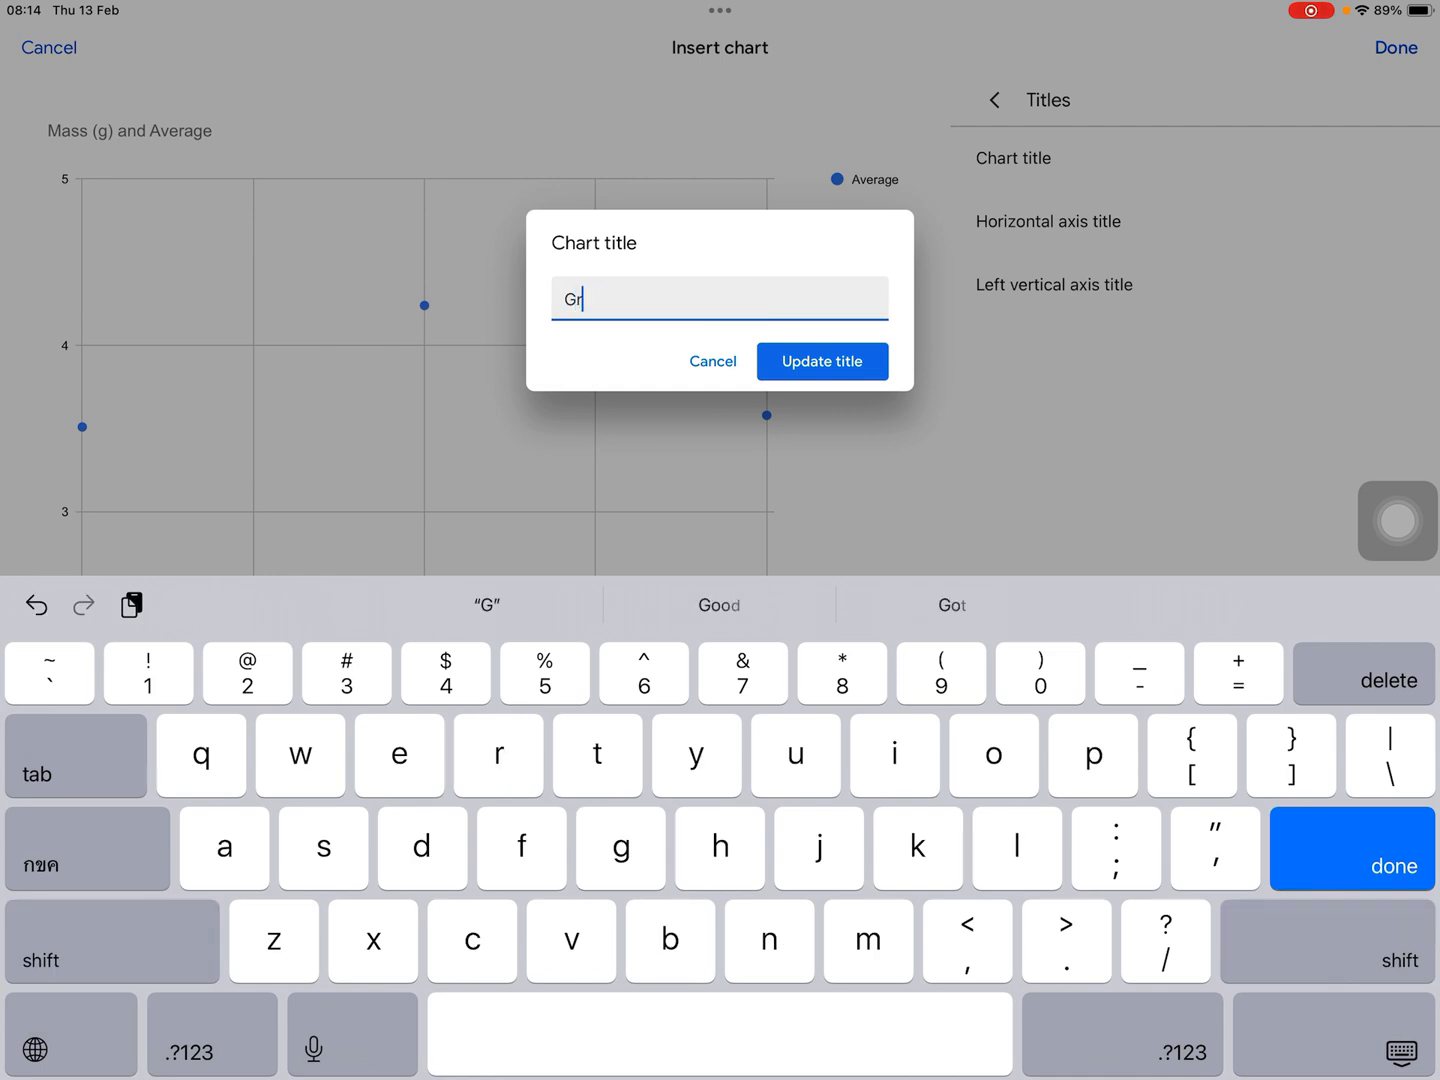
# Enter the title 'Graph 2: The effect of different hanging masses on the acceleration of the cart', fixing the misspelling, and apply it
pyautogui.write('aph2')
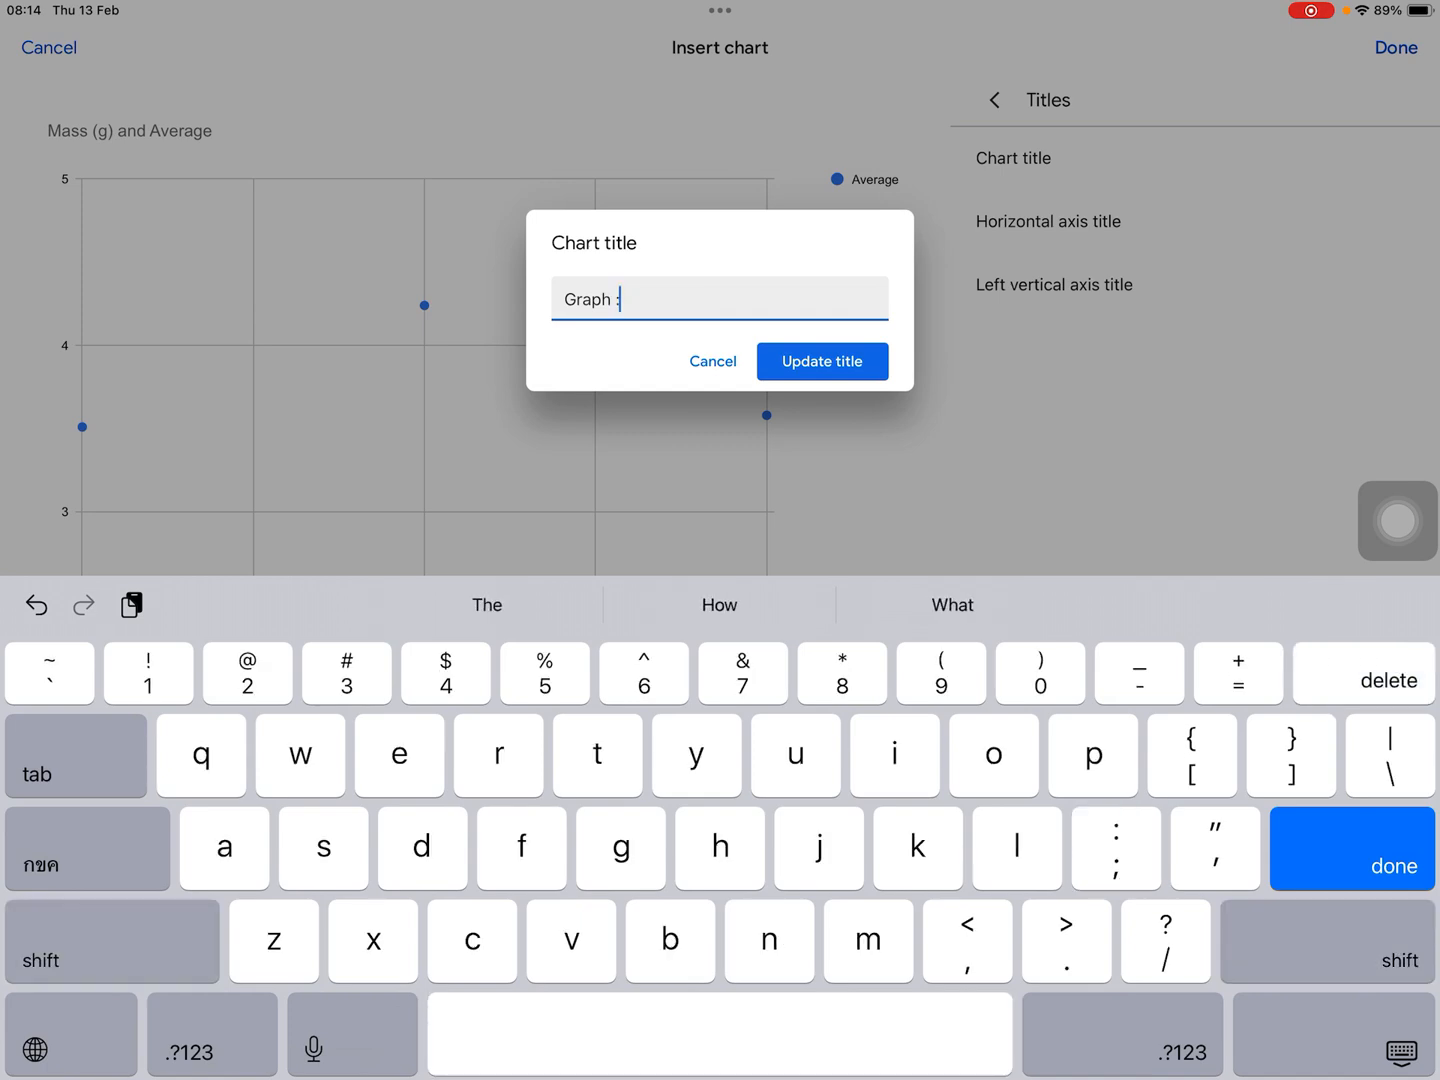
pyautogui.write('2')
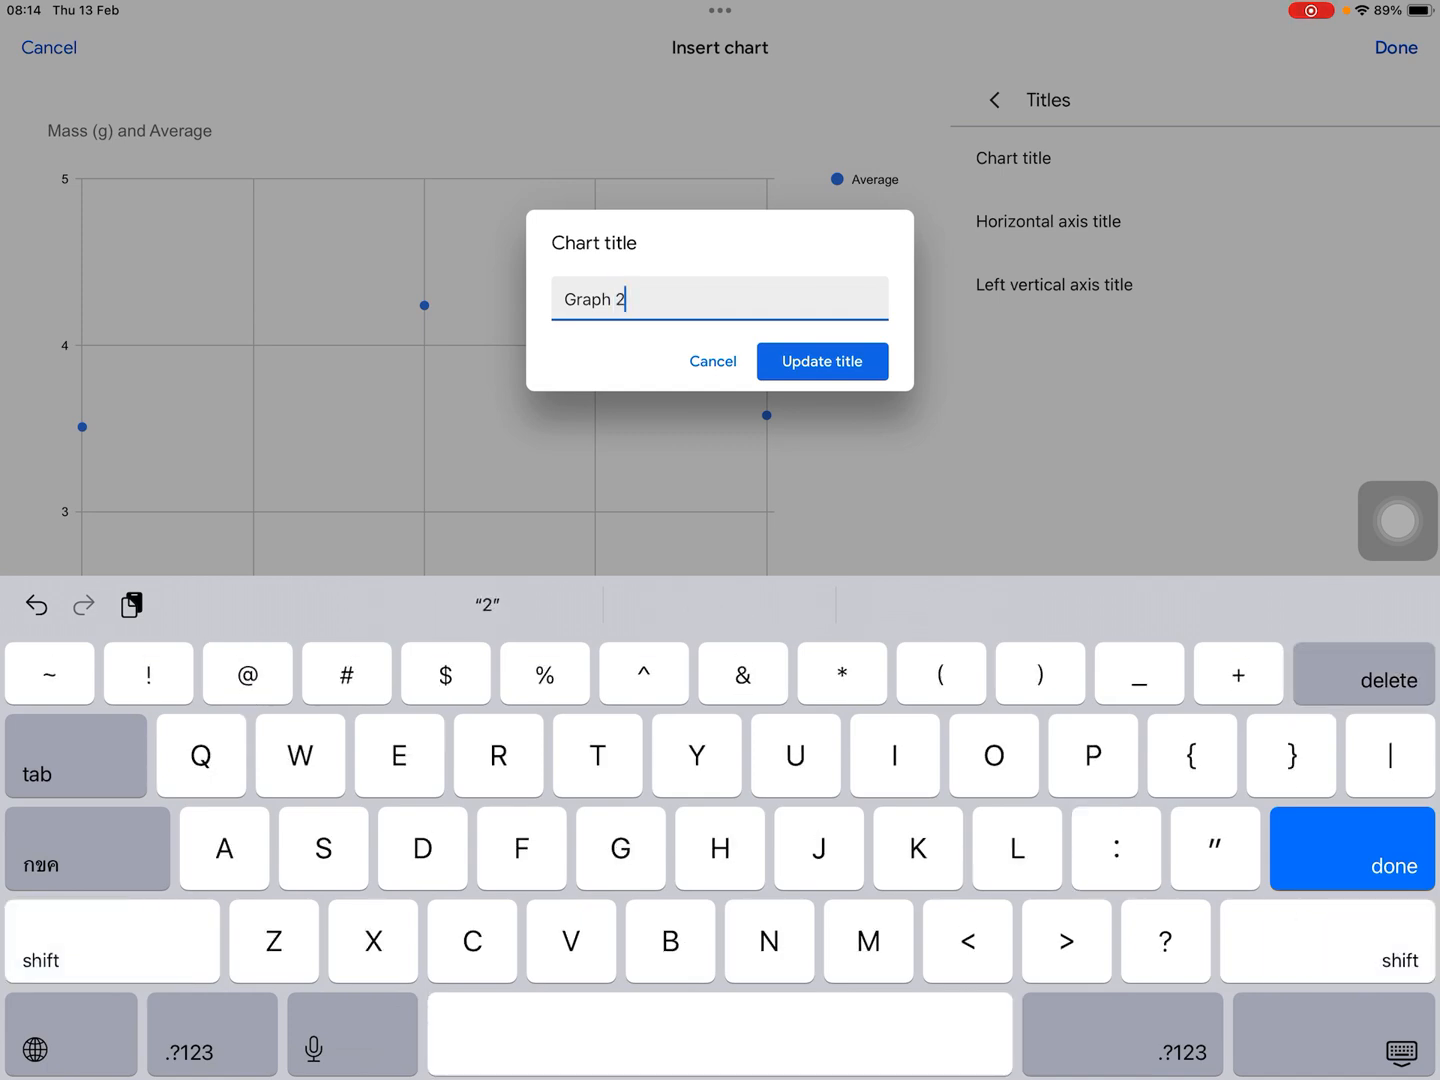
pyautogui.write(':')
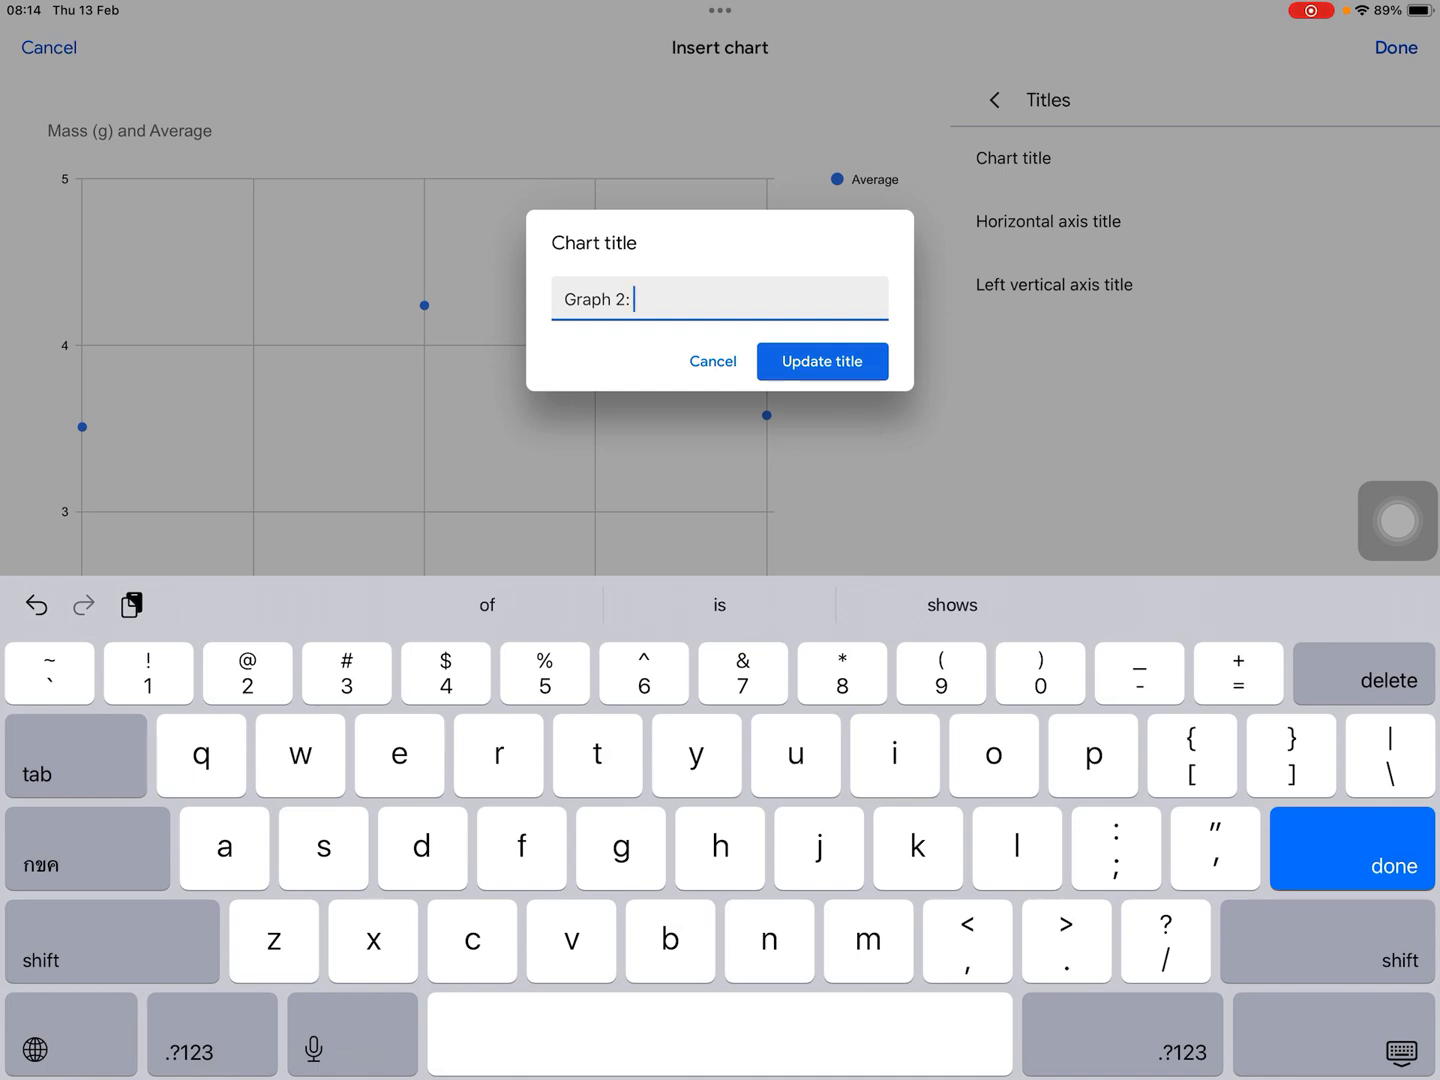
pyautogui.write('The effect of')
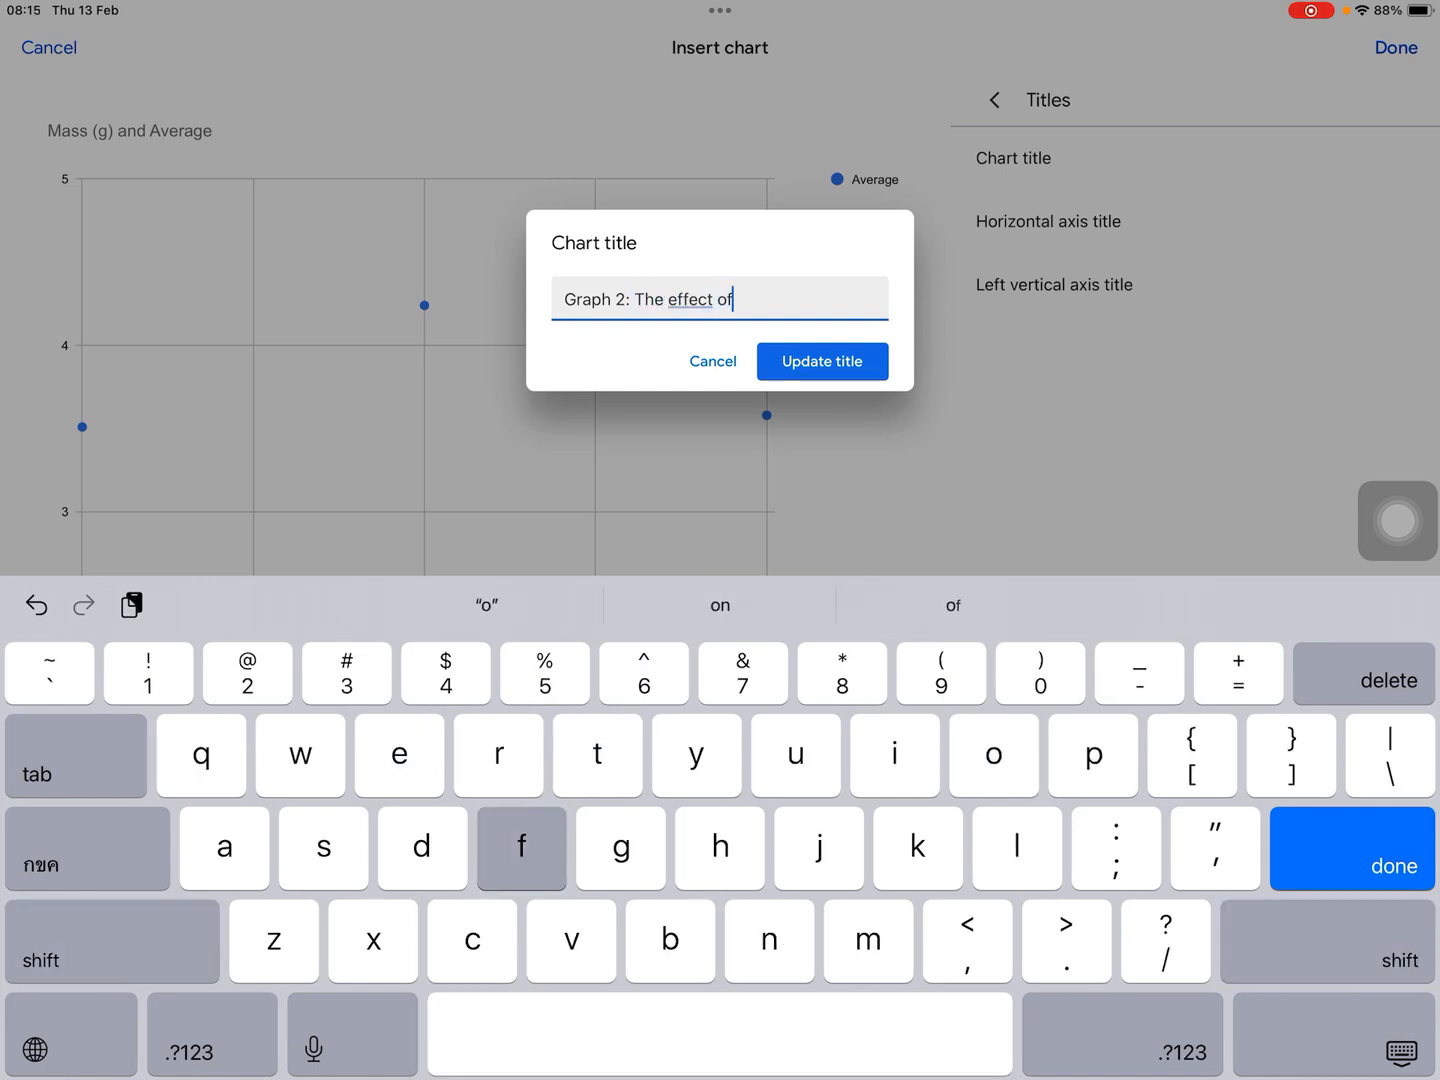
pyautogui.write('different h')
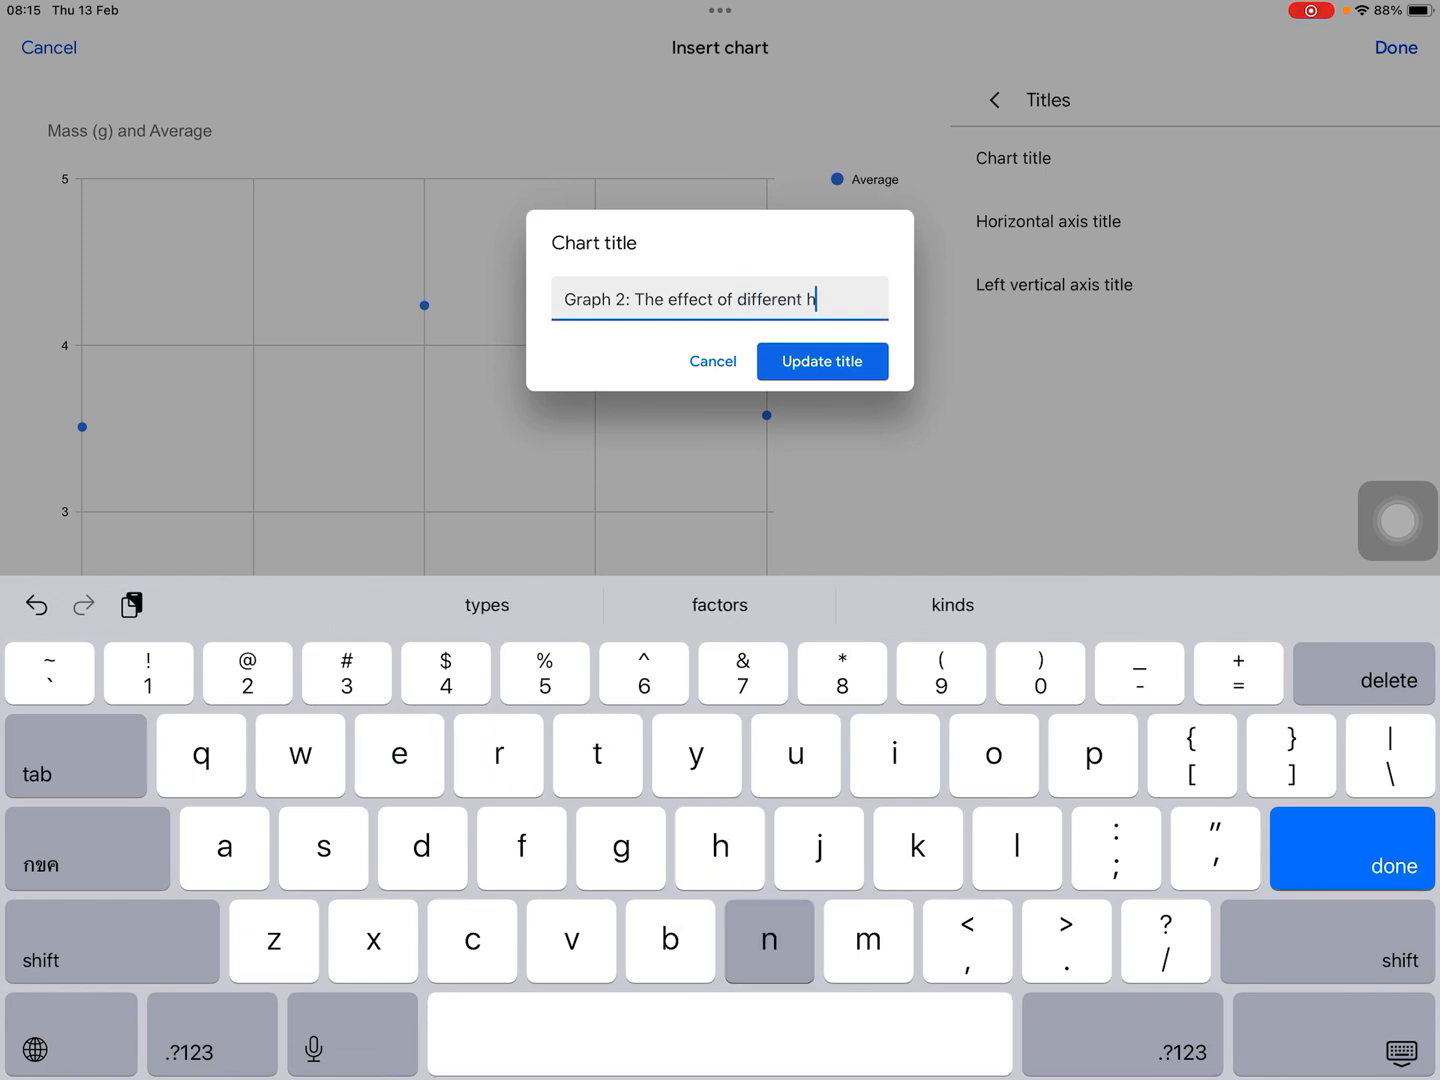
pyautogui.write('anging masses o')
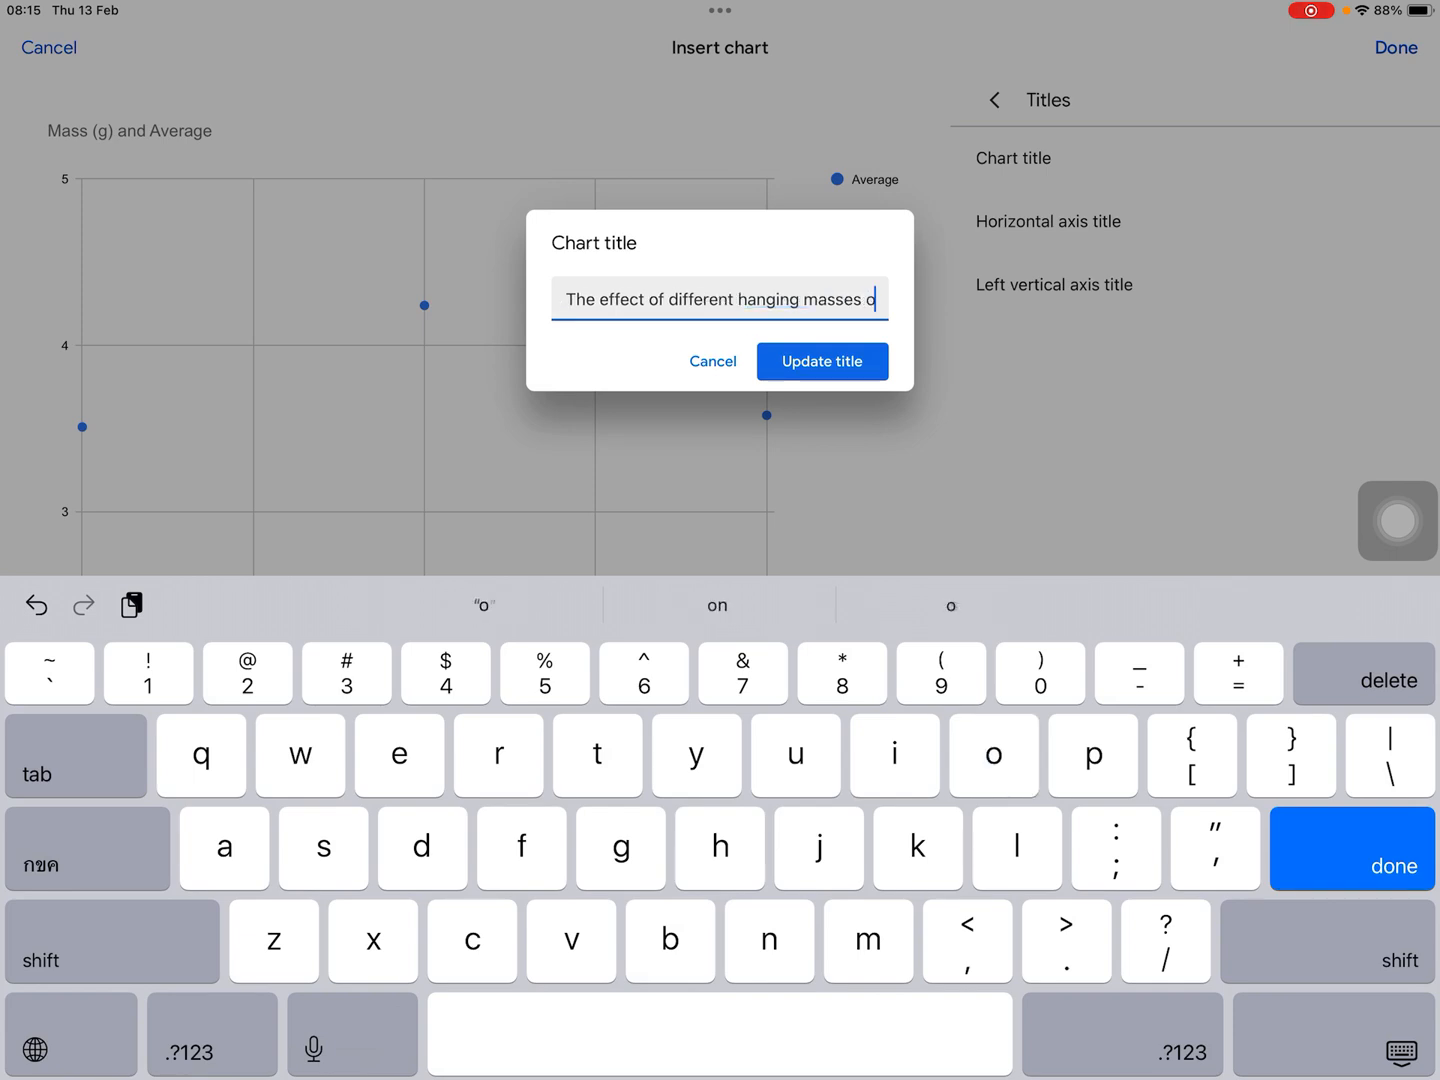
pyautogui.write('n thr')
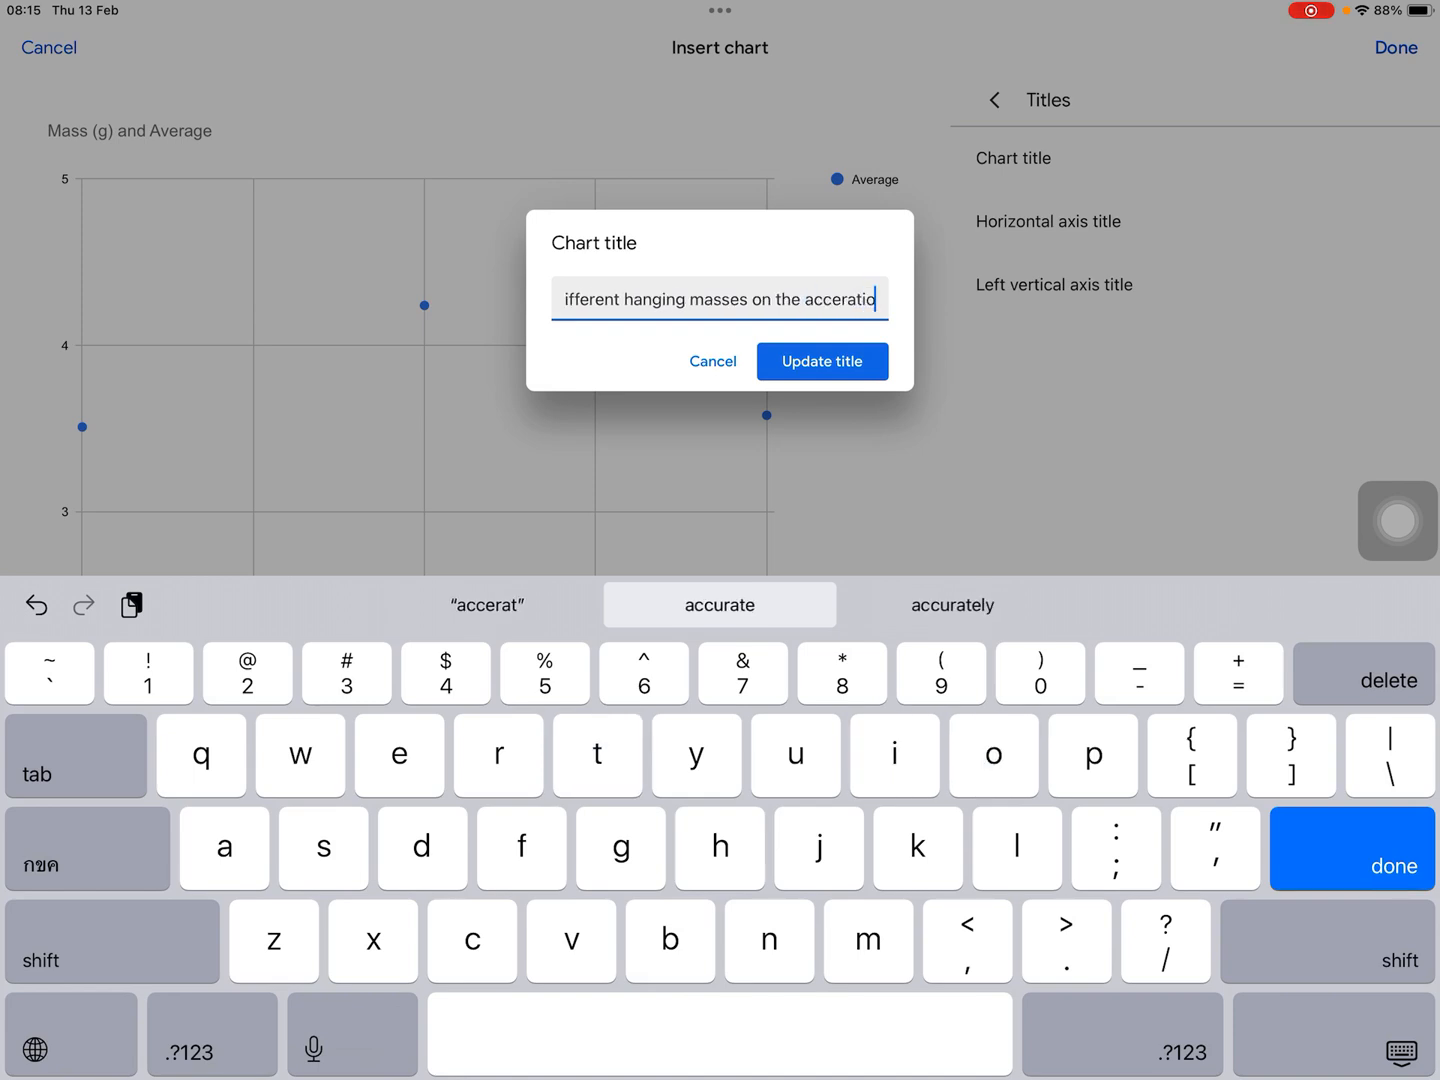
pyautogui.write('of th')
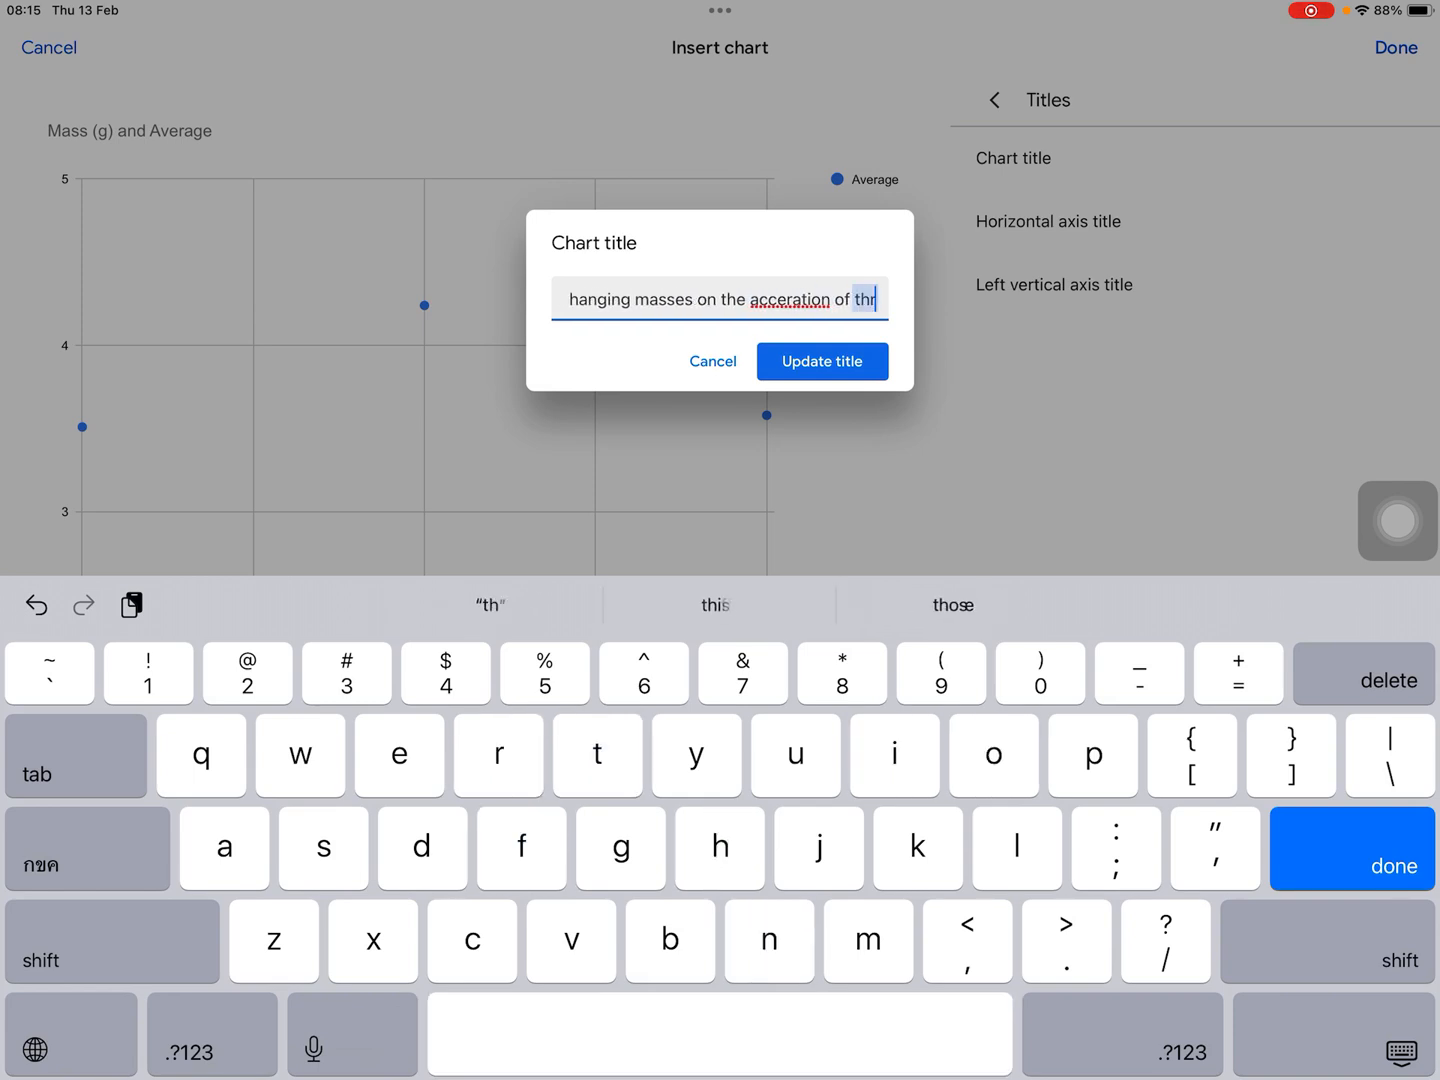
pyautogui.doubleClick(786, 300)
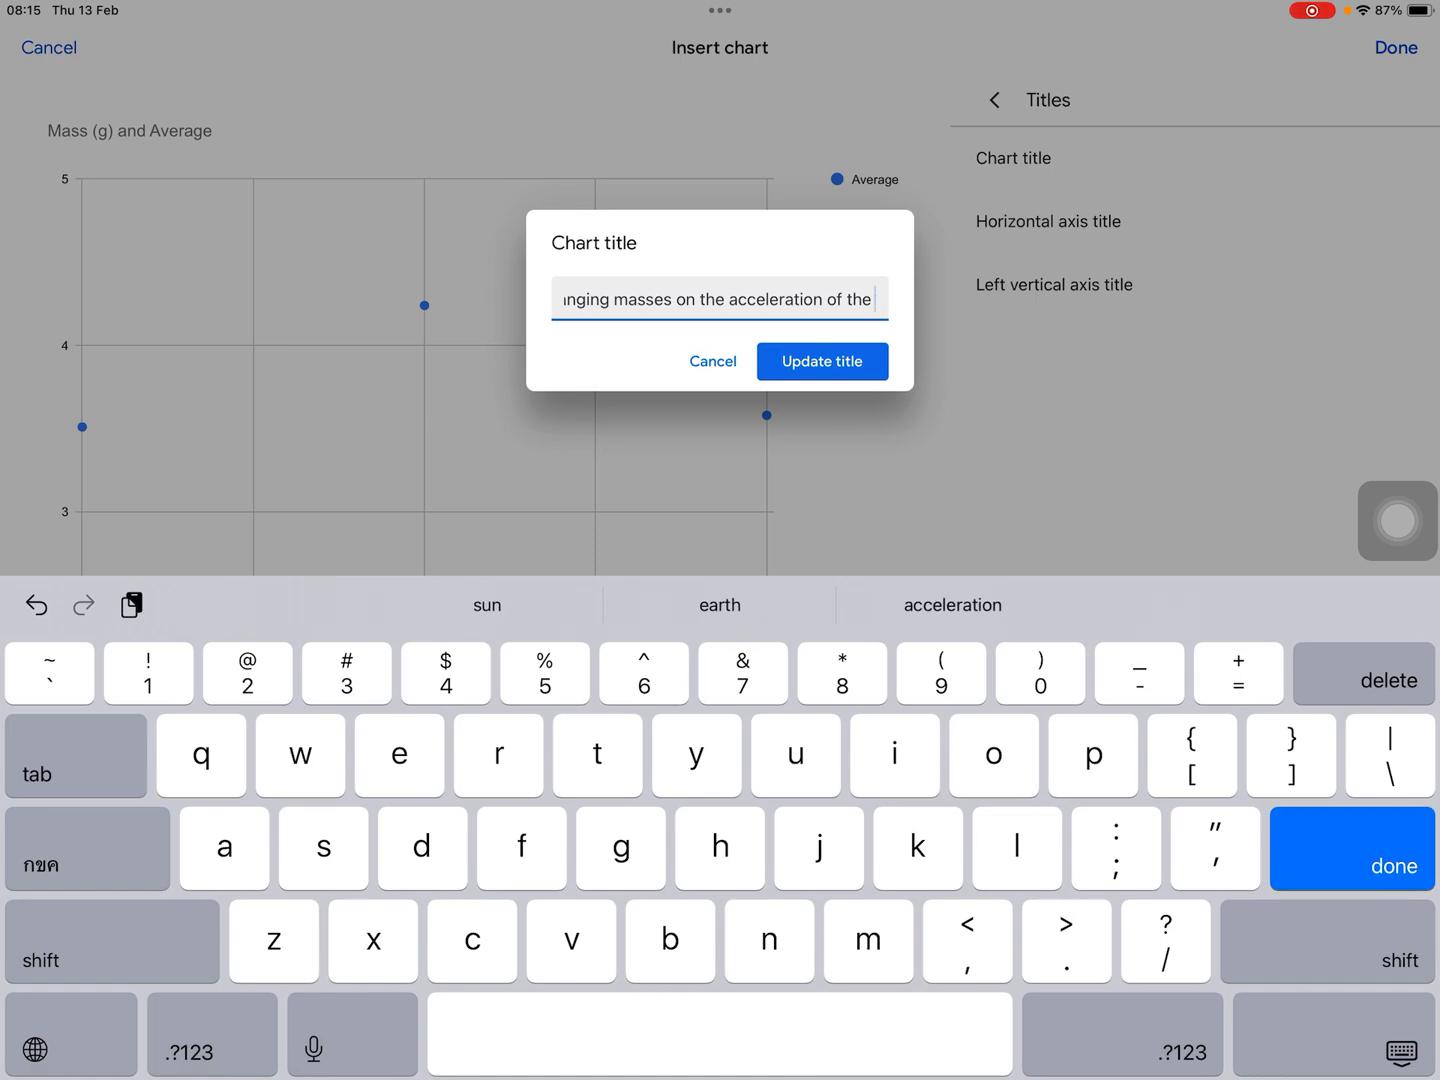
pyautogui.click(820, 360)
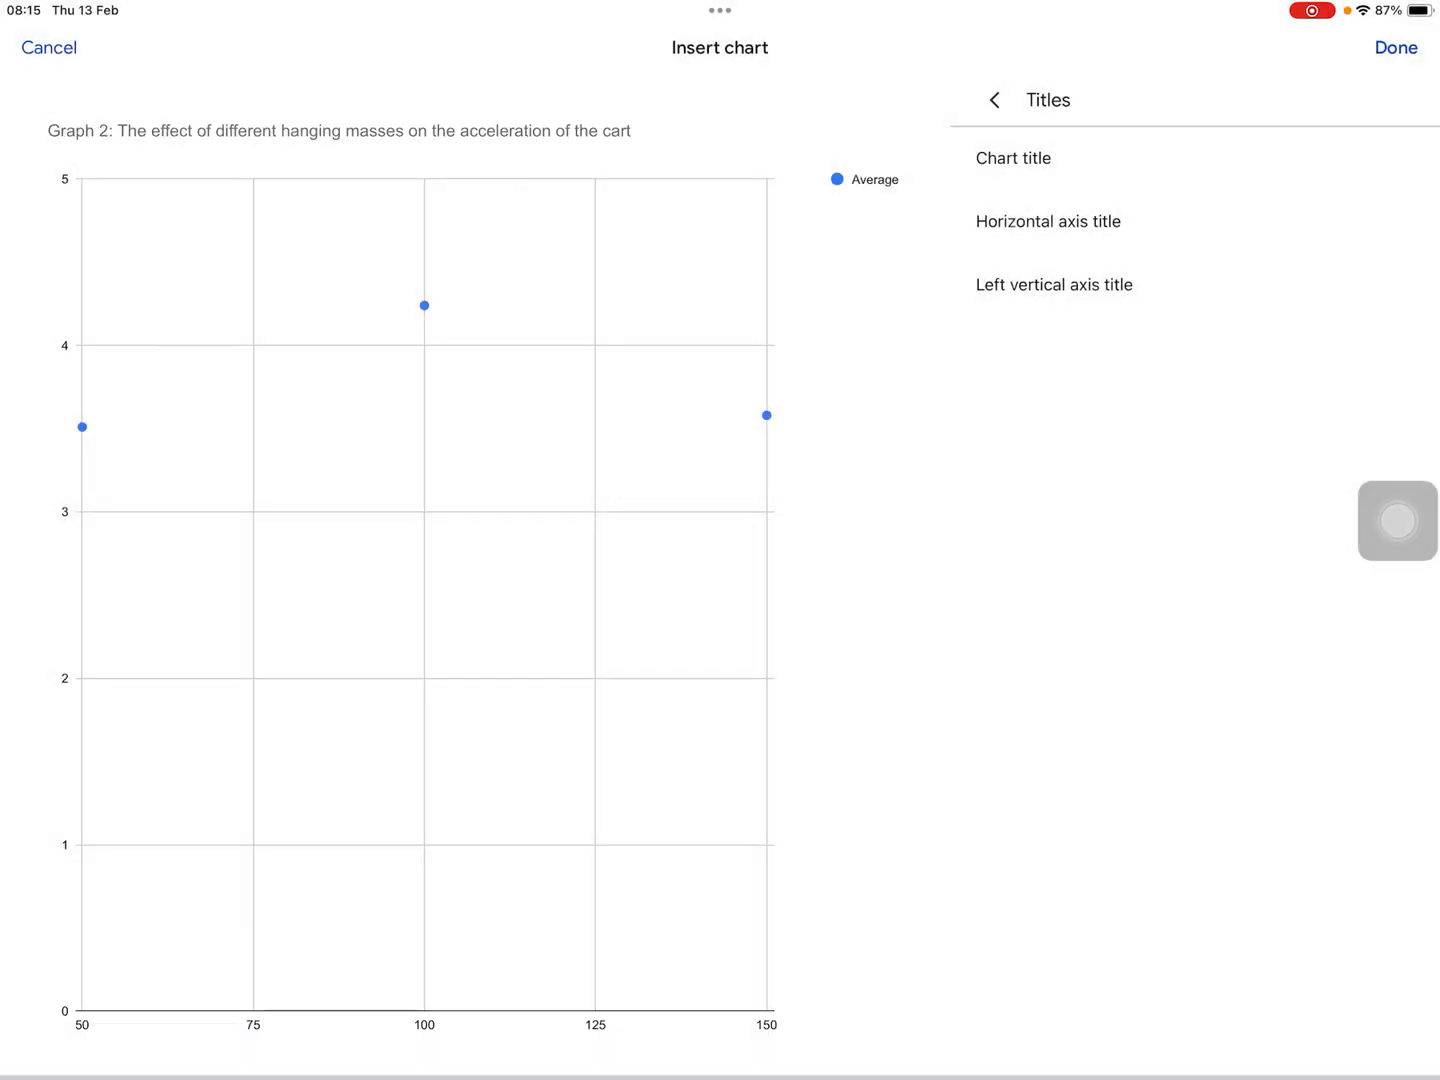
# Set the horizontal axis title to 'Mass of Hanging scale (g)'
pyautogui.click(1048, 220)
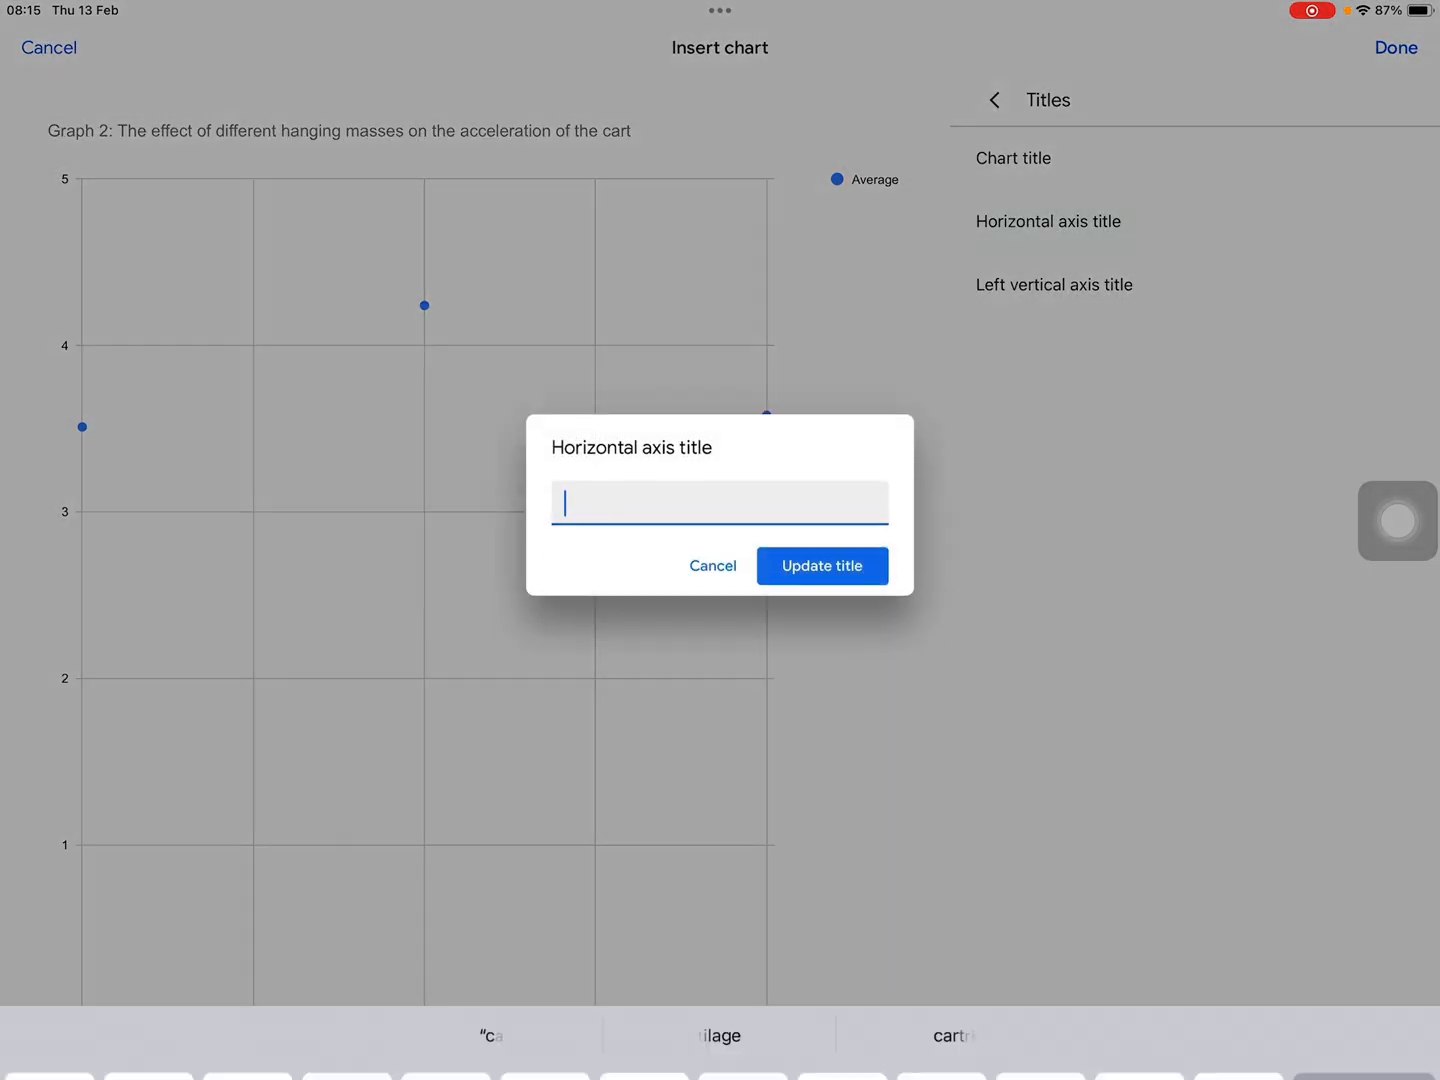
pyautogui.click(718, 504)
pyautogui.write('Ma')
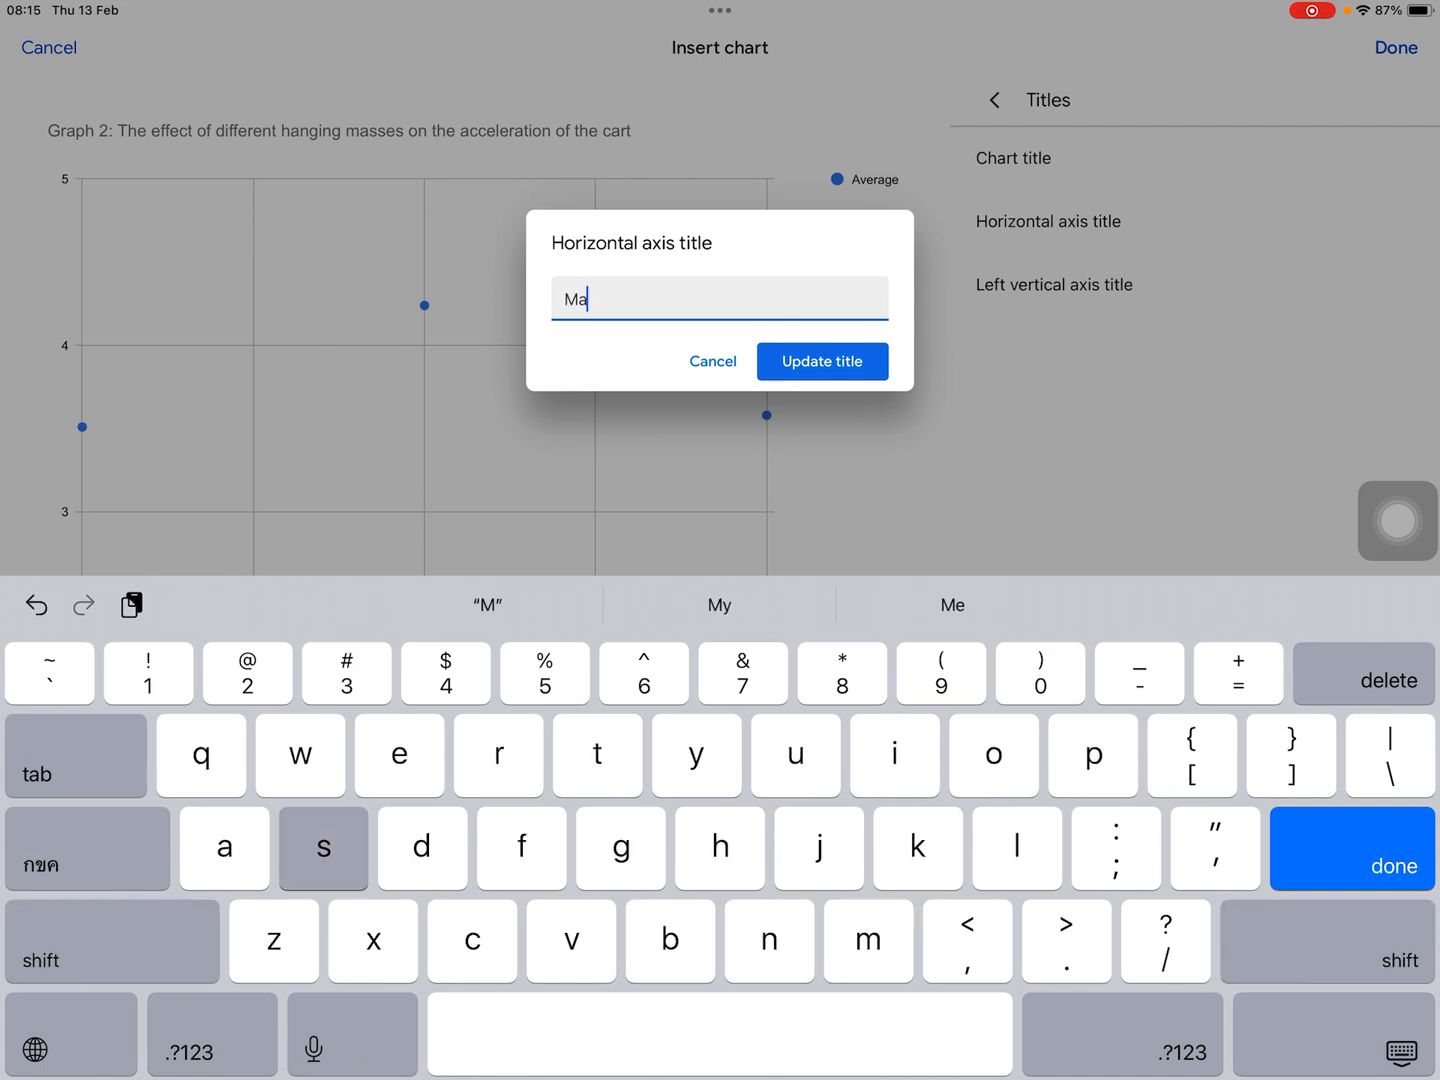
pyautogui.write('ss o')
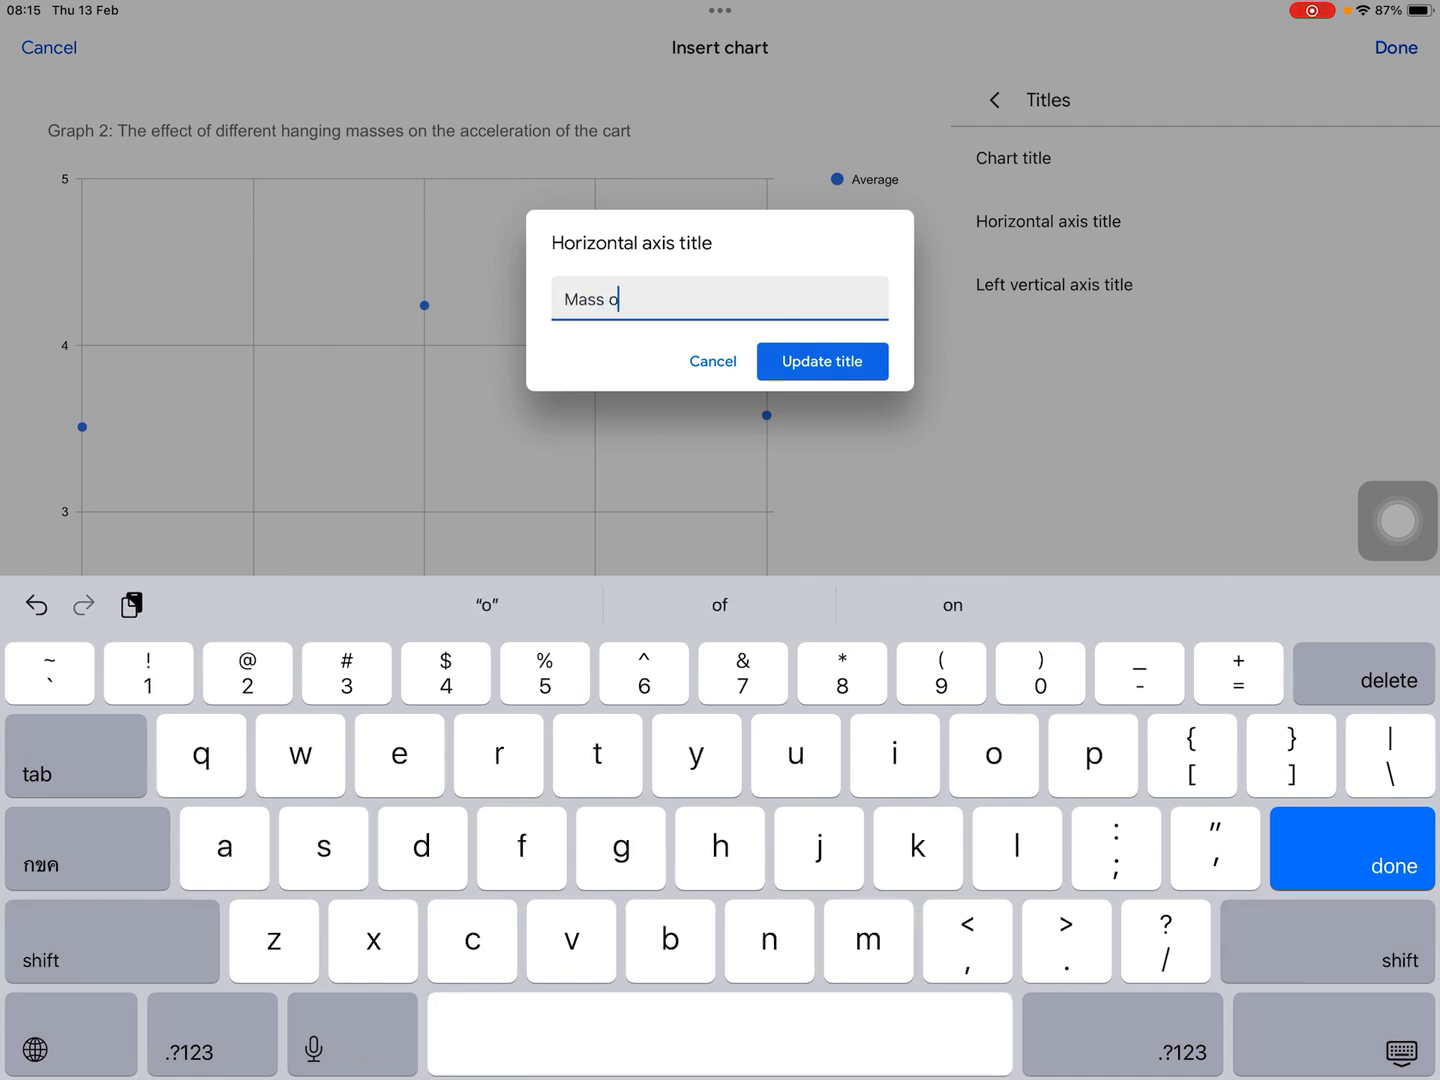
pyautogui.write('f')
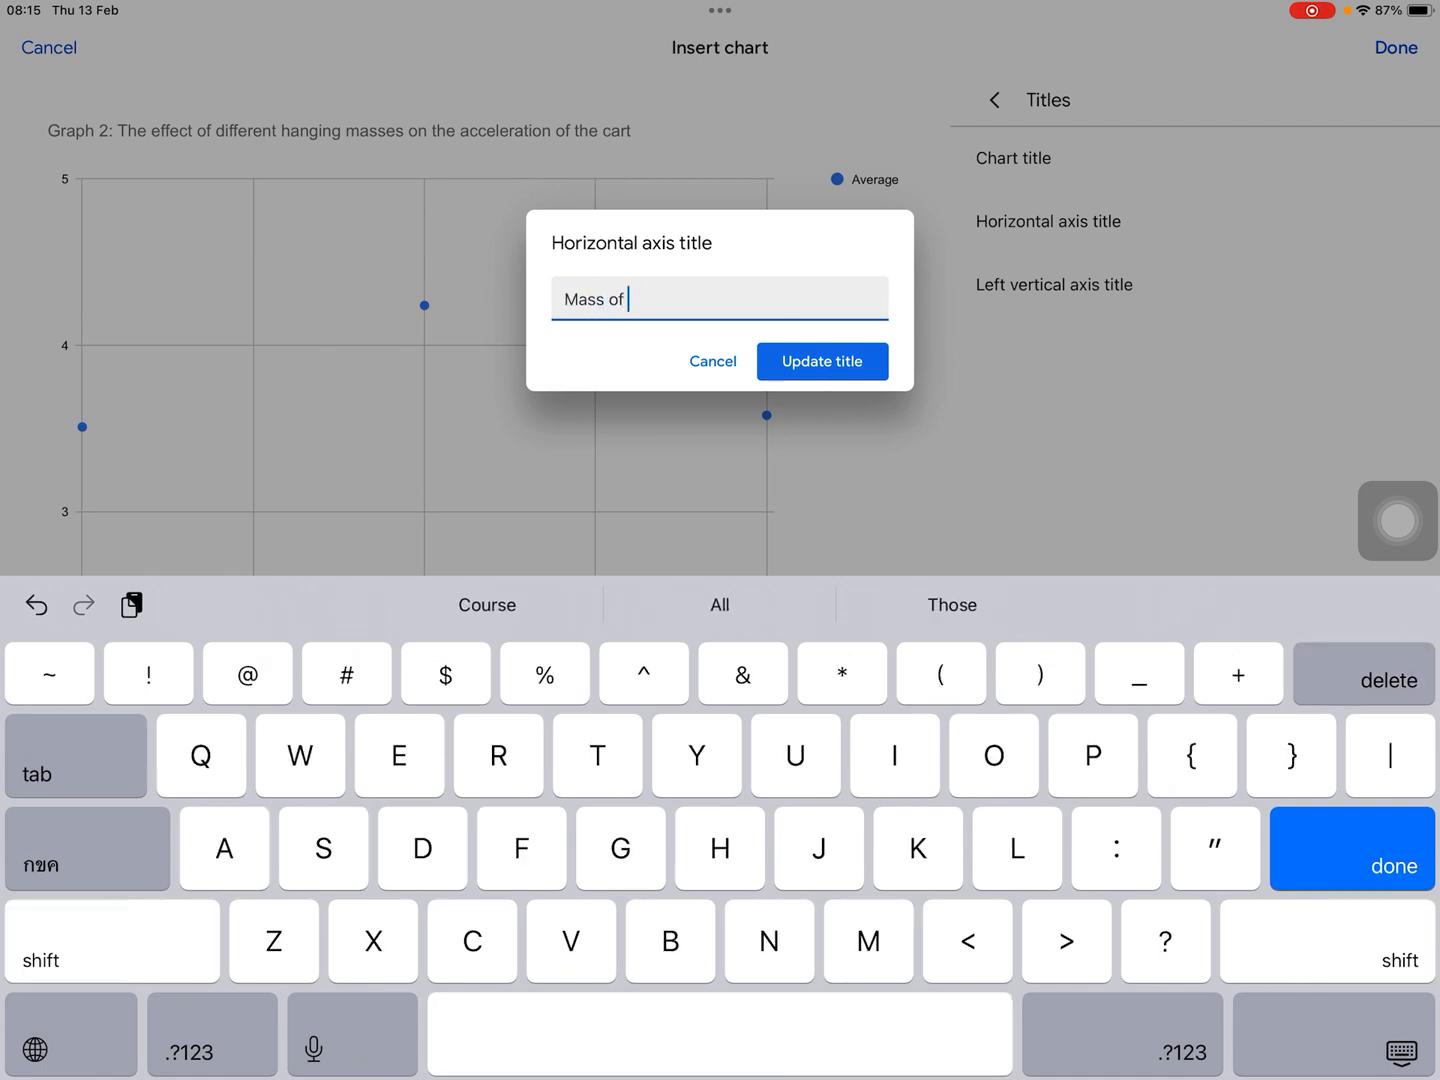
pyautogui.write('Hanging')
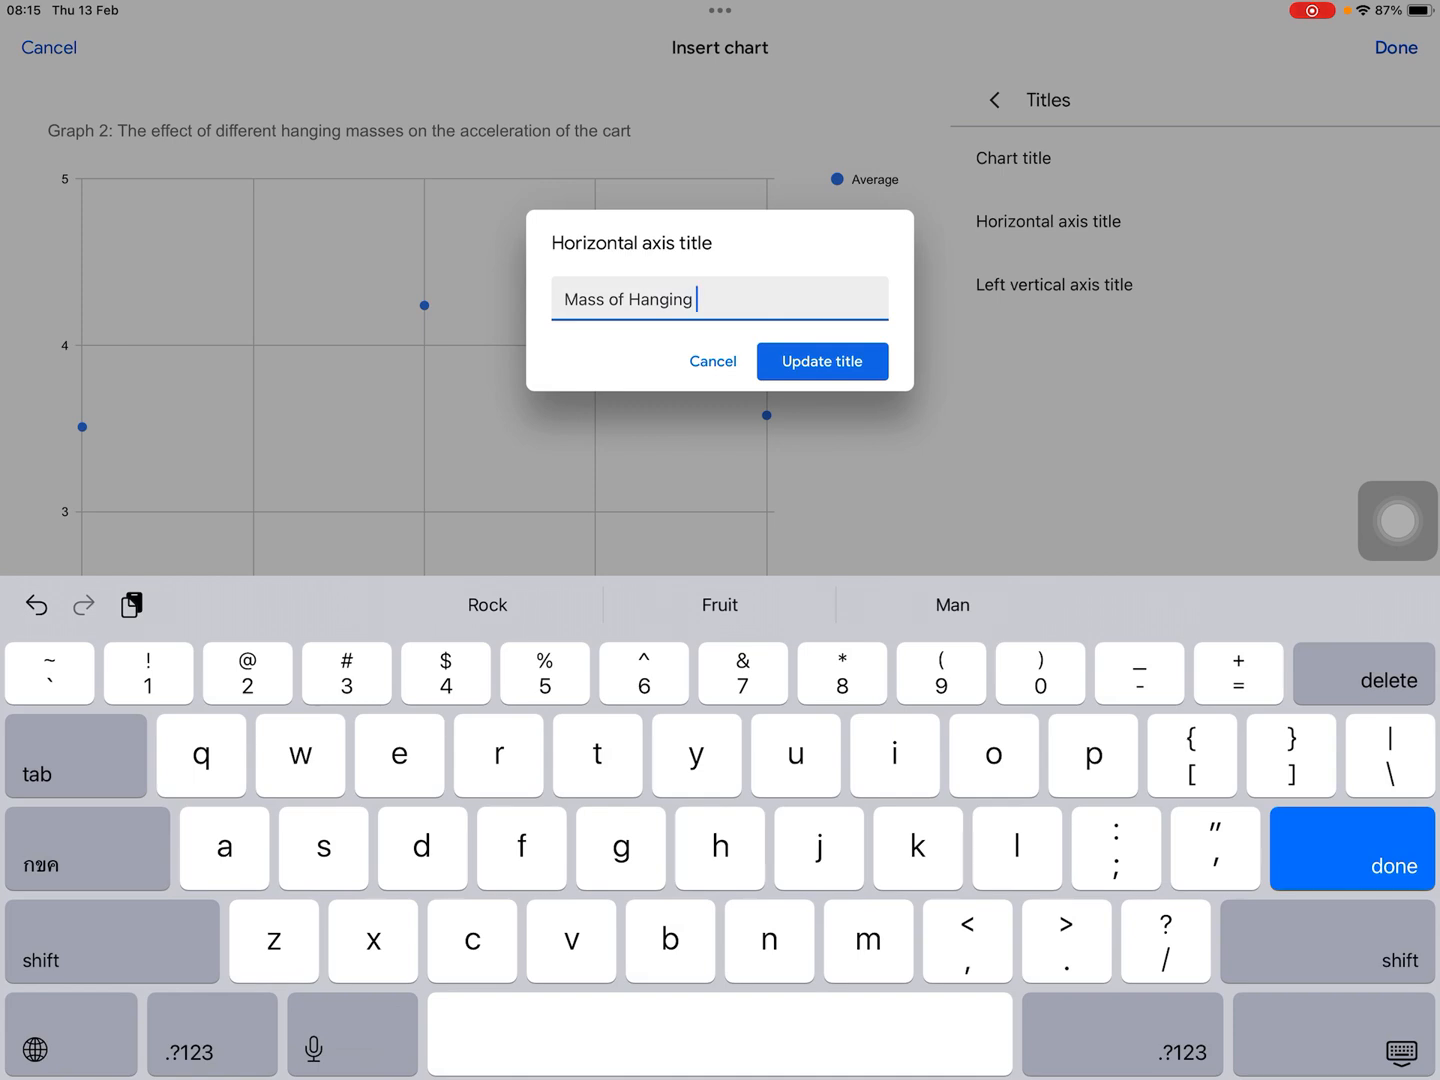
pyautogui.write('scale')
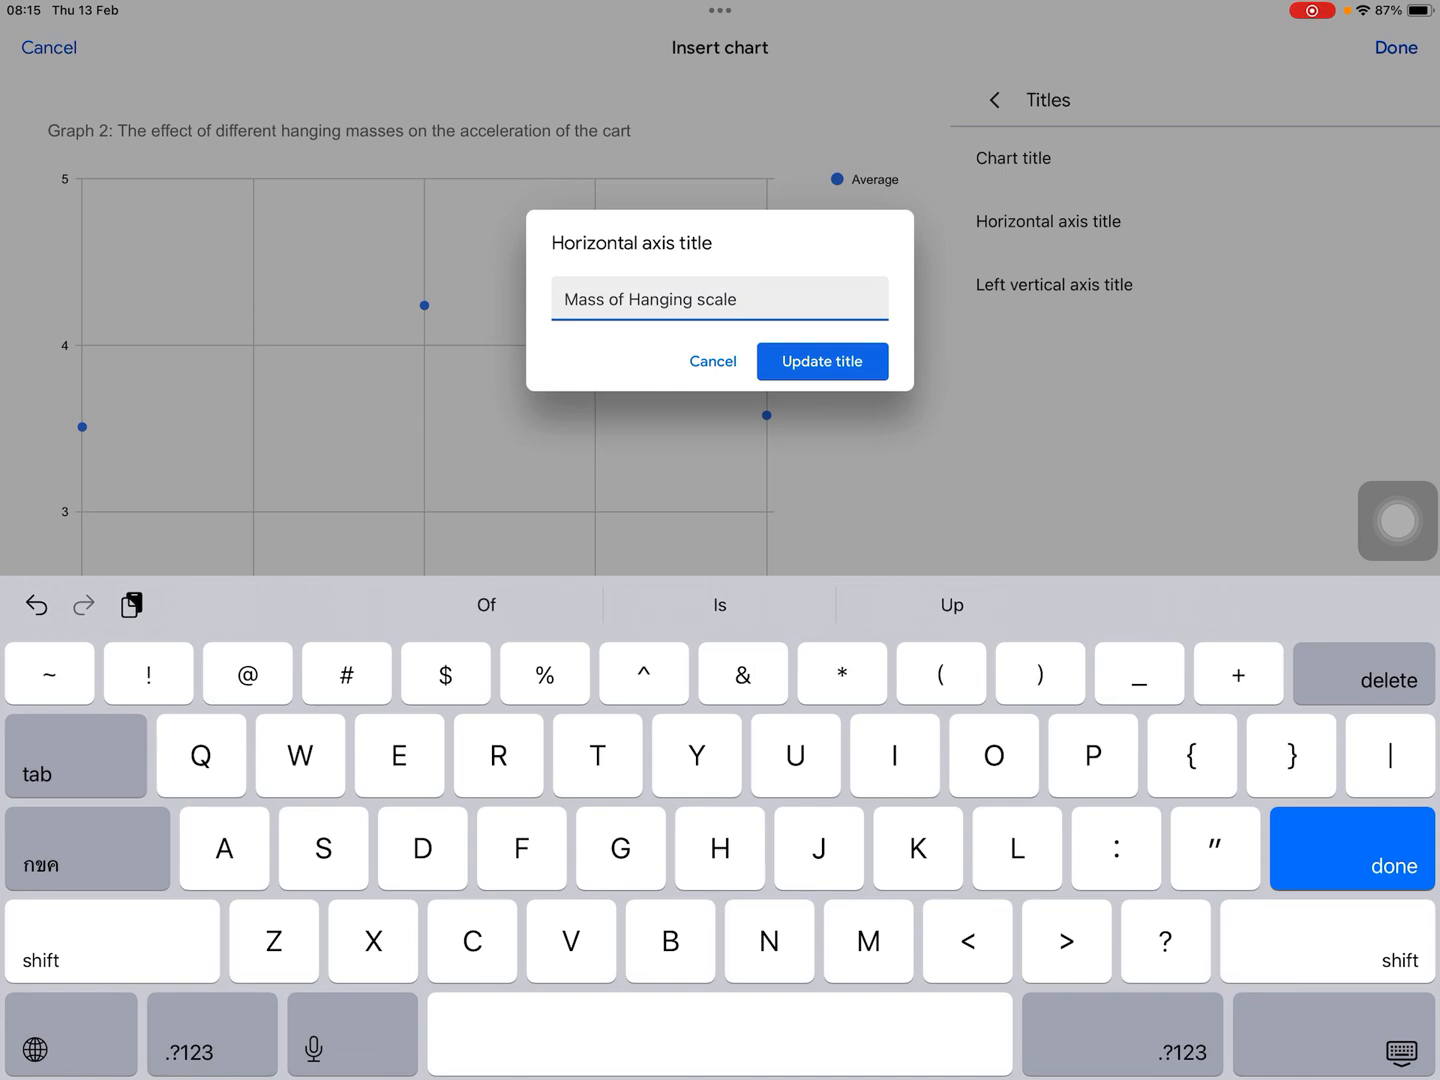
pyautogui.write('(g)')
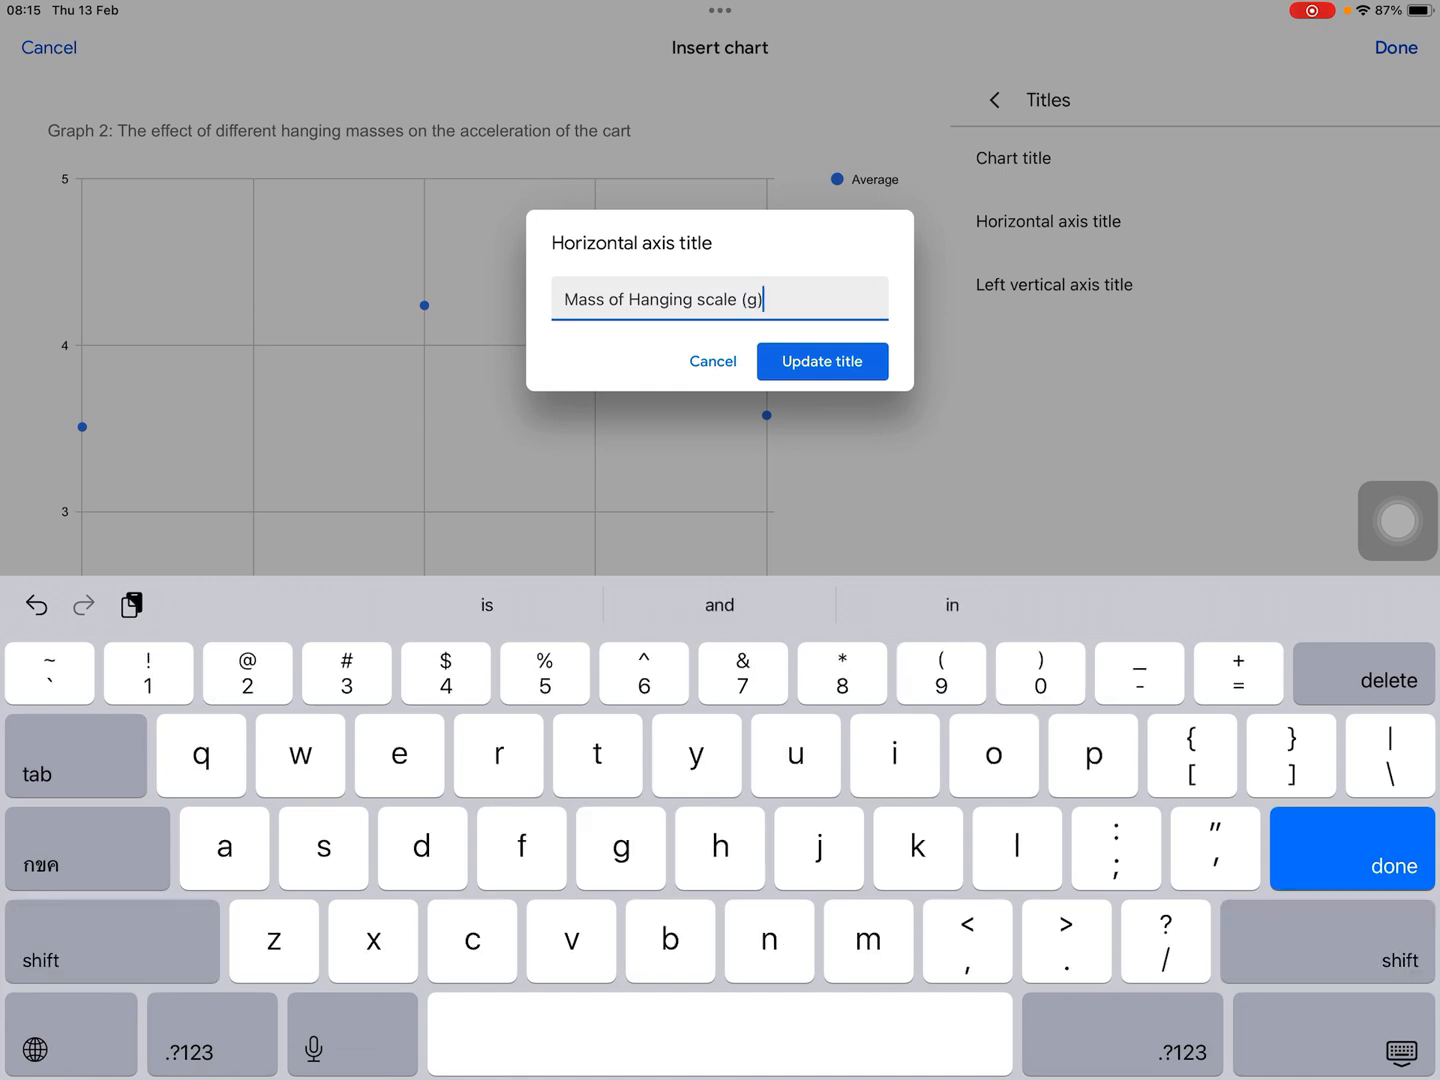
pyautogui.click(820, 360)
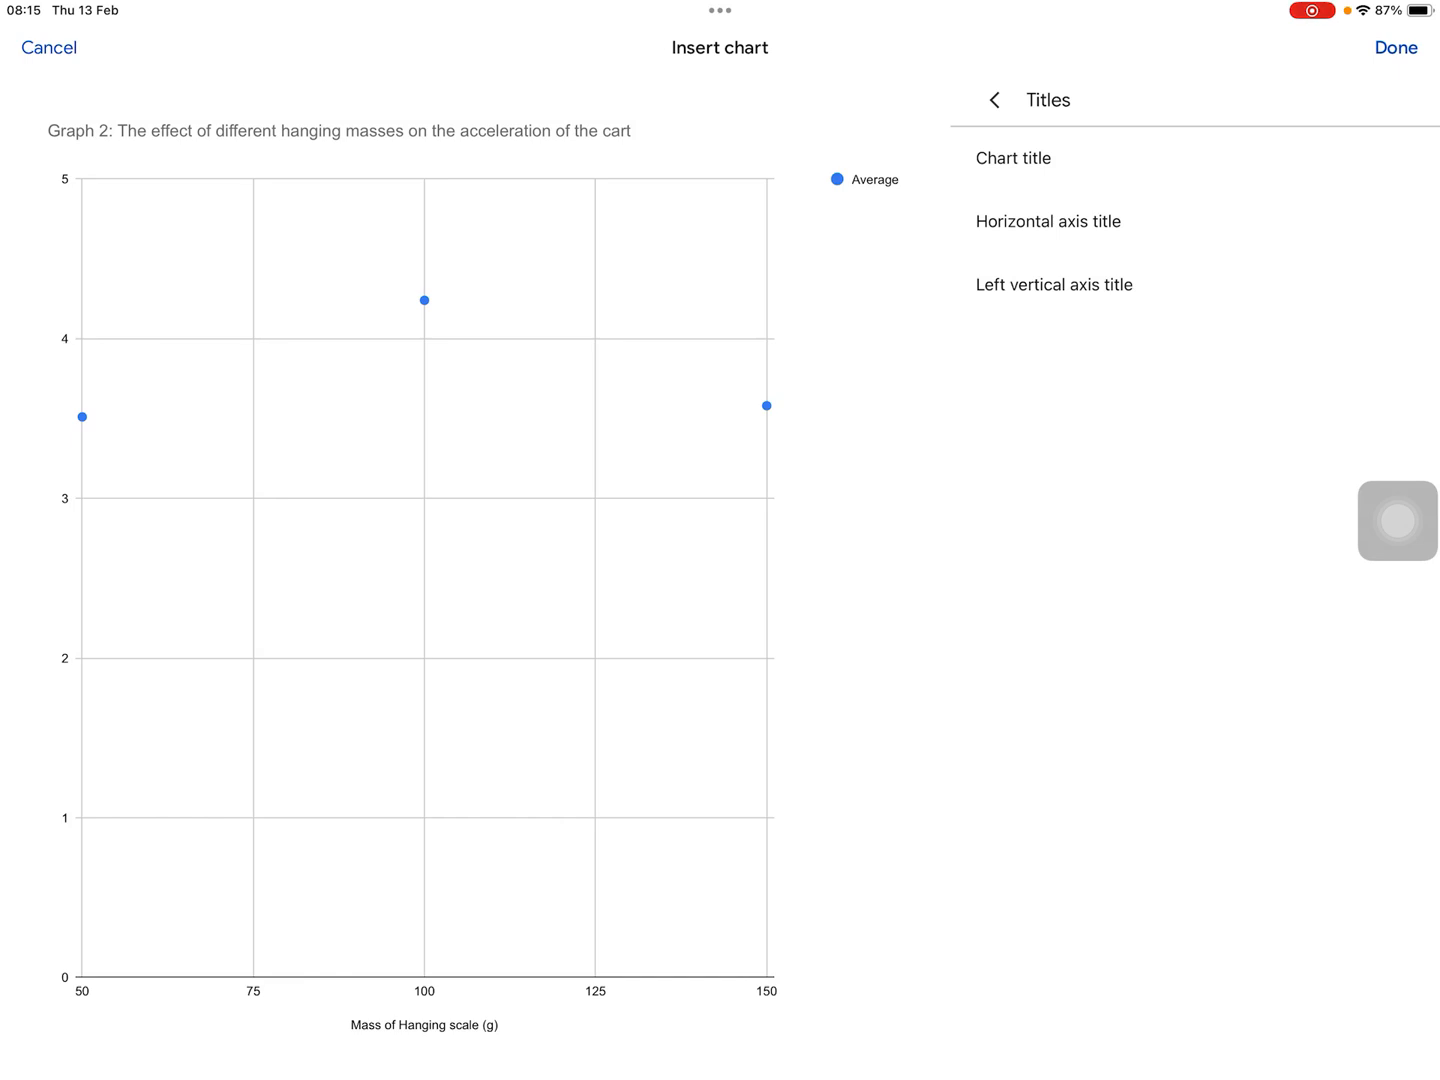
# Set the vertical axis title to 'Acceleration of the cart (m/s2)'
pyautogui.click(1052, 284)
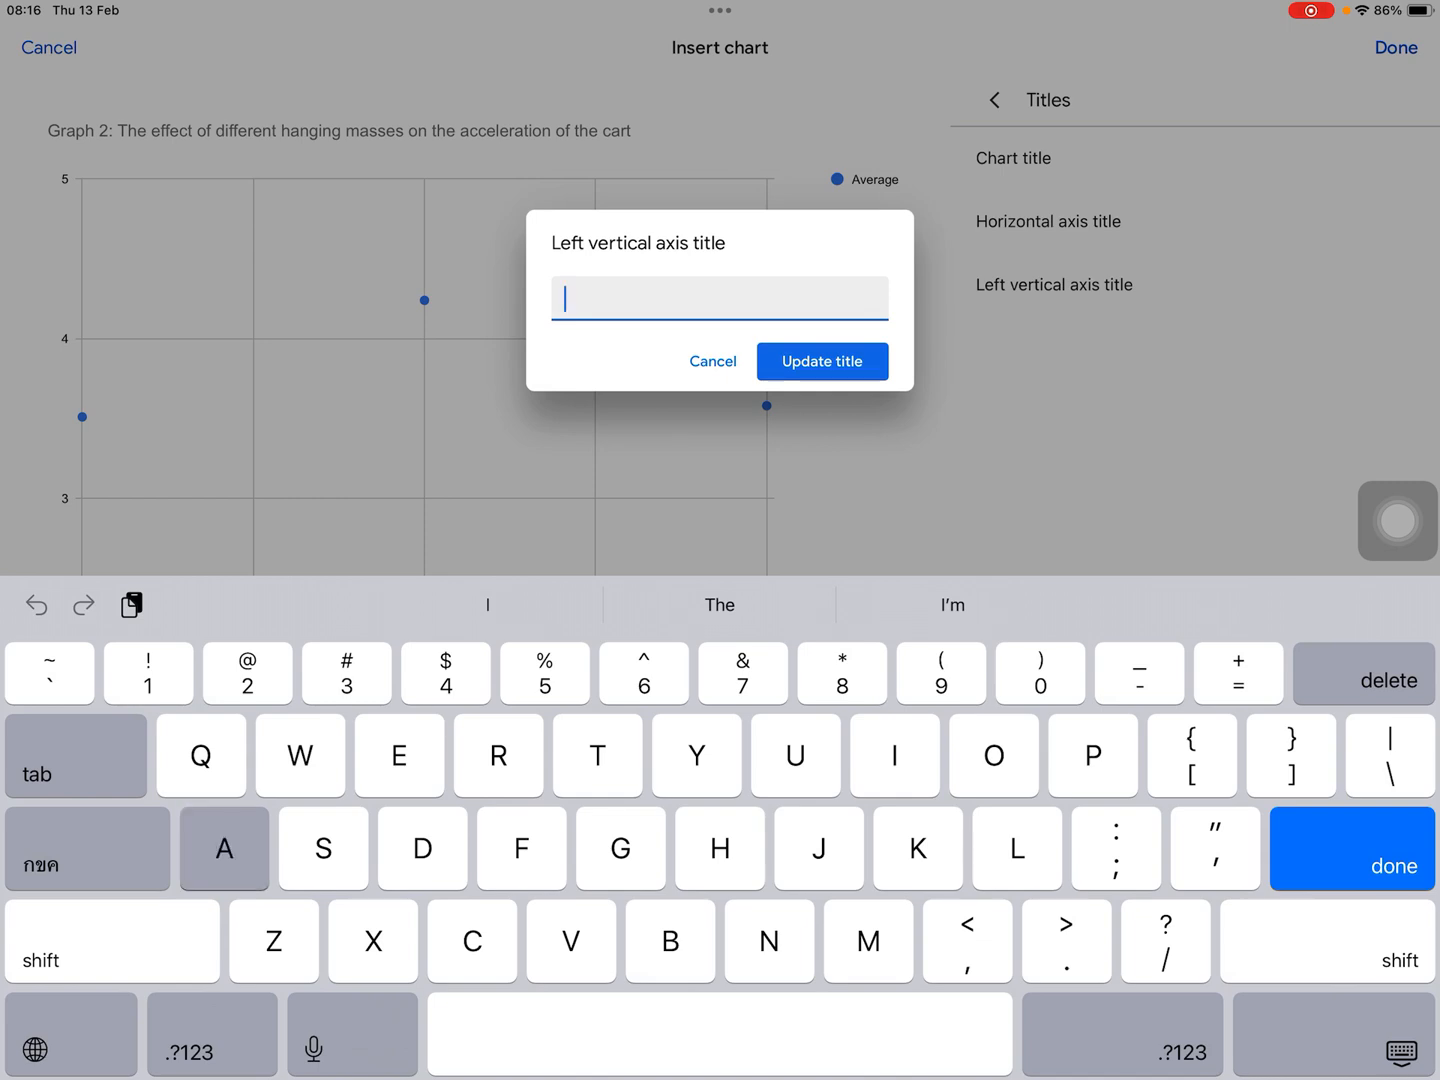
pyautogui.write('Acceleration of t')
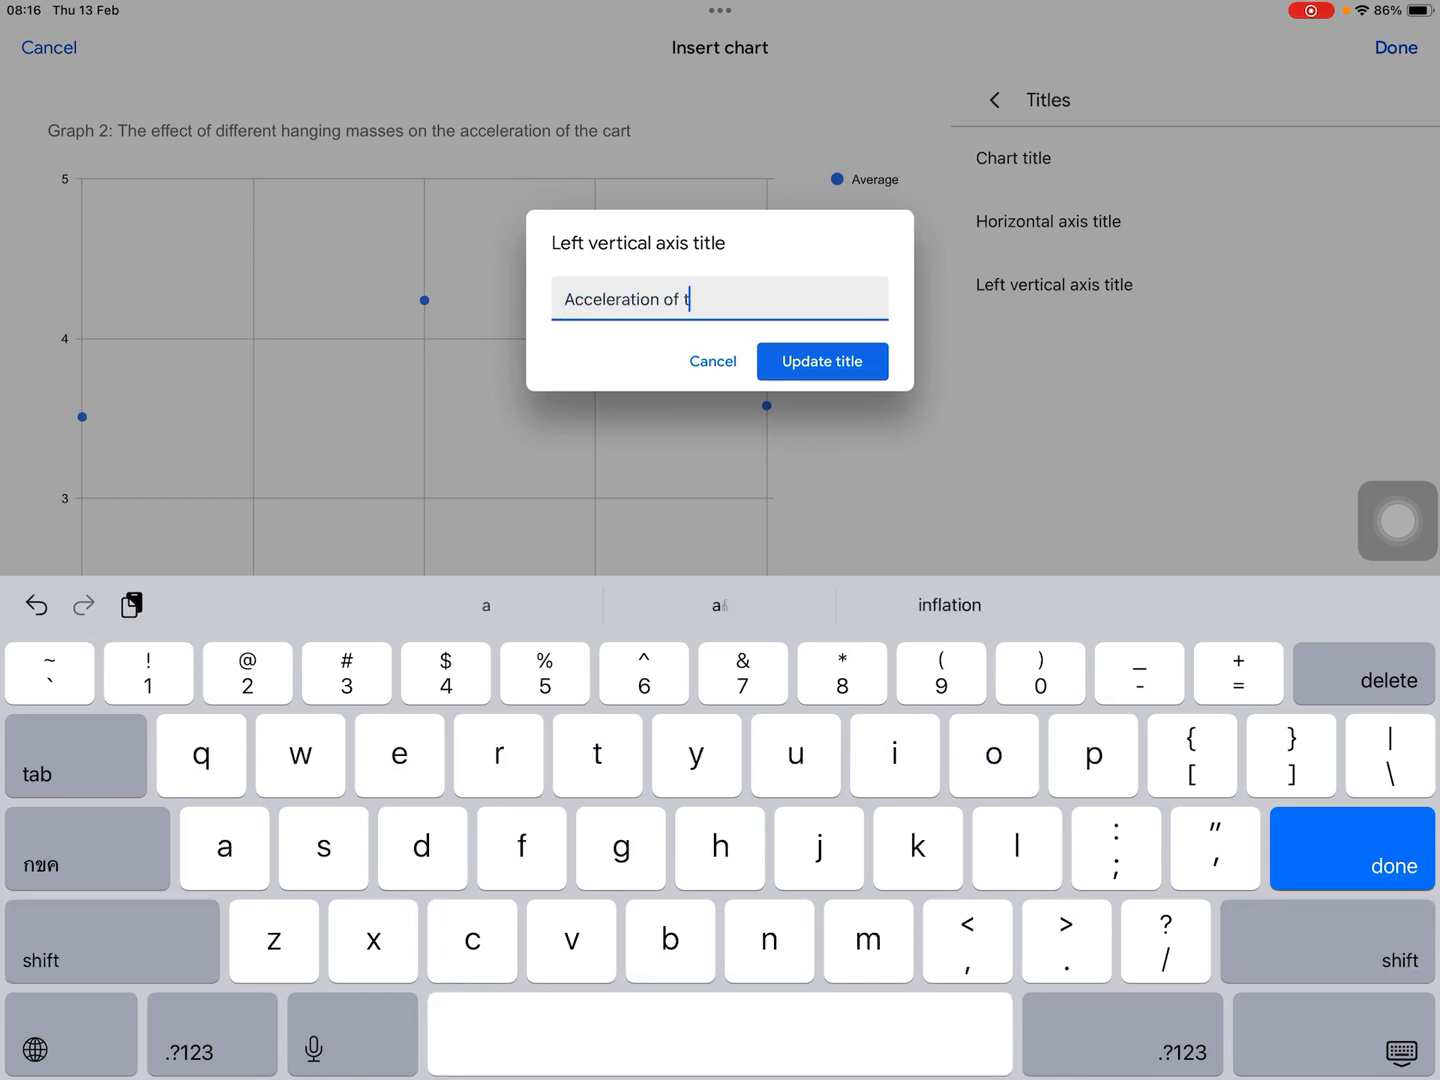
pyautogui.write('he cart')
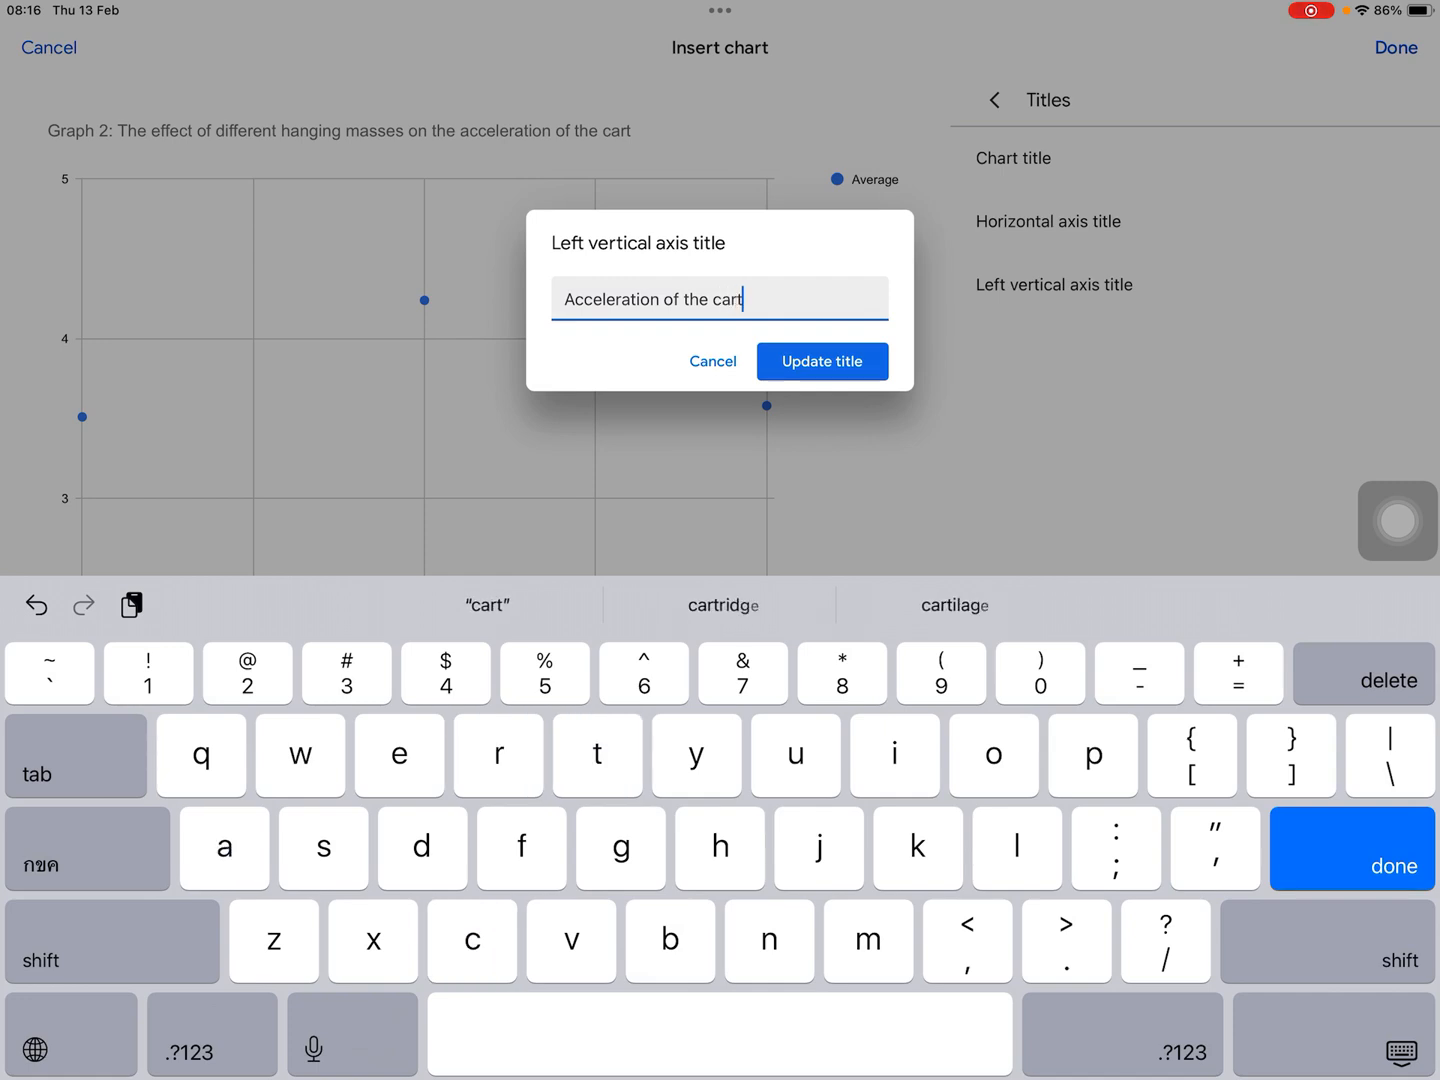
pyautogui.write('9m/')
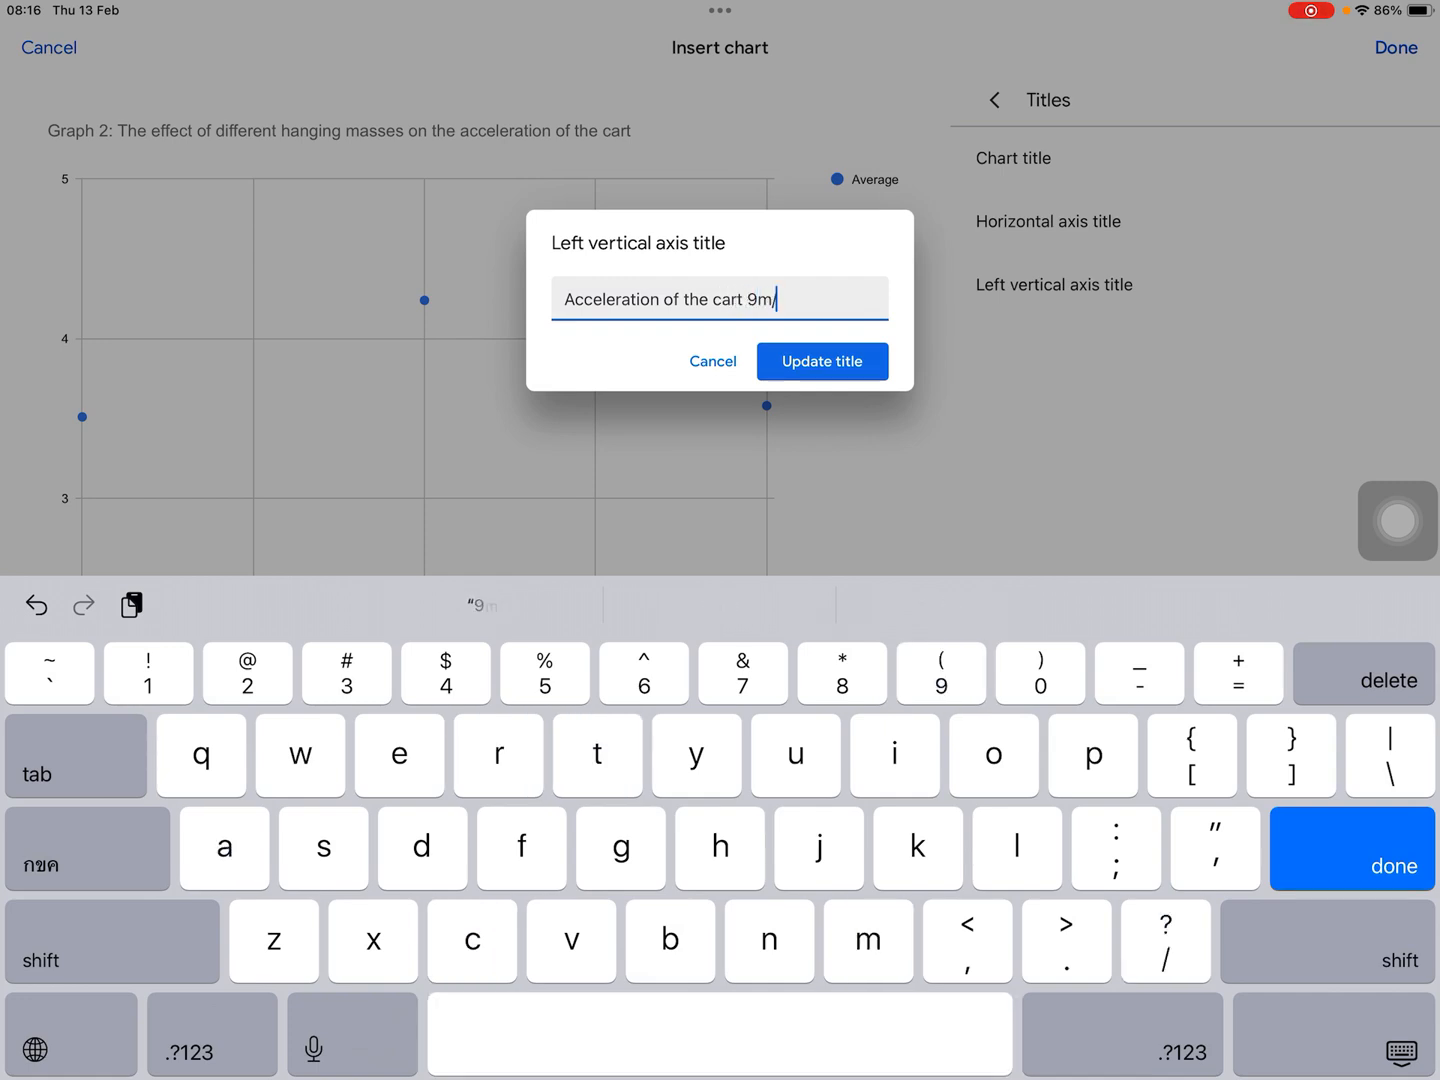
pyautogui.write('s2)')
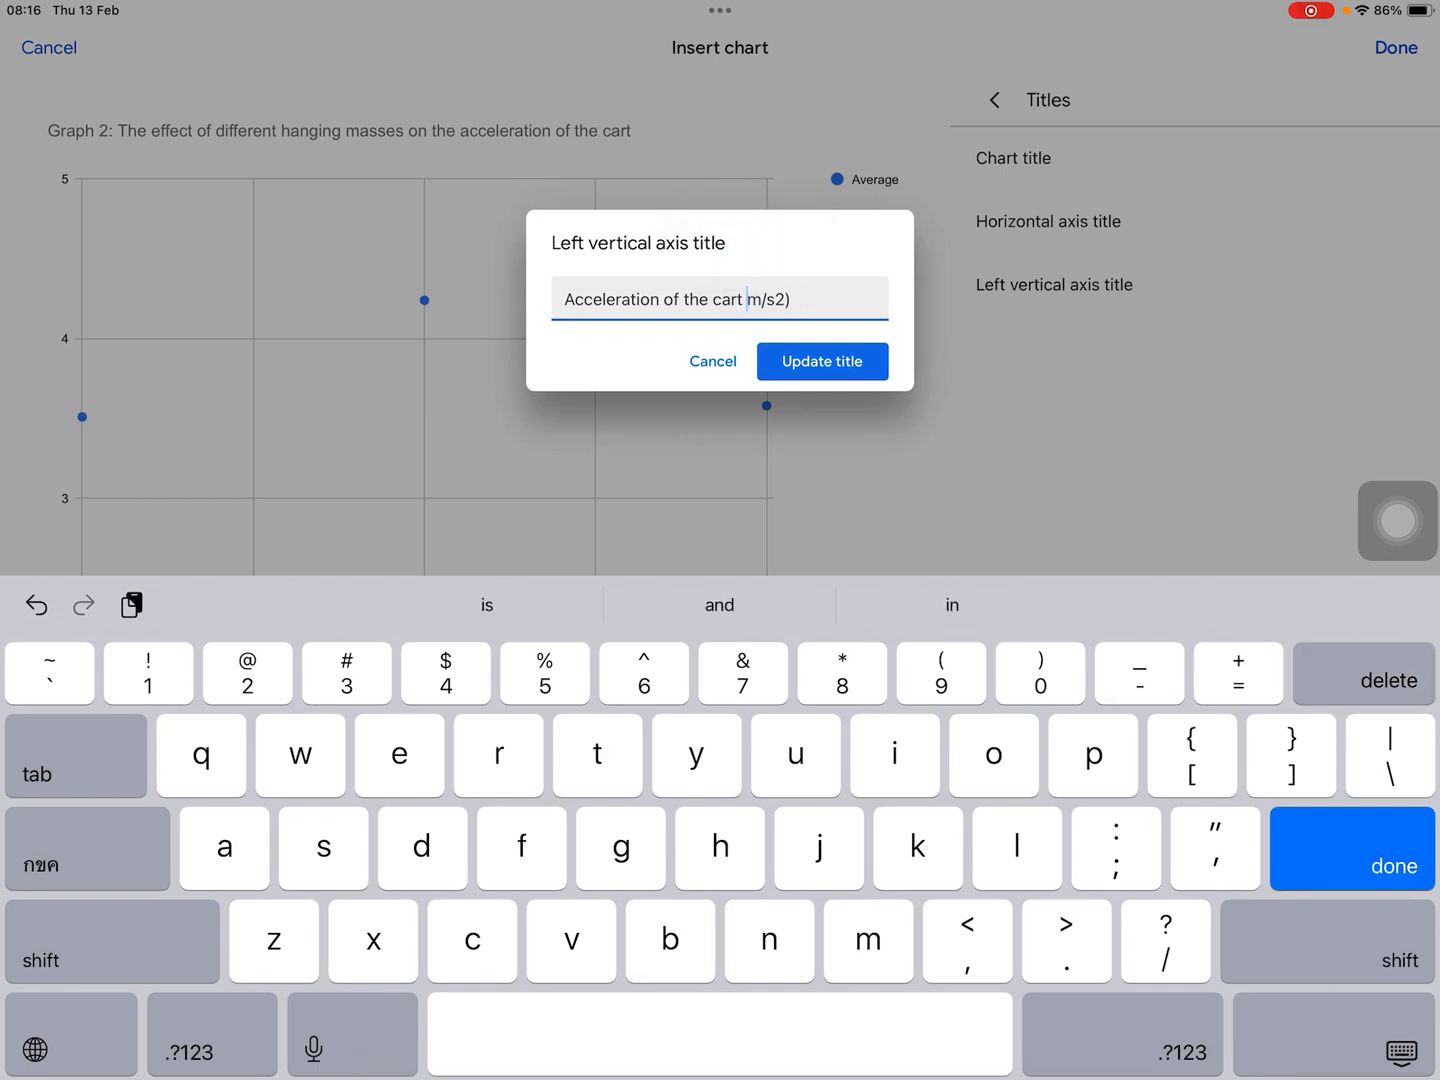
pyautogui.click(820, 360)
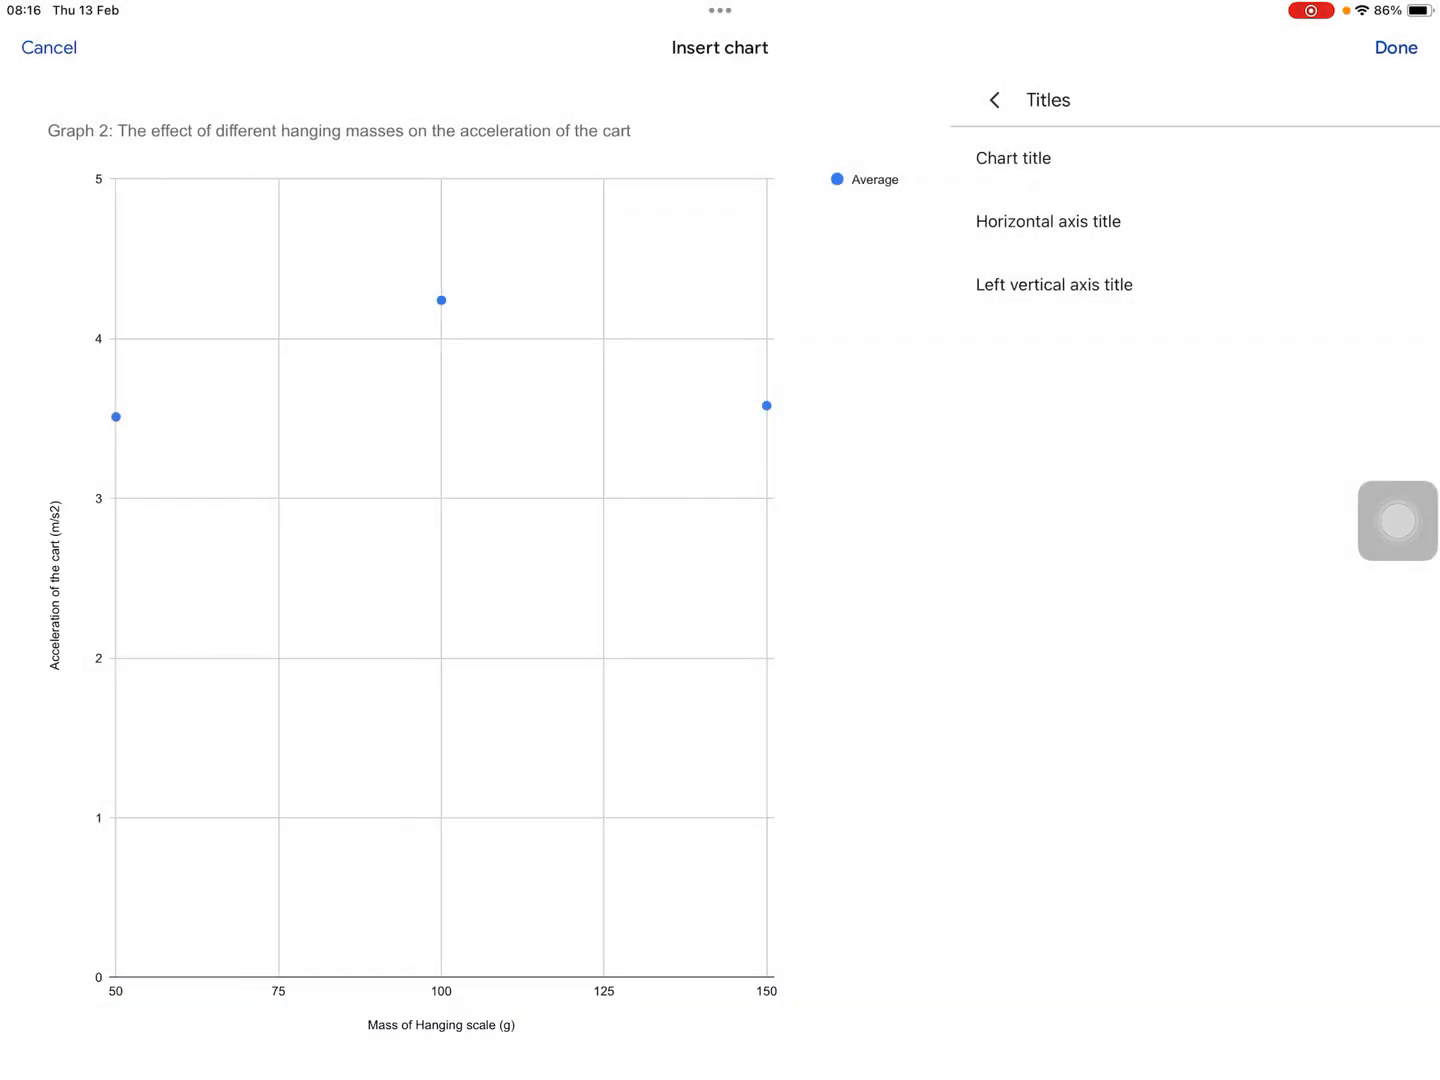
# Insert the finished chart onto the sheet, briefly reopen and close its editor, then bring up the spreadsheet menu
pyautogui.click(1394, 48)
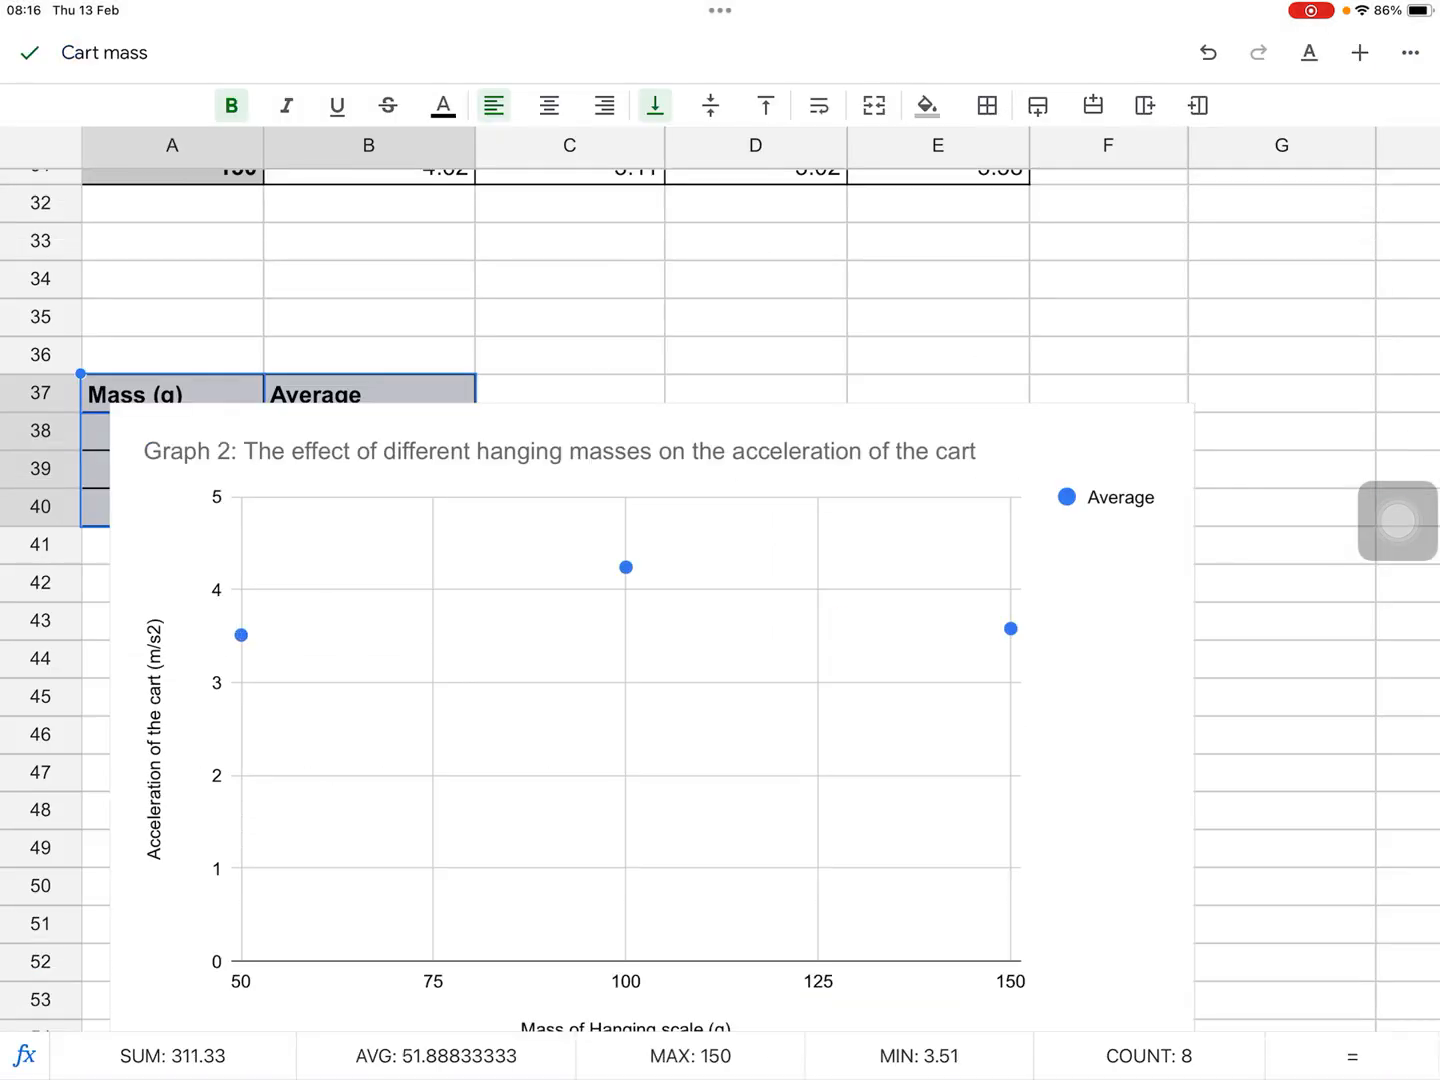
pyautogui.scroll(3)
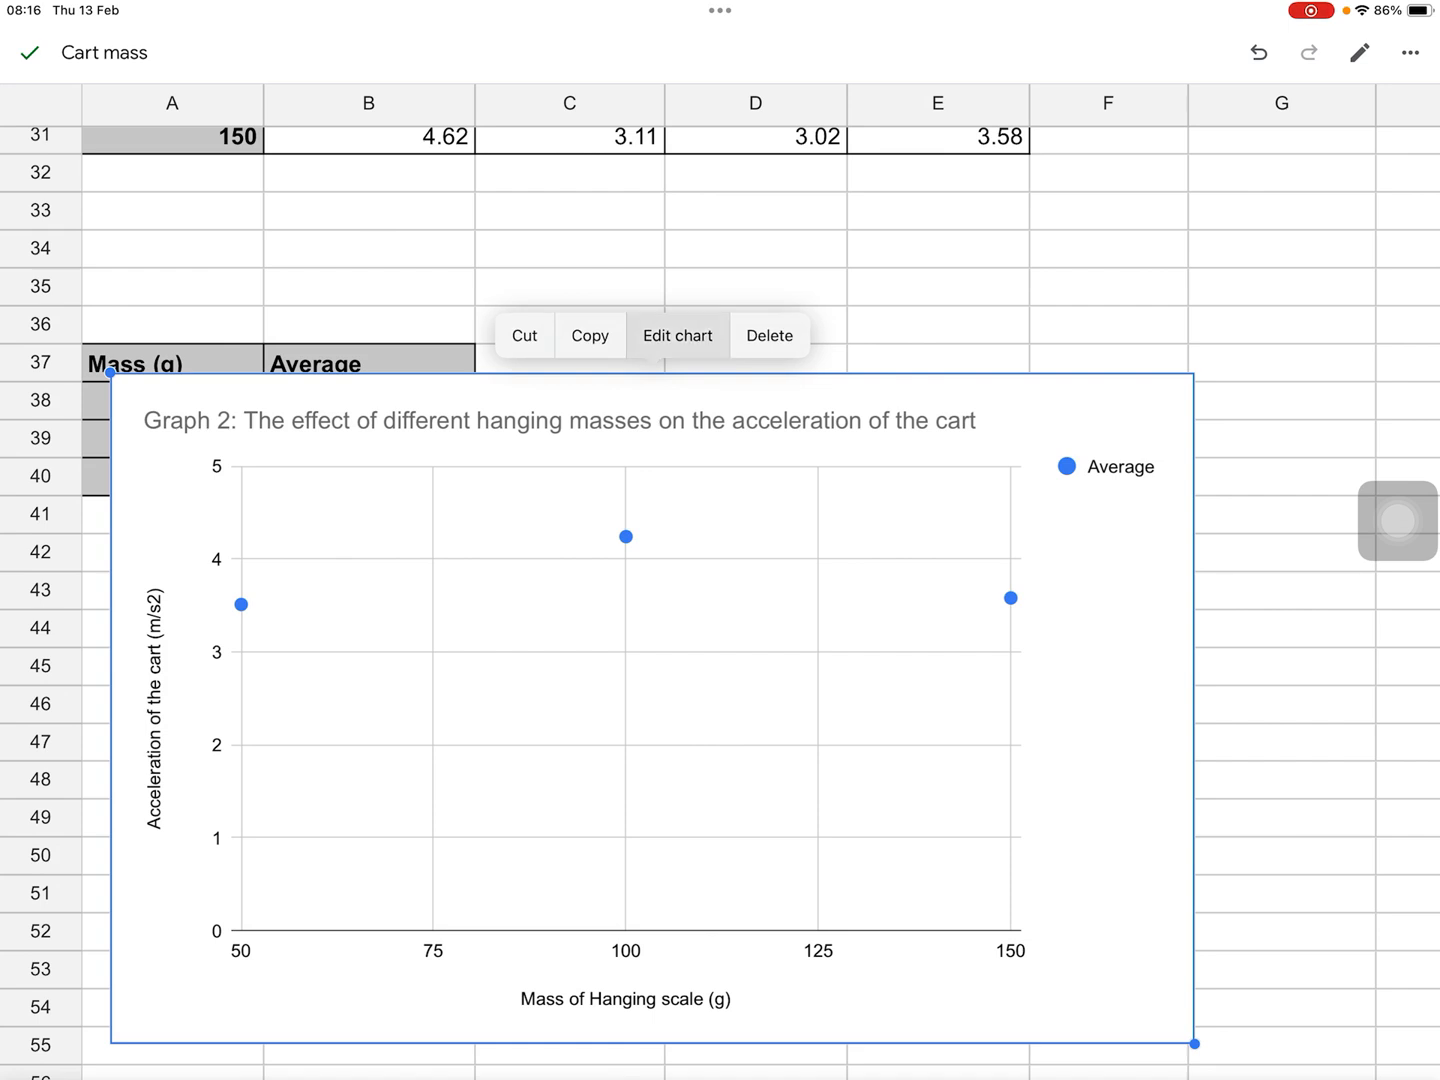
pyautogui.click(676, 336)
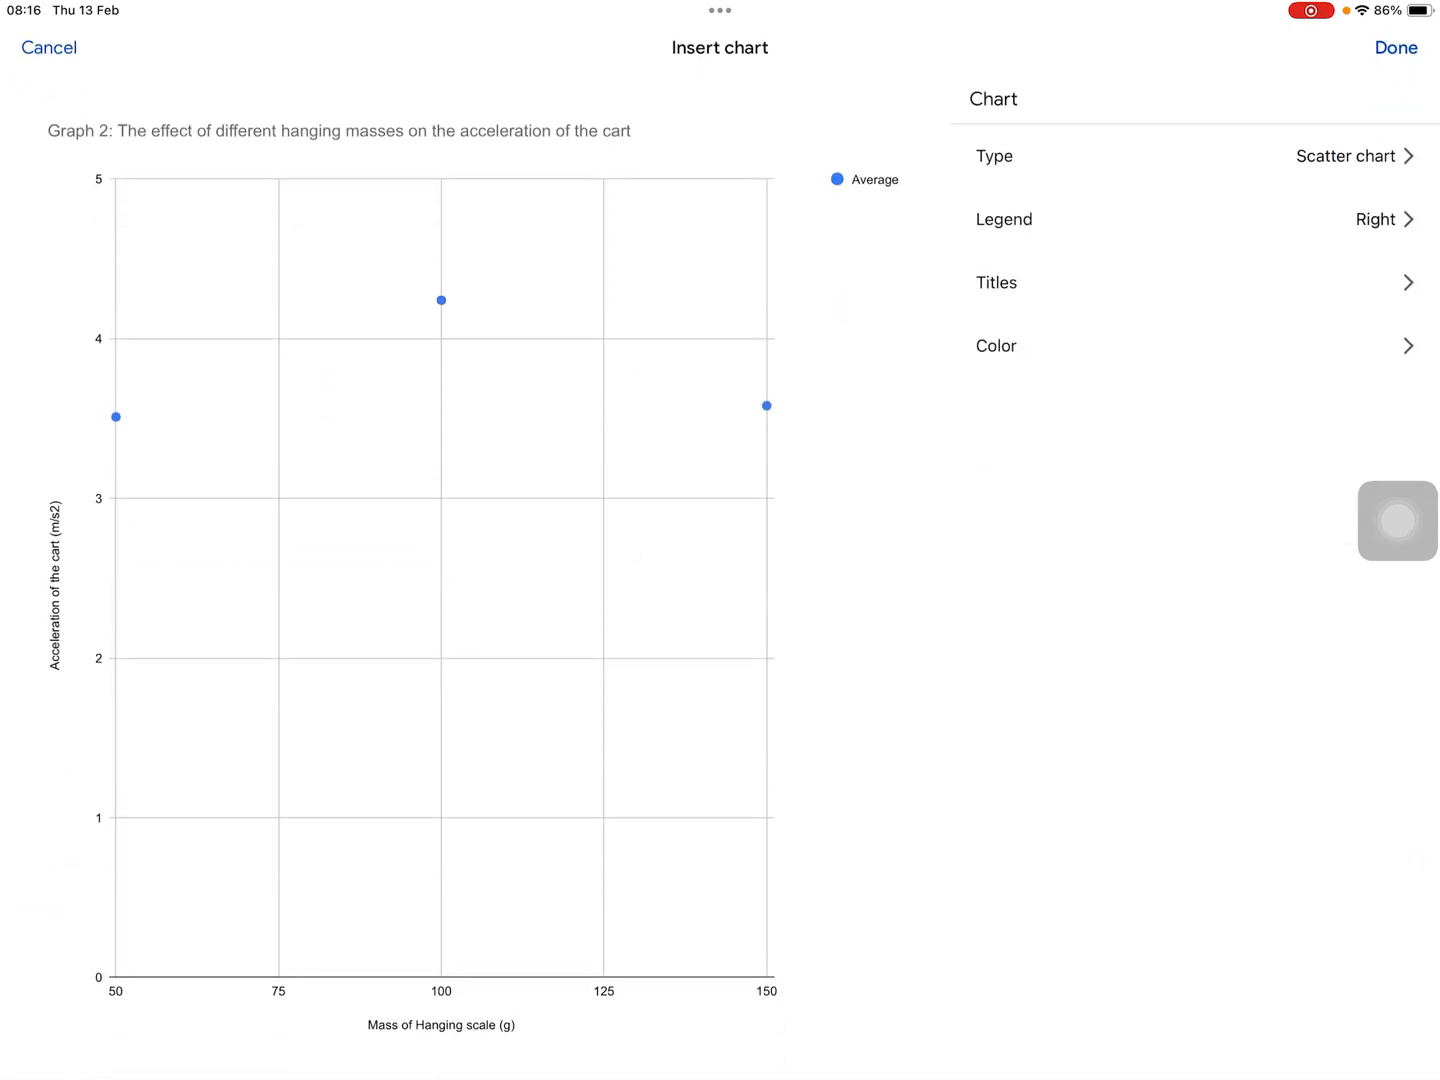
pyautogui.scroll(3)
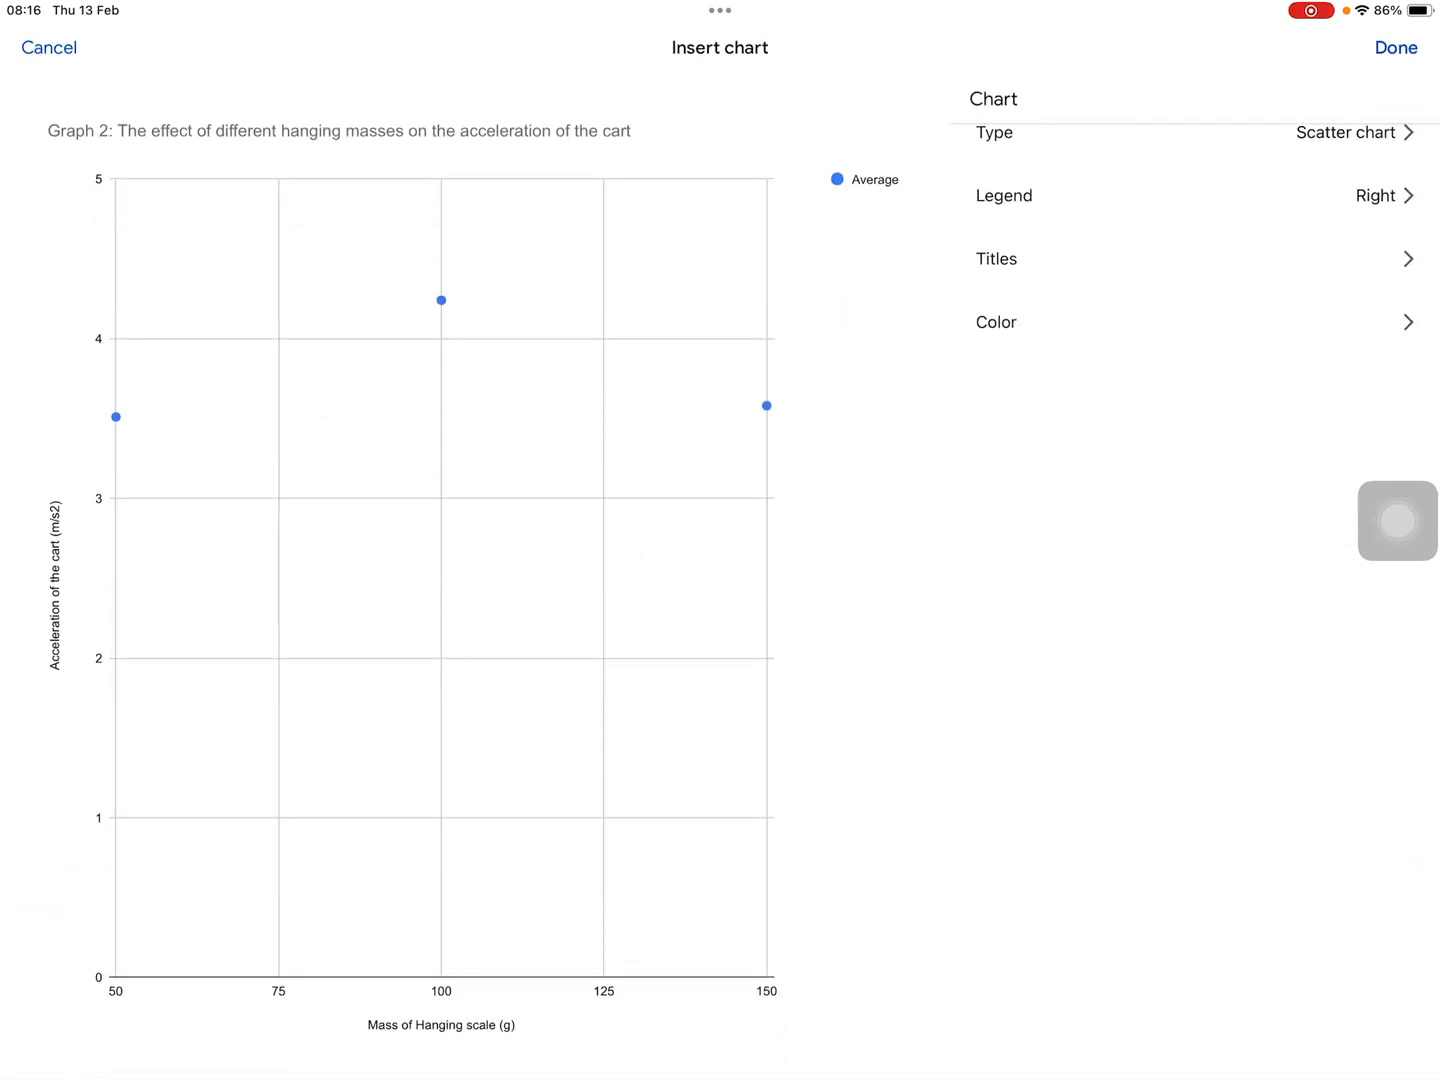
pyautogui.click(1394, 48)
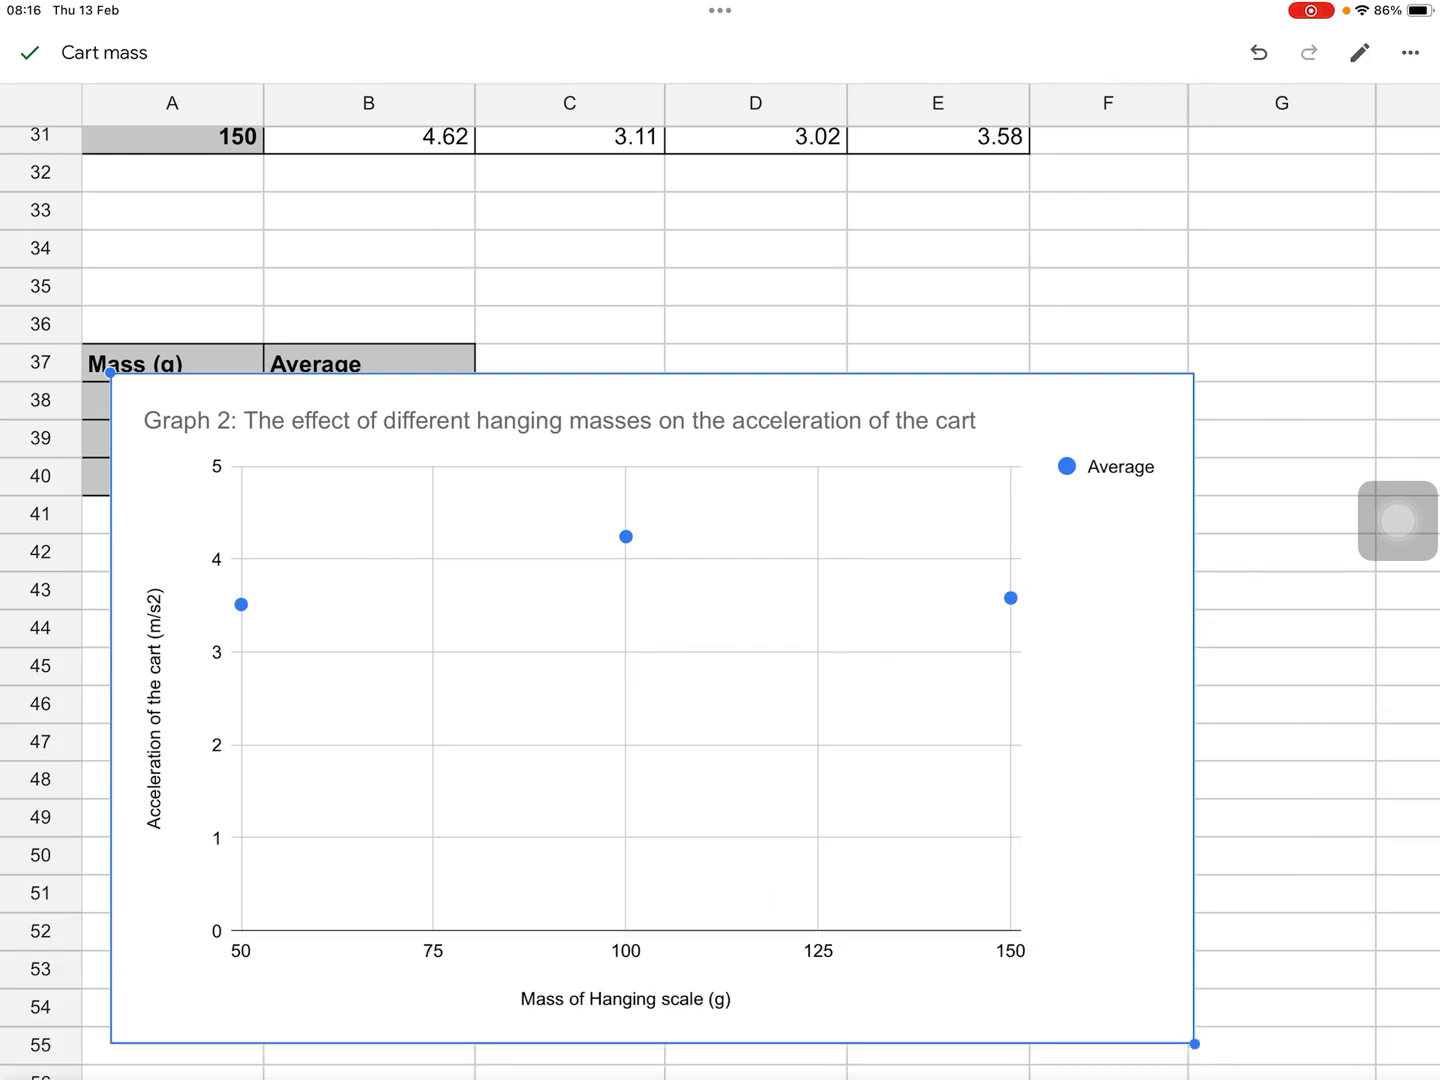
pyautogui.click(1408, 52)
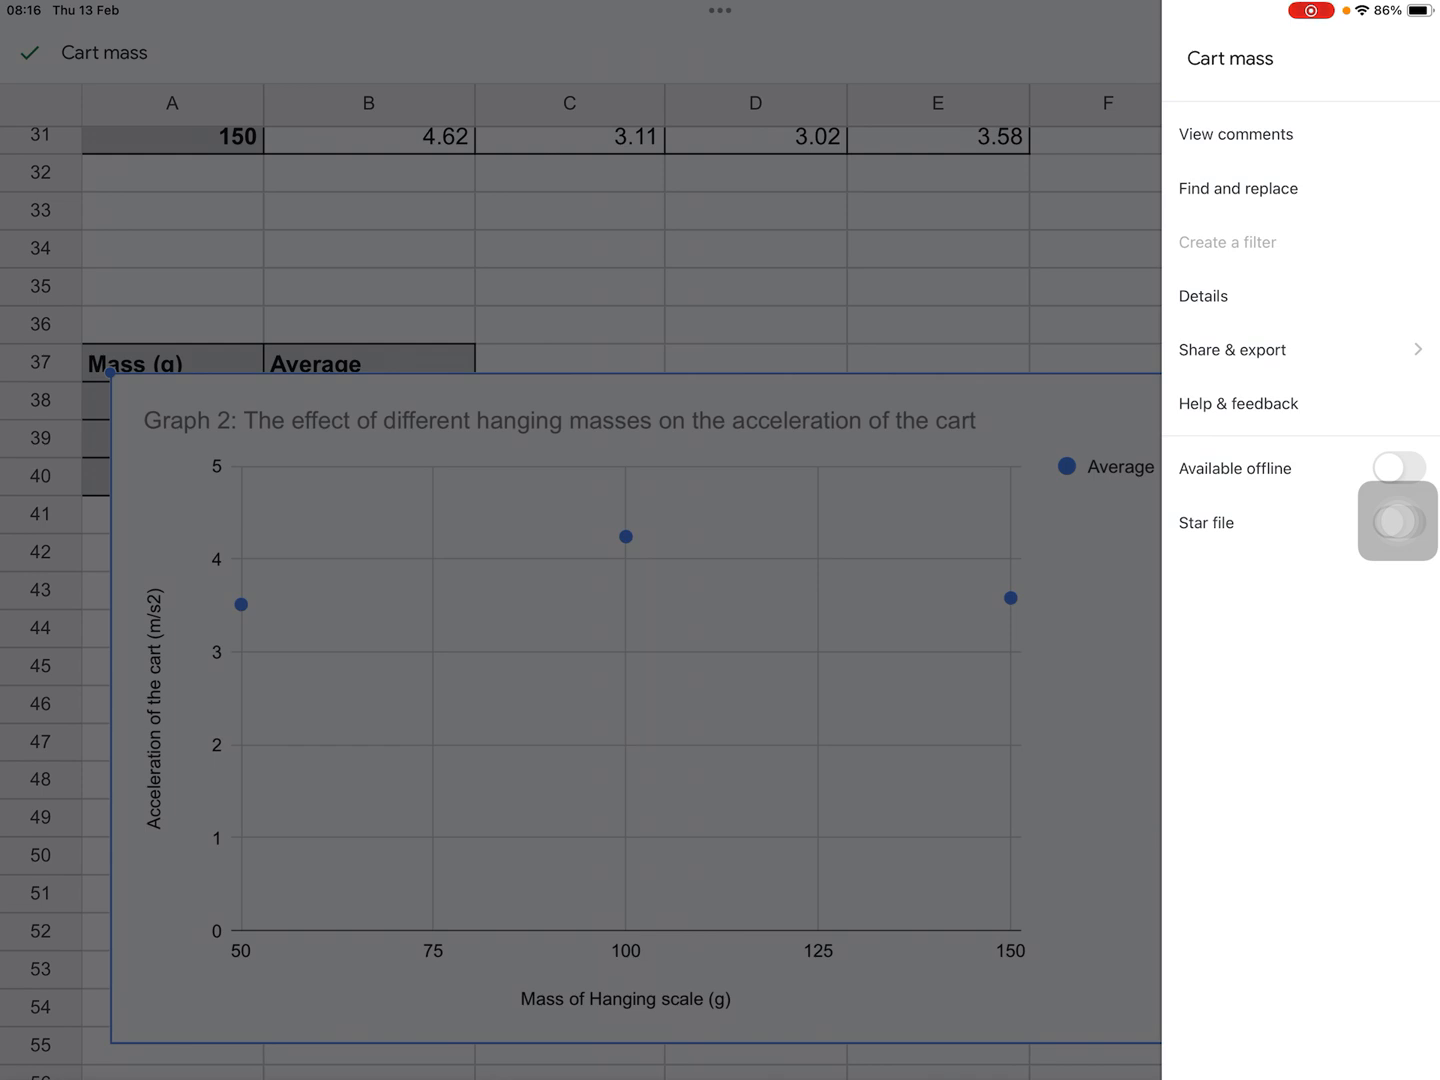
# Copy the Cart mass spreadsheet's link via Share & export
pyautogui.click(1232, 348)
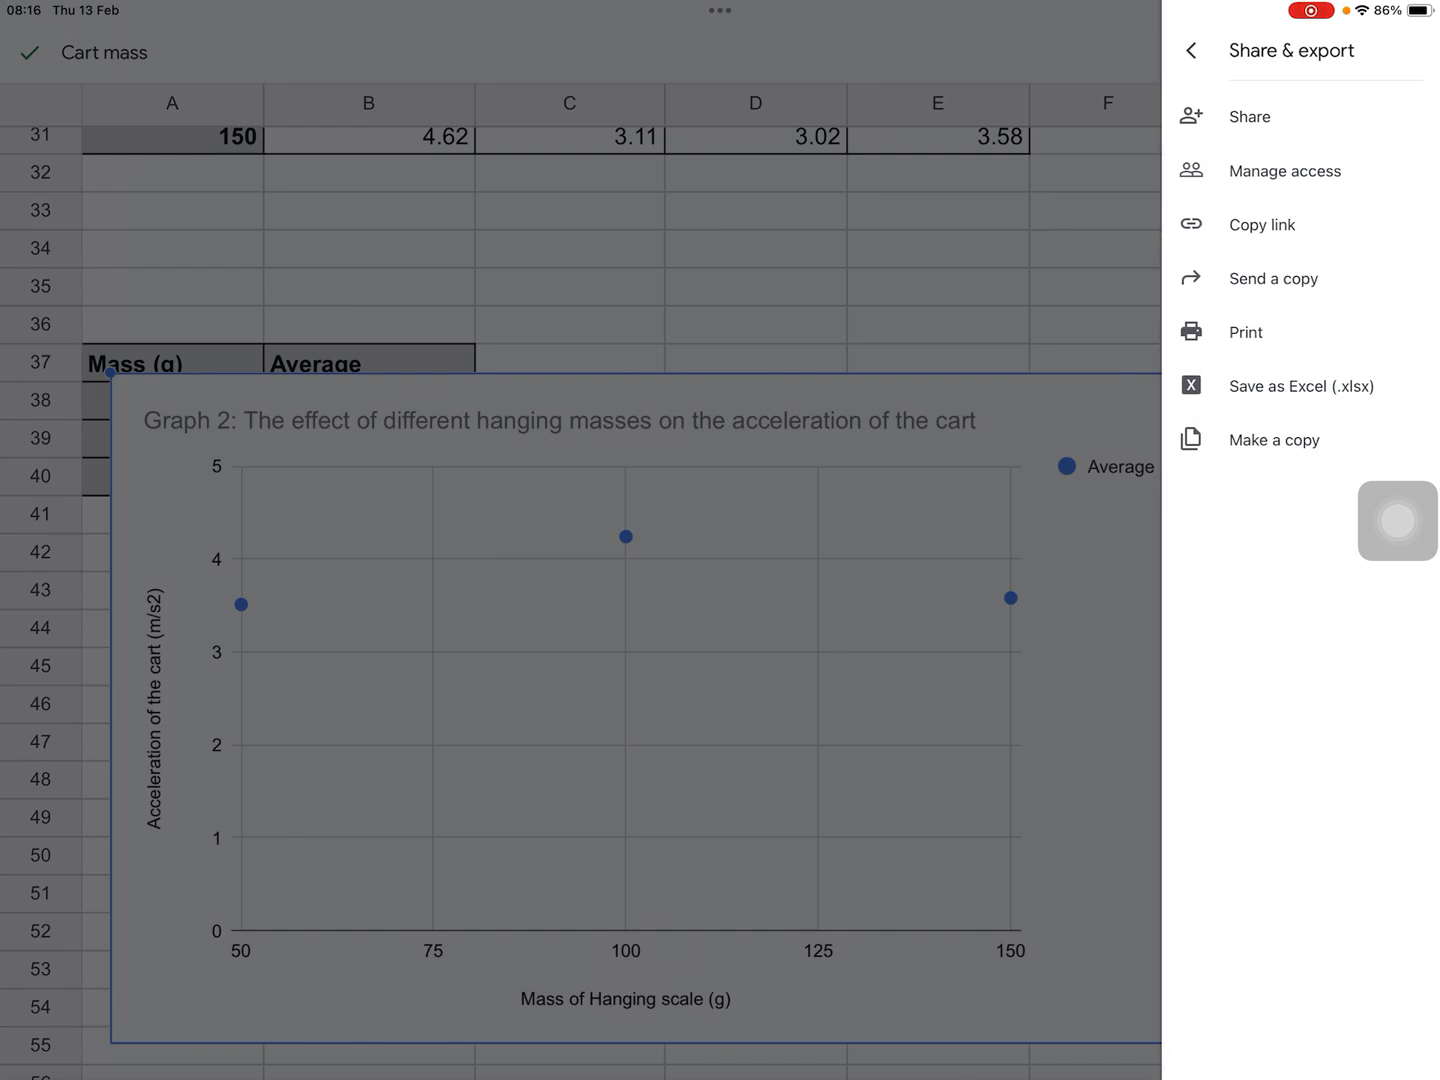
pyautogui.click(1260, 224)
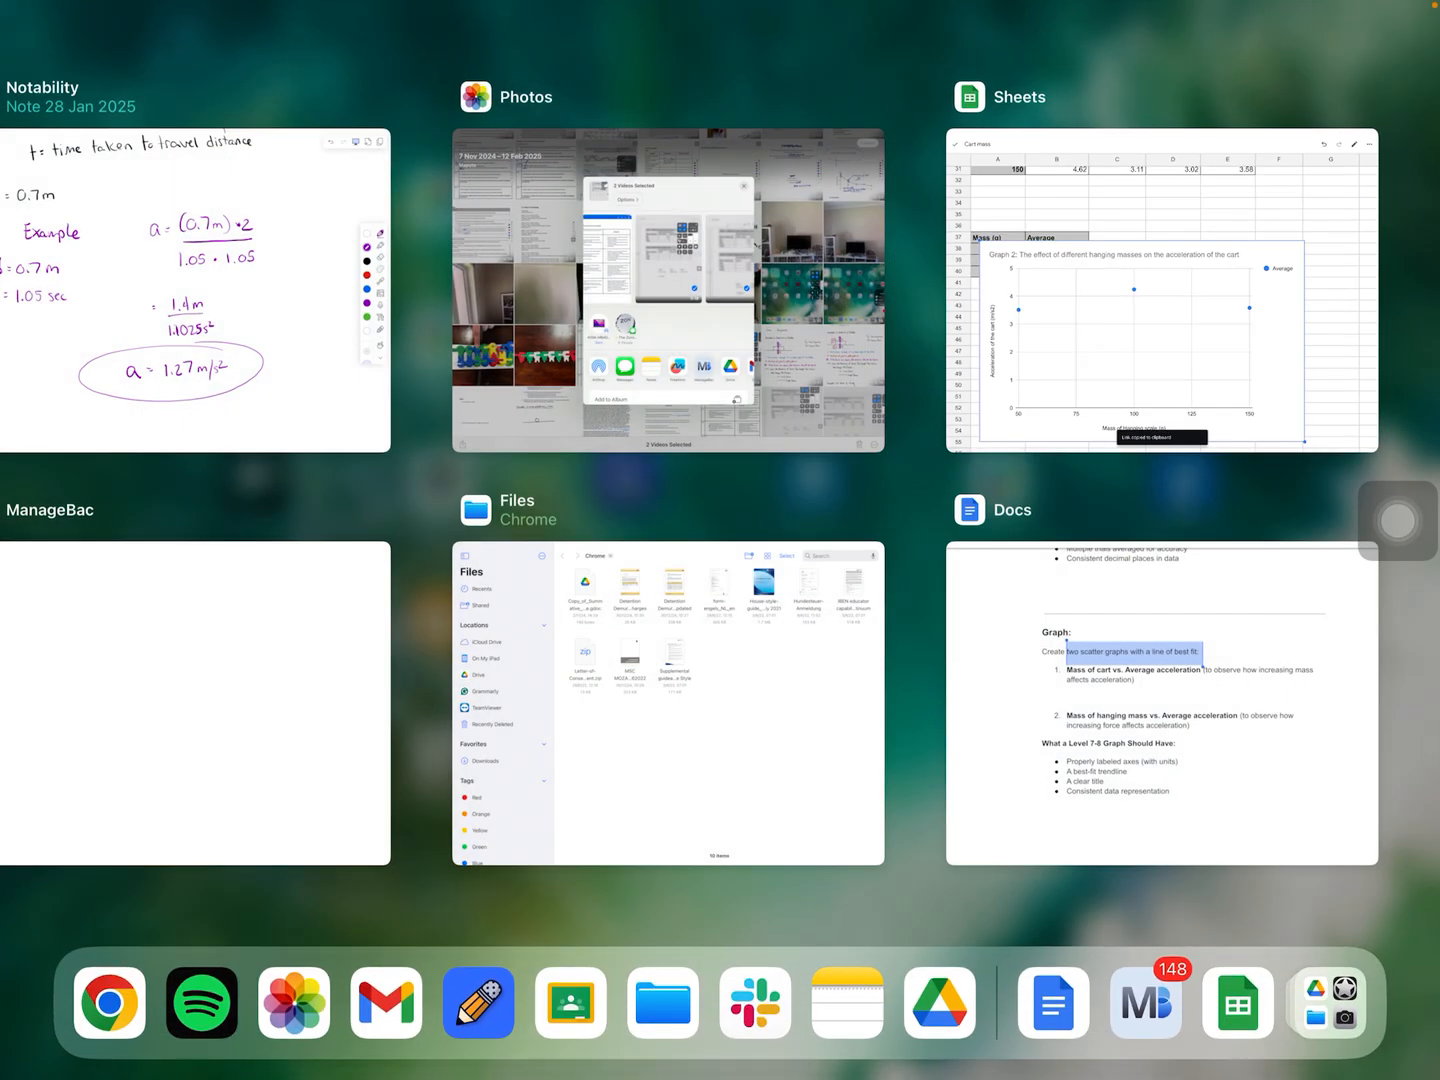
# Visit the copied link in Chrome and load the spreadsheet in the full desktop Sheets editor
pyautogui.click(666, 700)
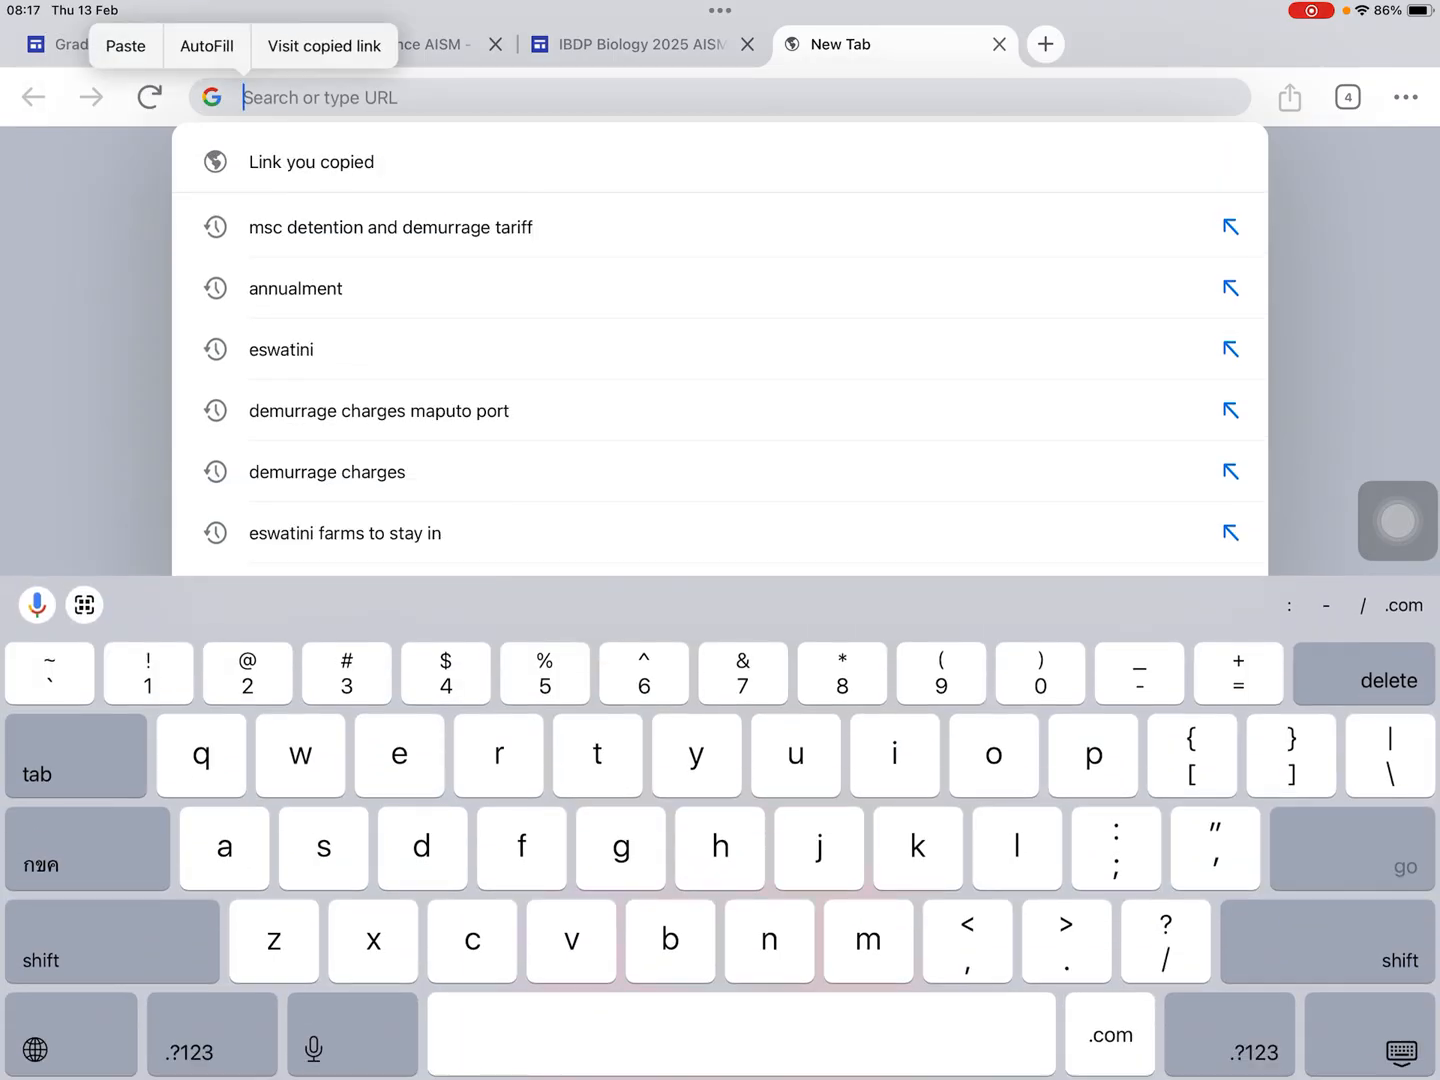
pyautogui.click(324, 46)
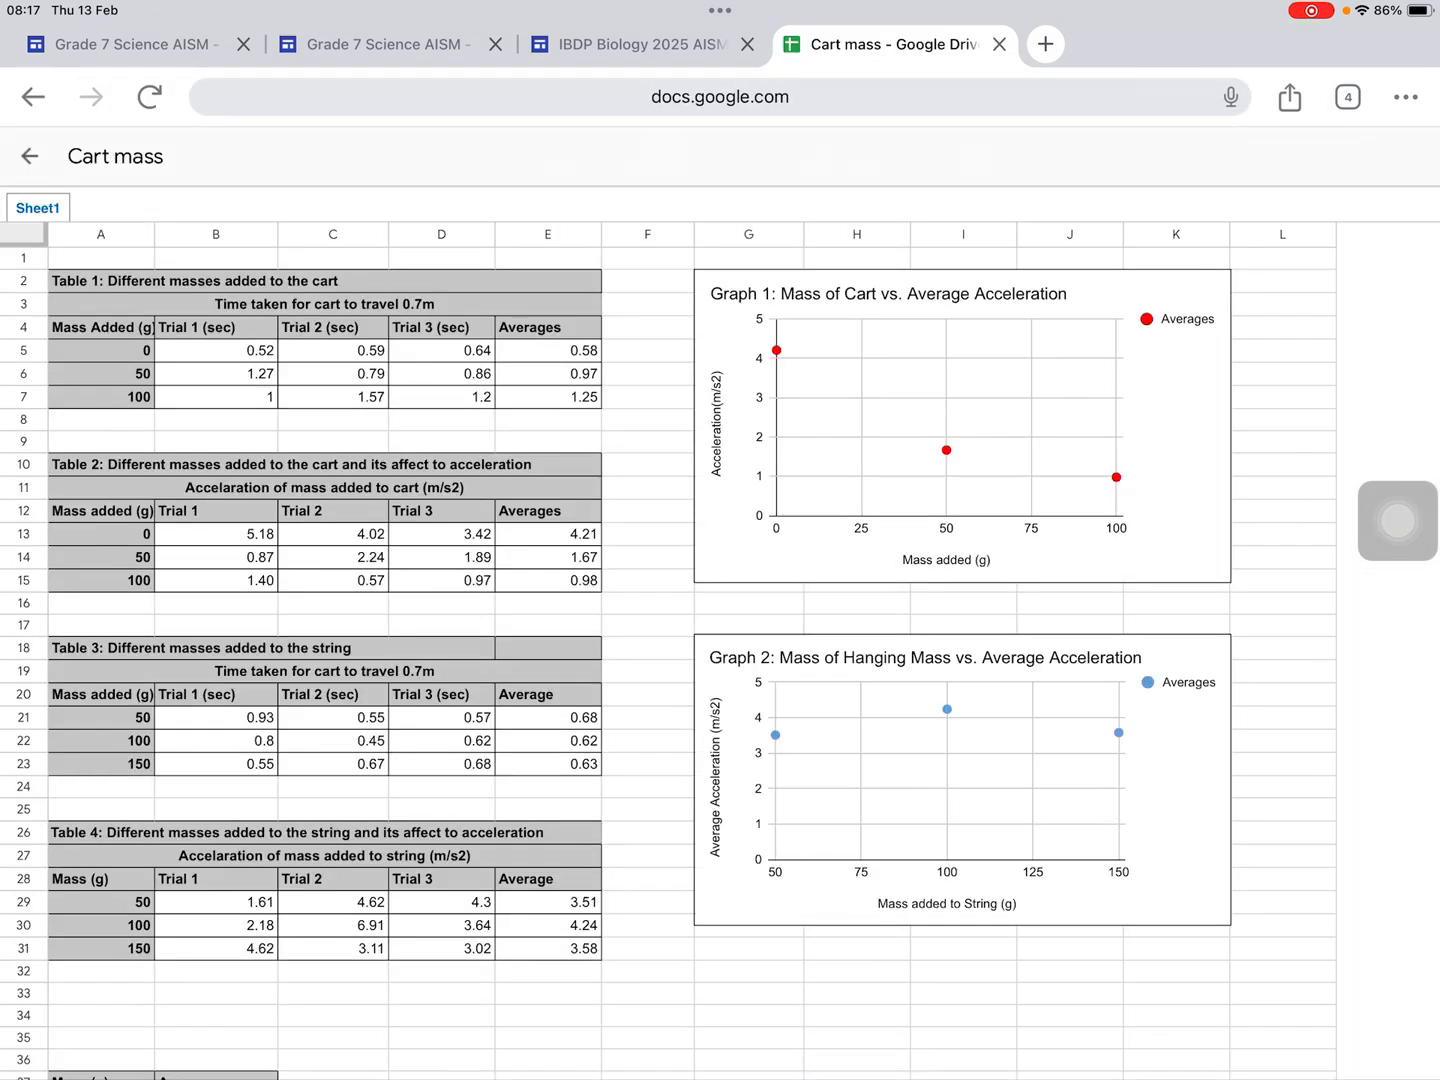
pyautogui.scroll(-3)
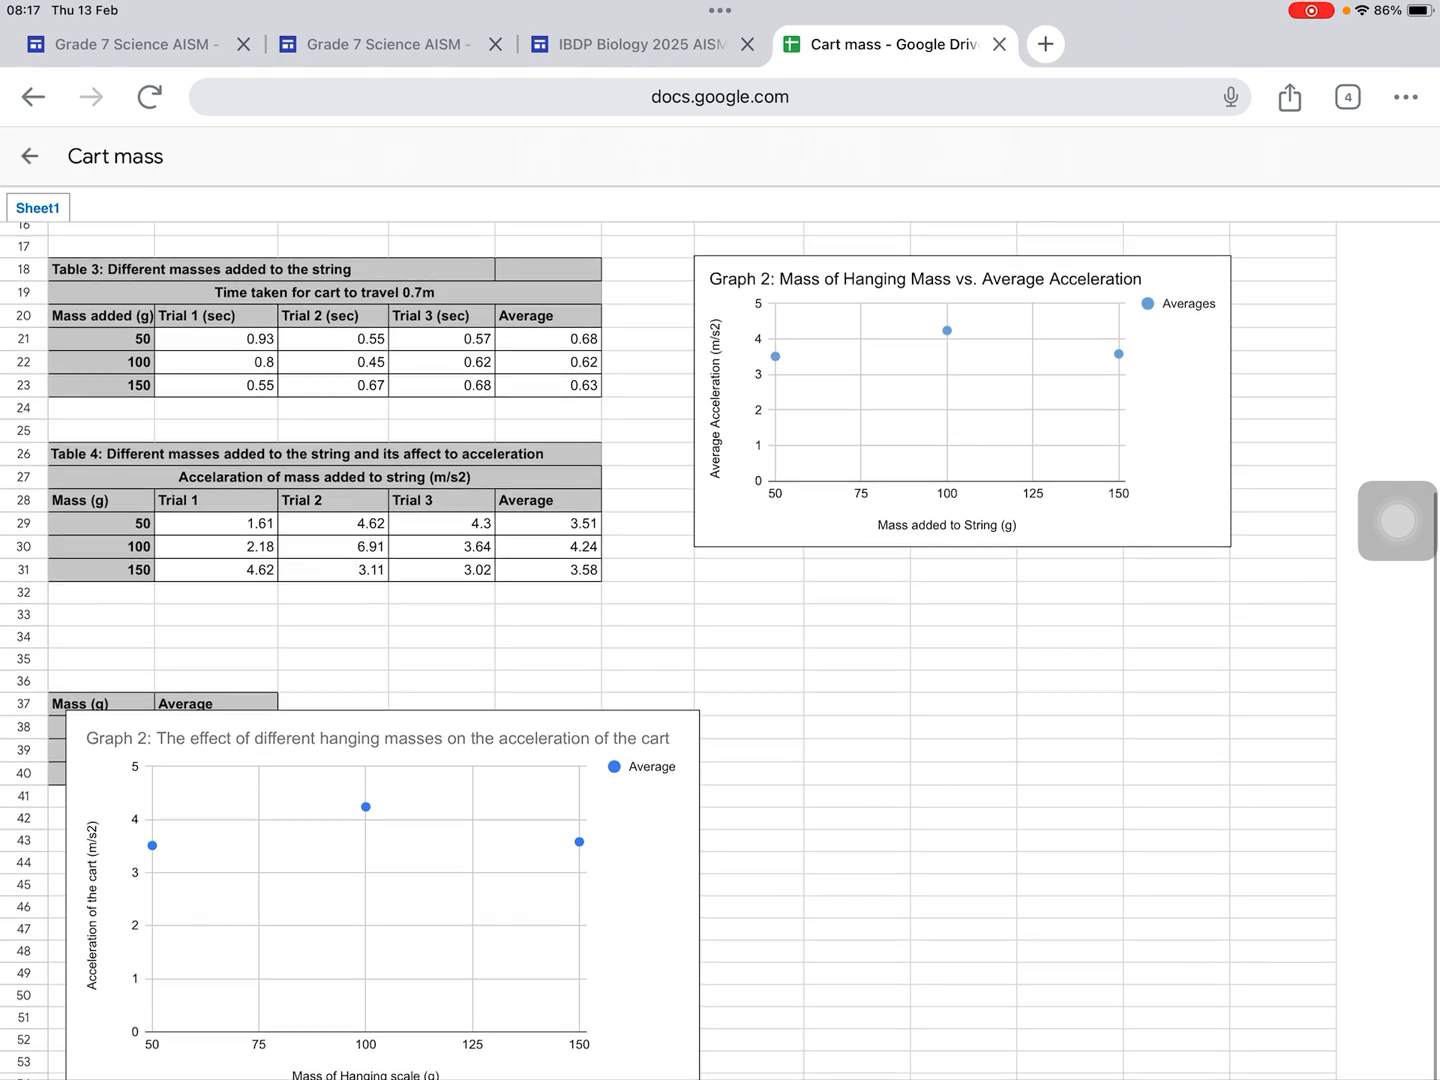
pyautogui.click(1404, 96)
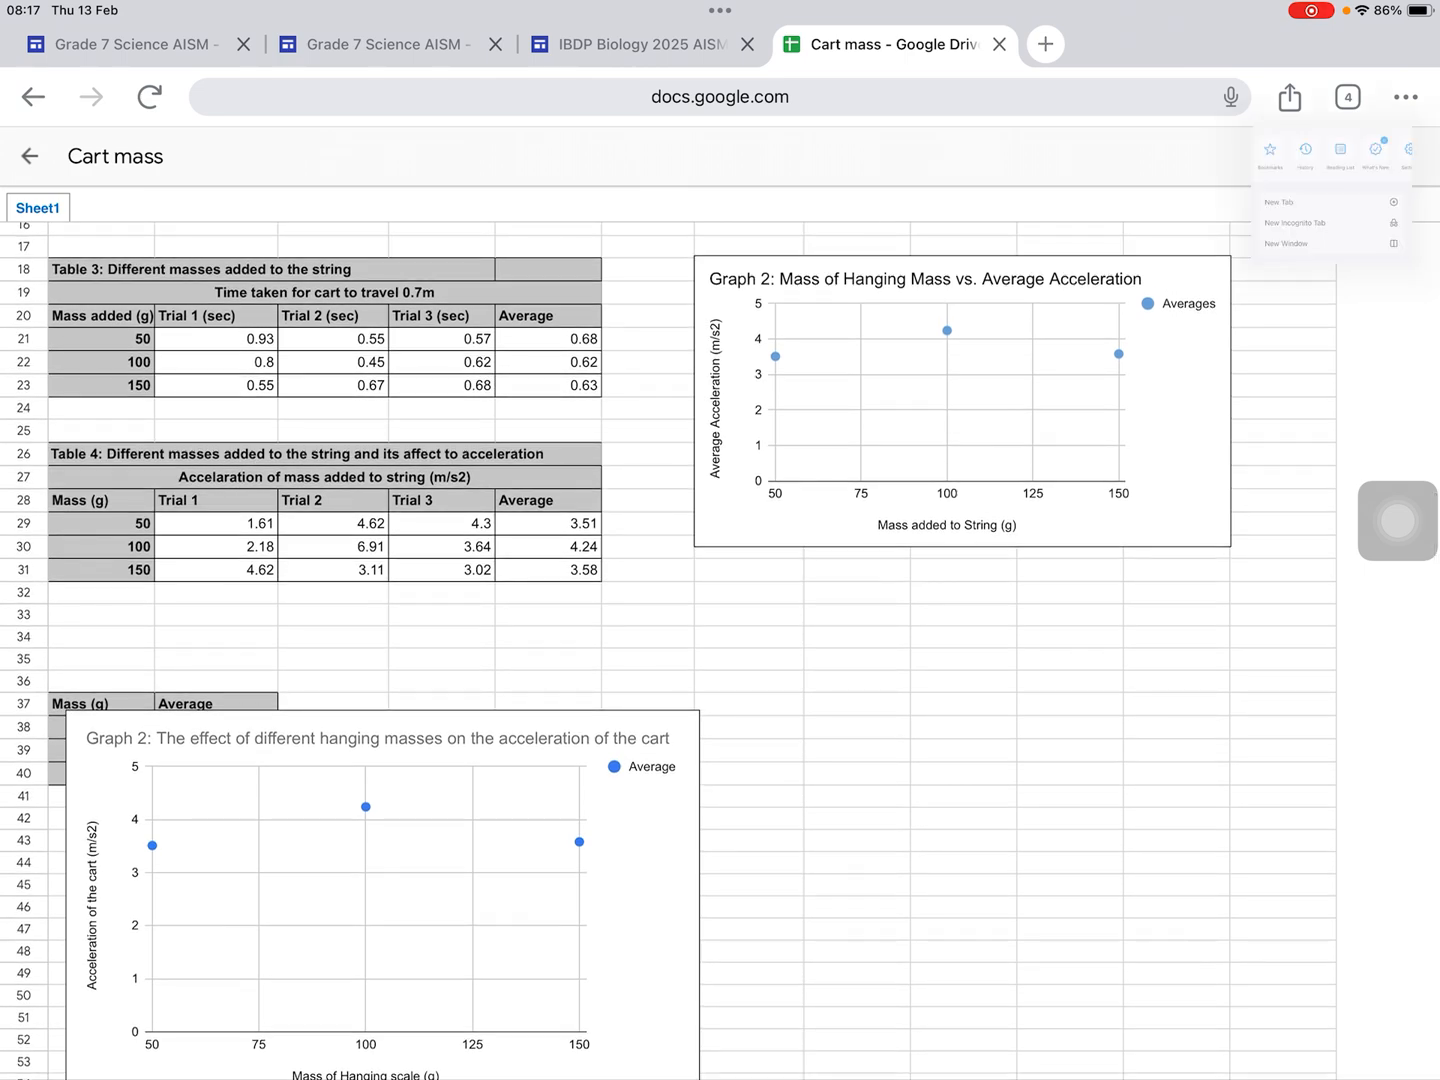
pyautogui.click(148, 96)
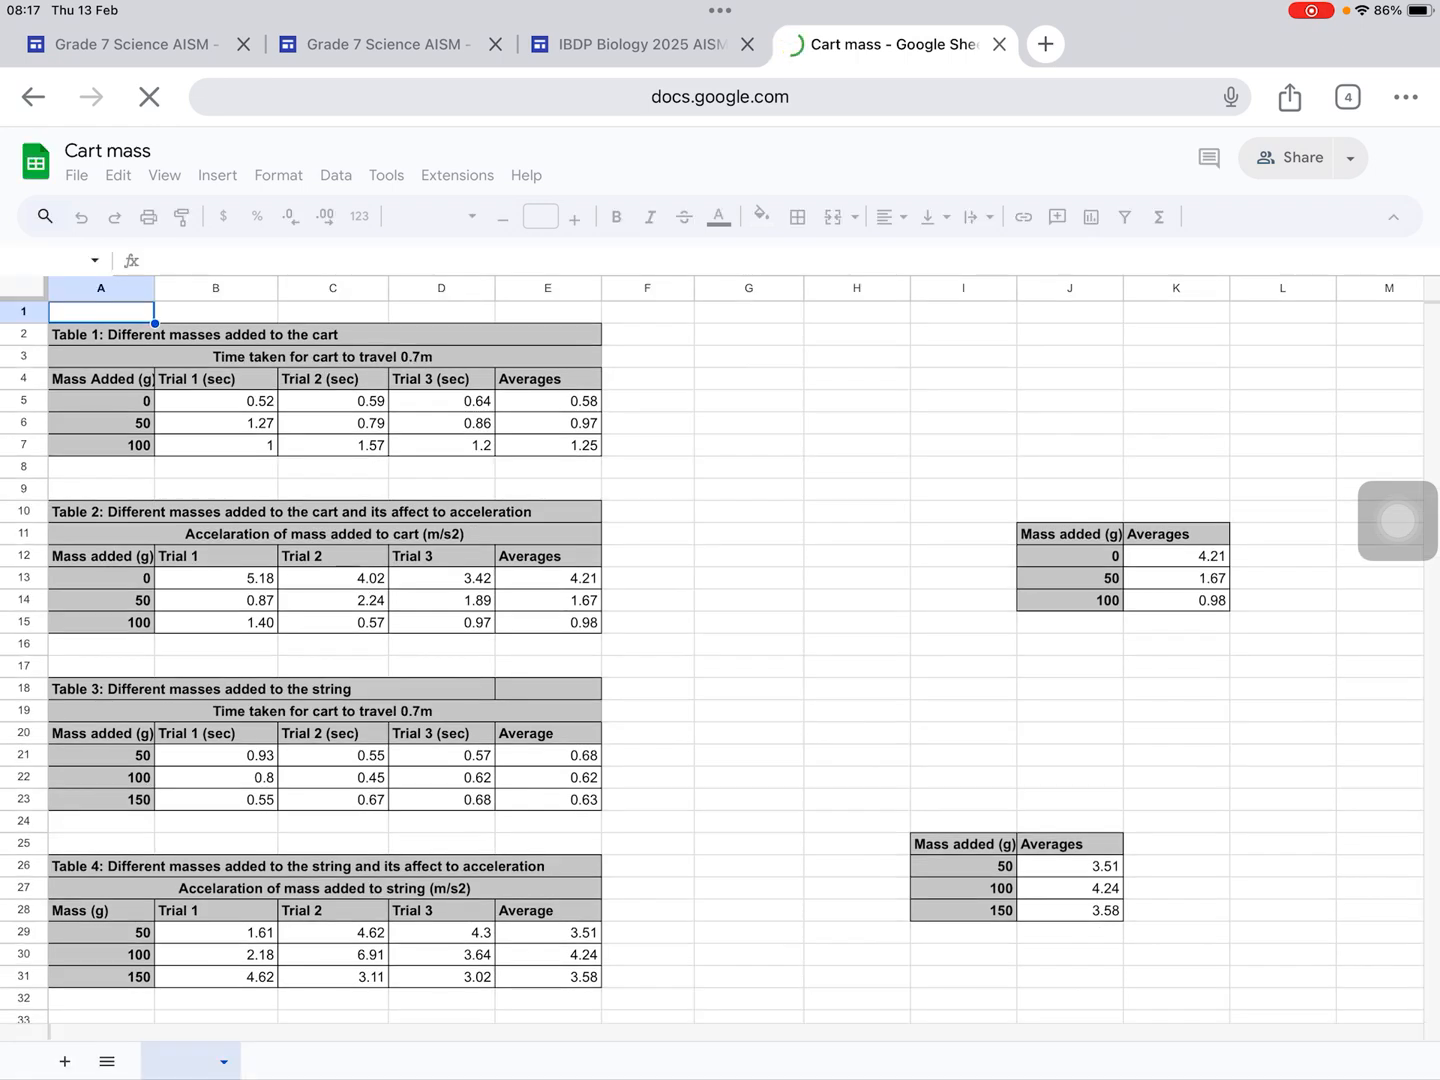
# Scroll down to Graph 2 and bring up its Chart editor on the Customize tab
pyautogui.scroll(-3)
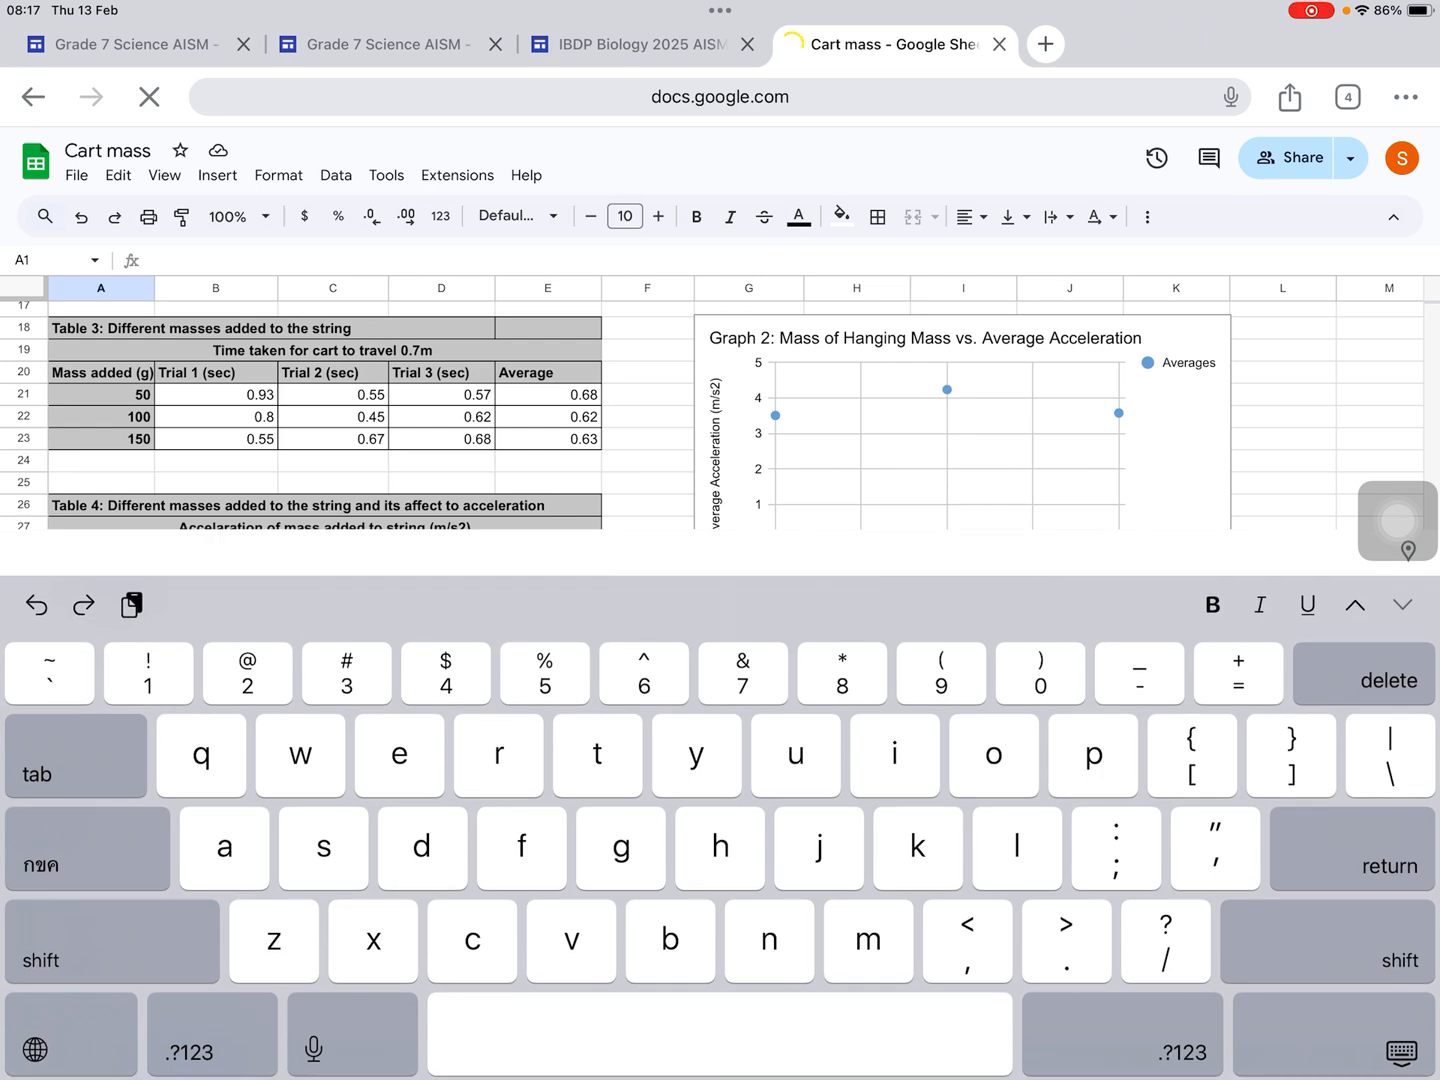
pyautogui.scroll(-3)
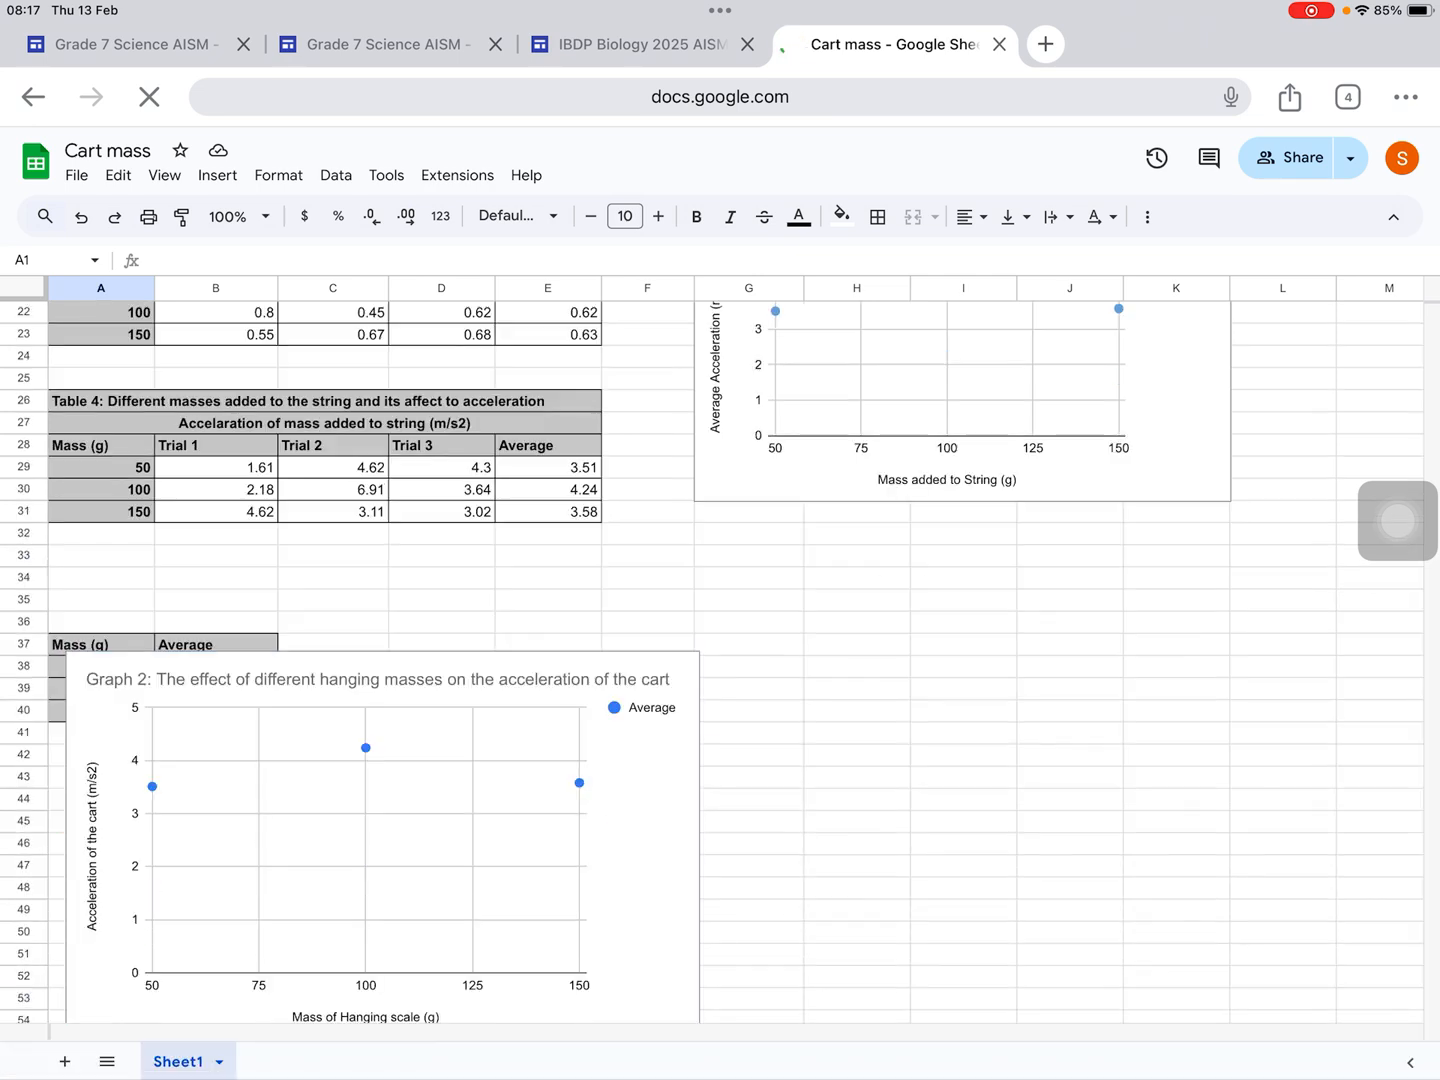
pyautogui.click(380, 850)
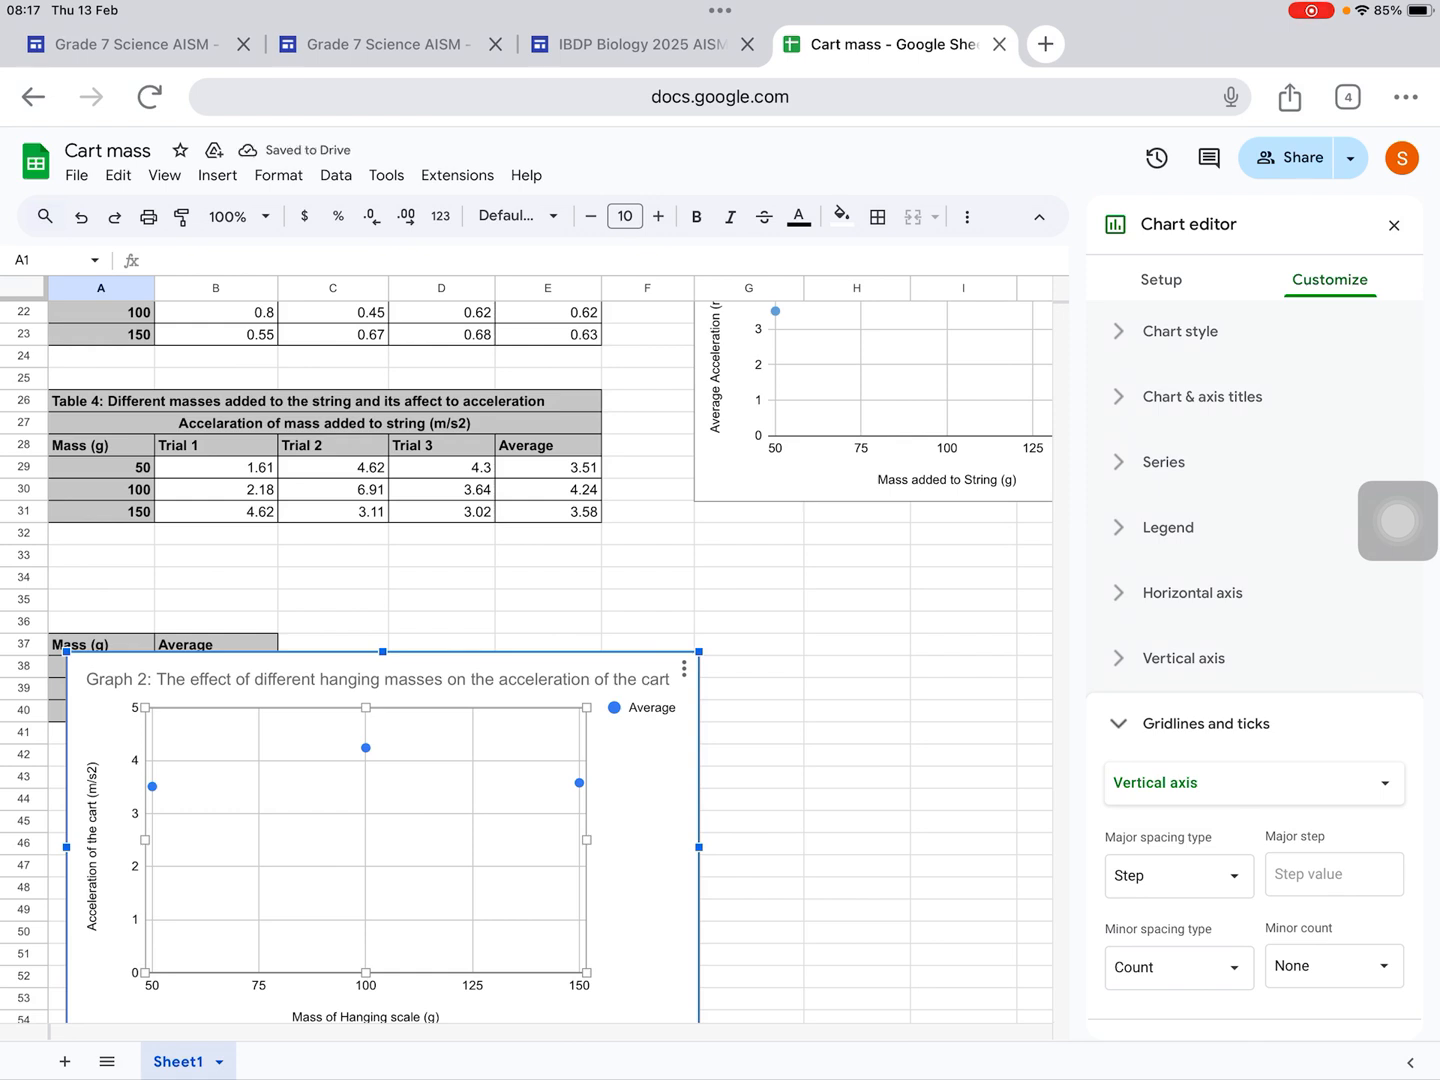
# Enable a trendline on the Average series and choose its type from the Type list
pyautogui.click(1164, 460)
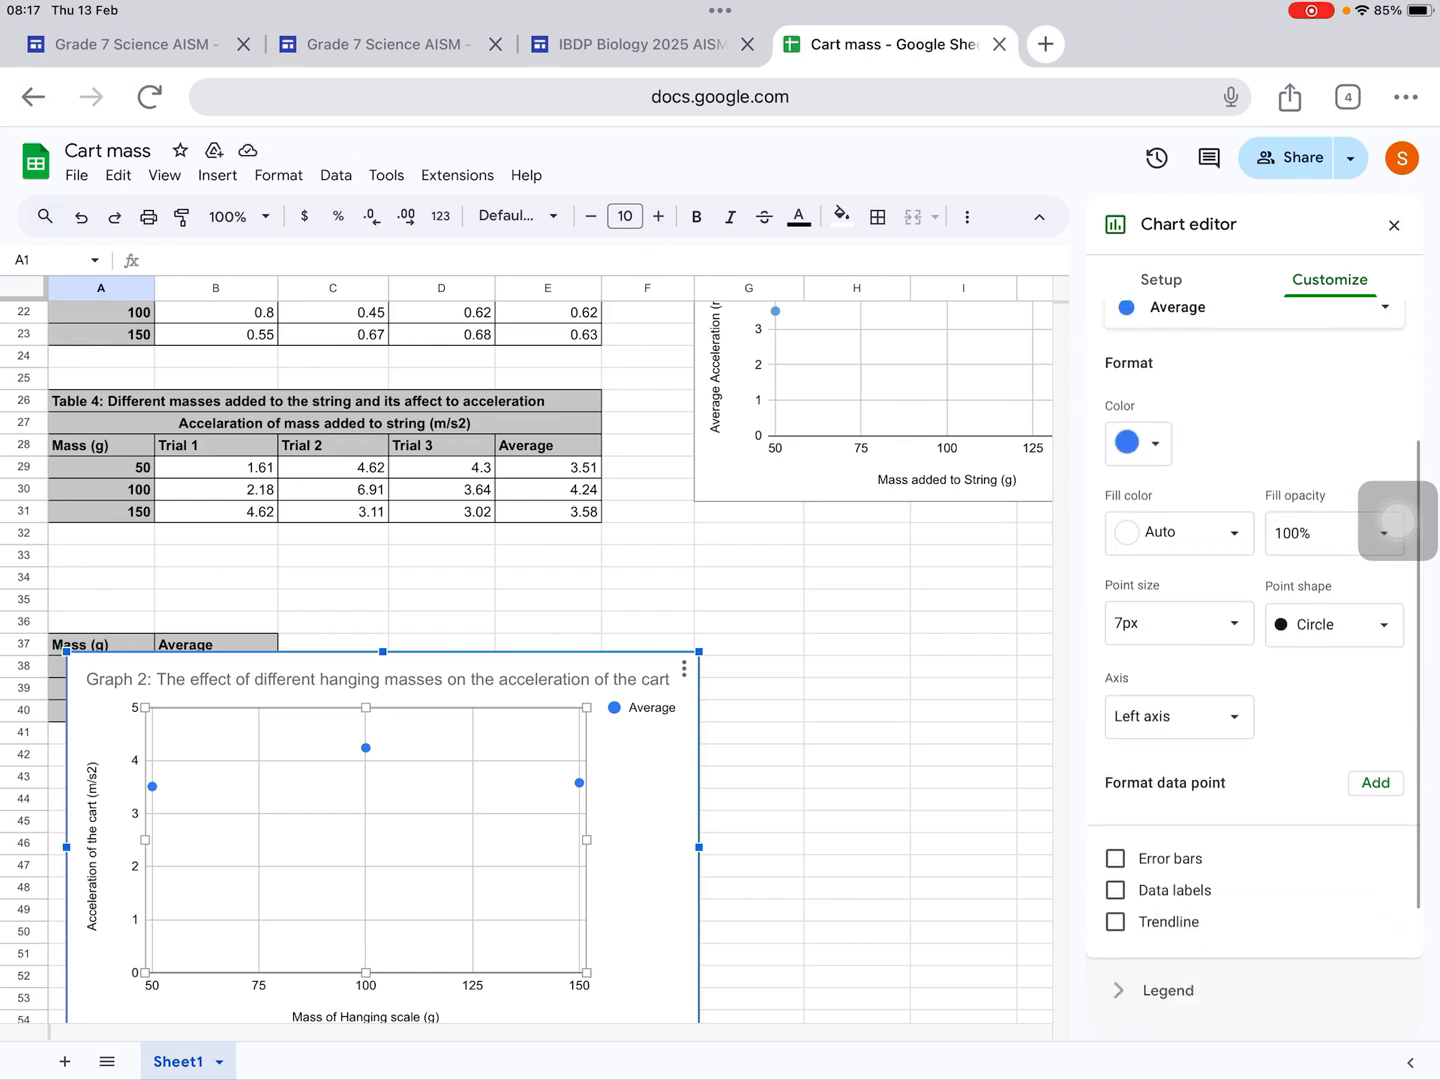
pyautogui.click(1114, 768)
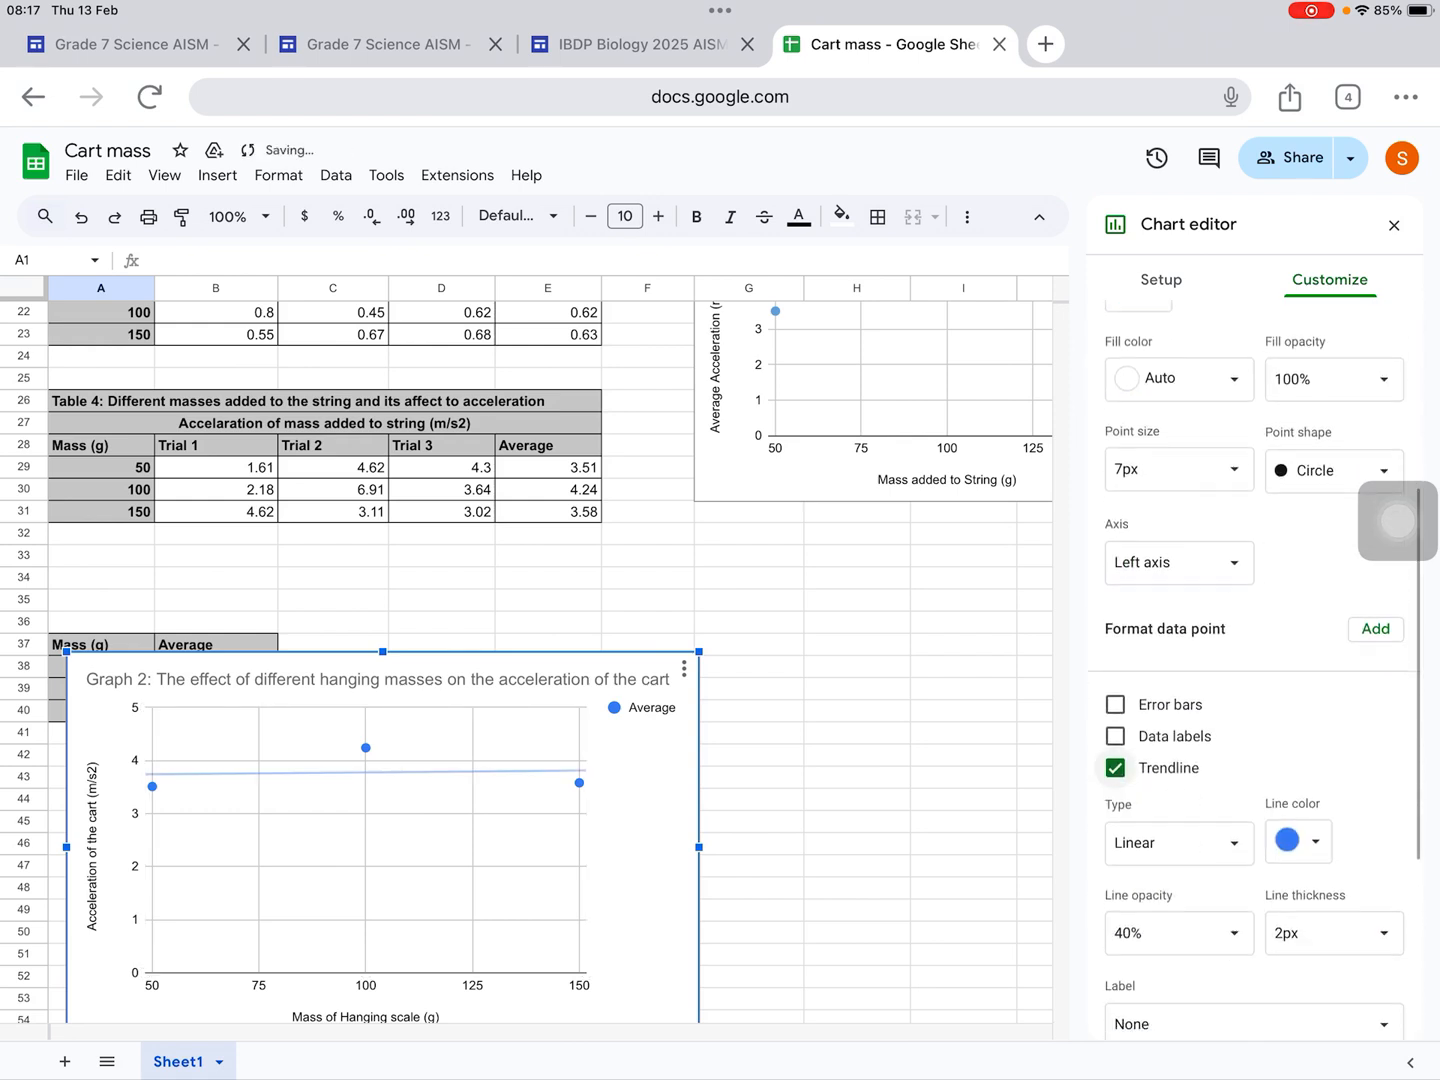
pyautogui.click(1178, 844)
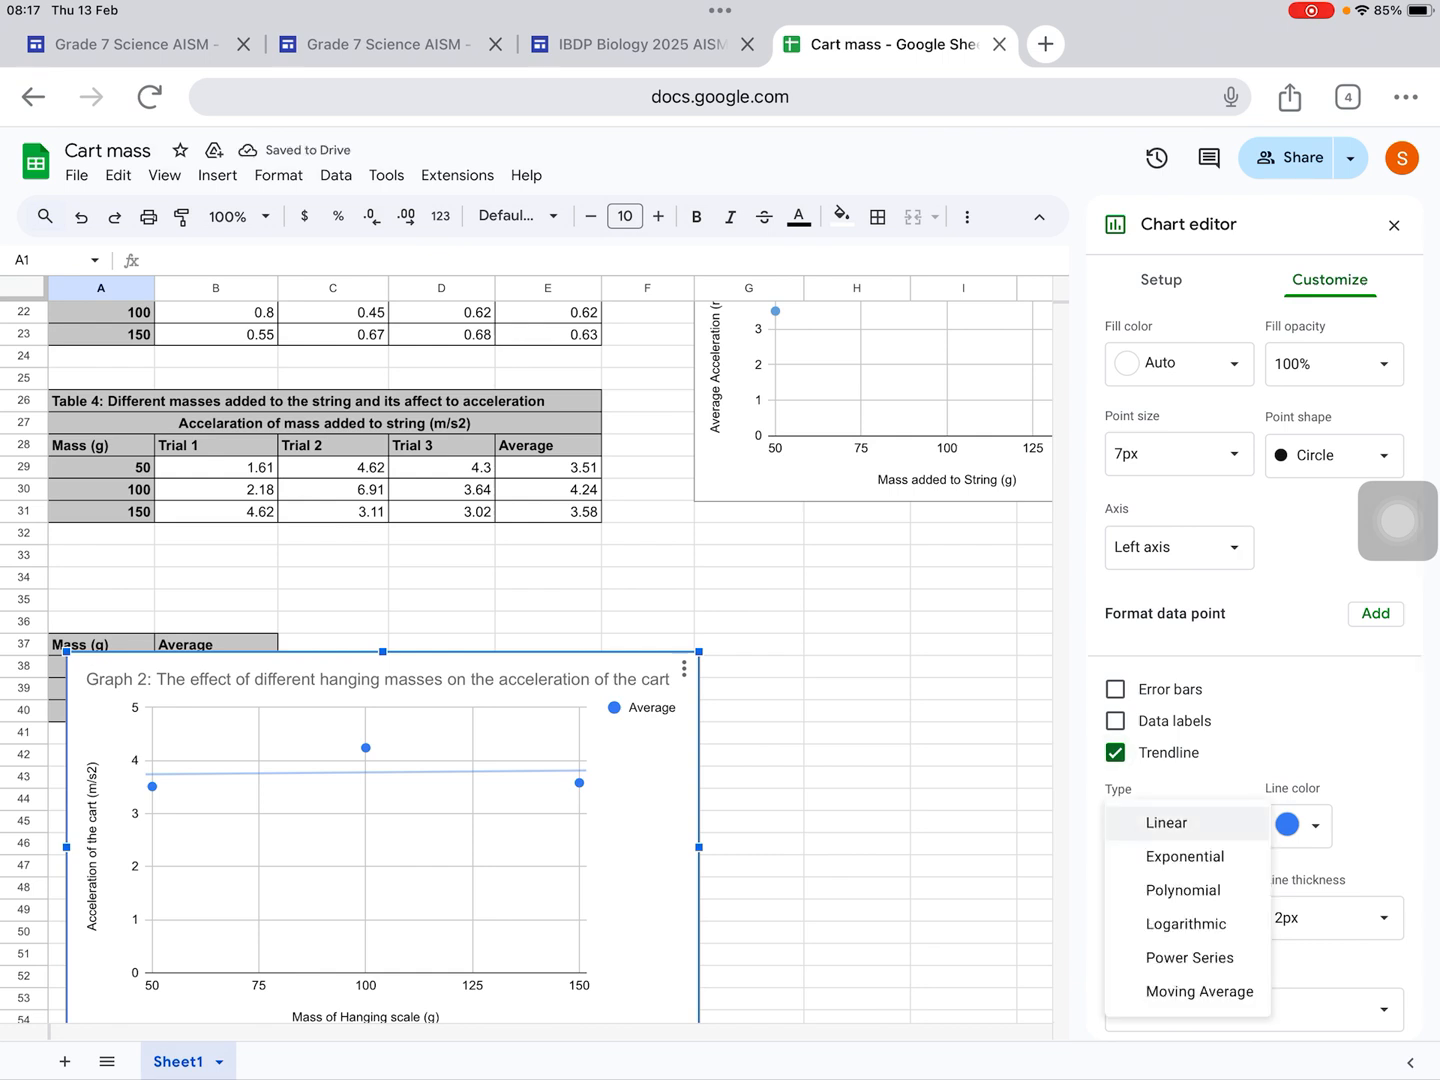
pyautogui.click(1184, 856)
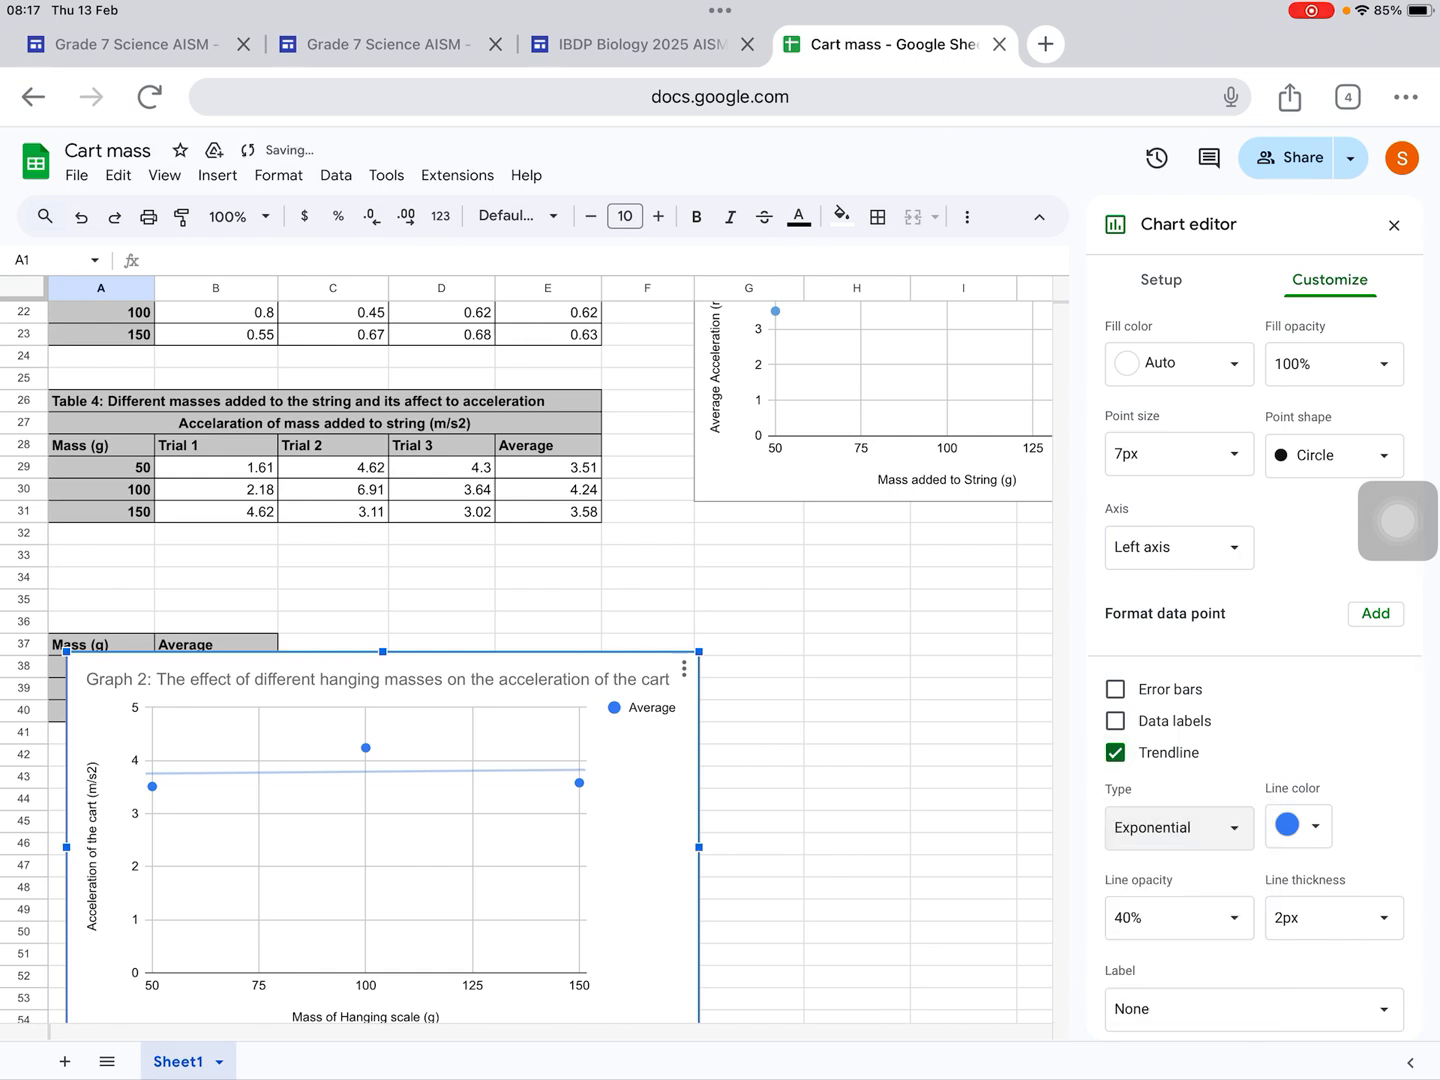
pyautogui.click(1178, 828)
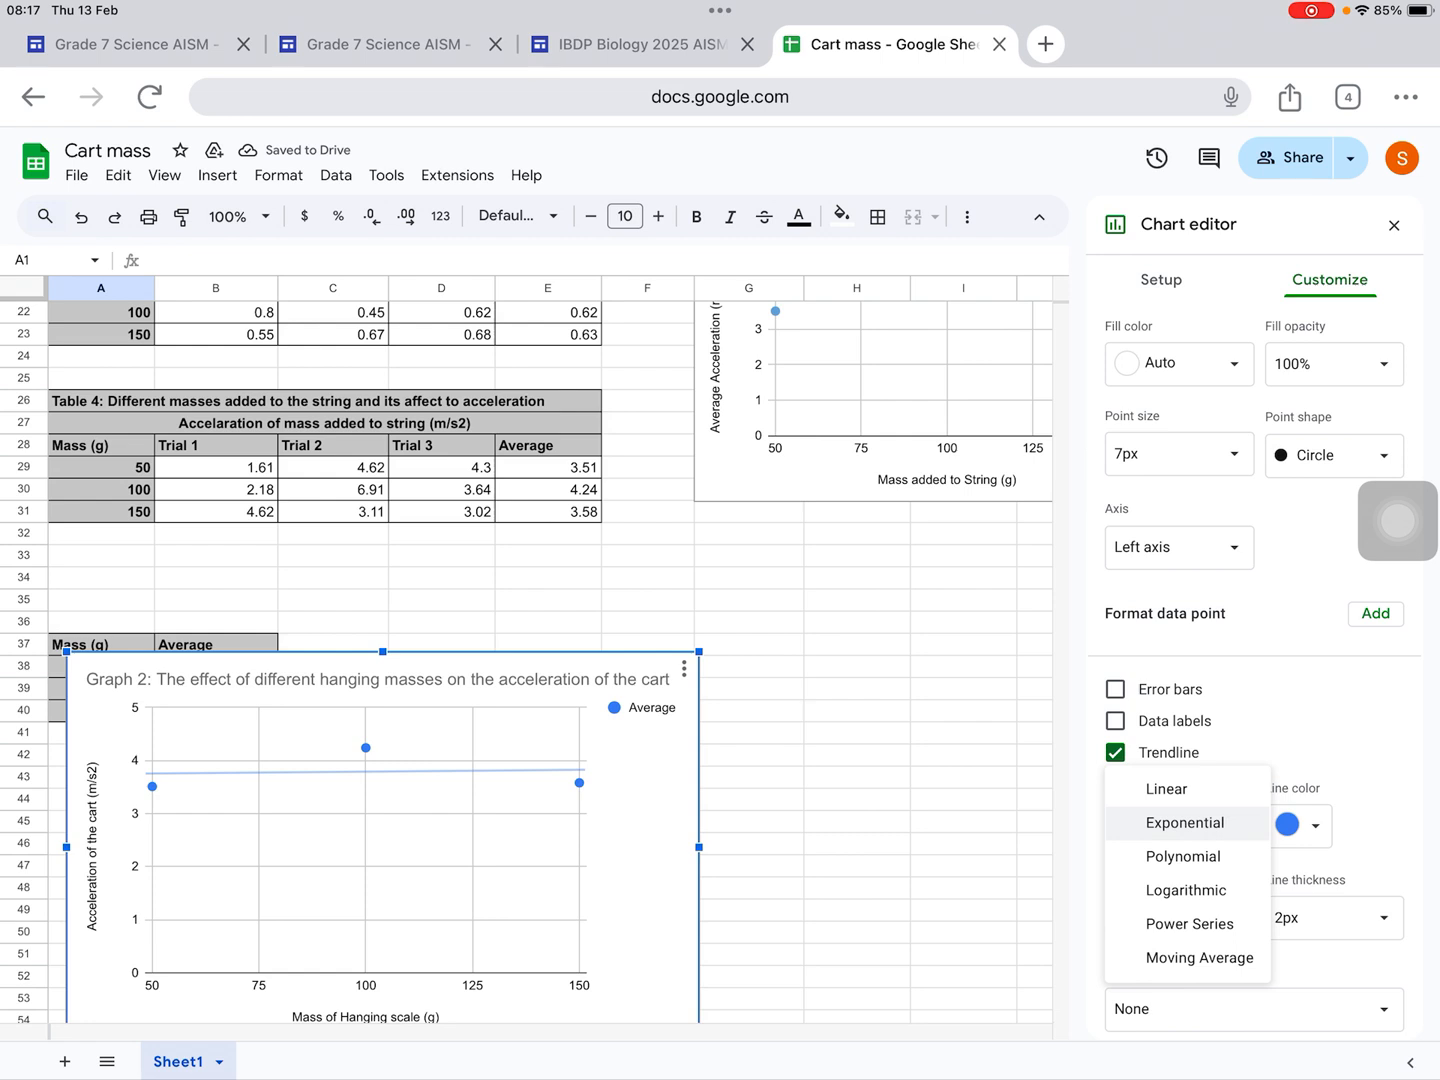
pyautogui.click(1184, 856)
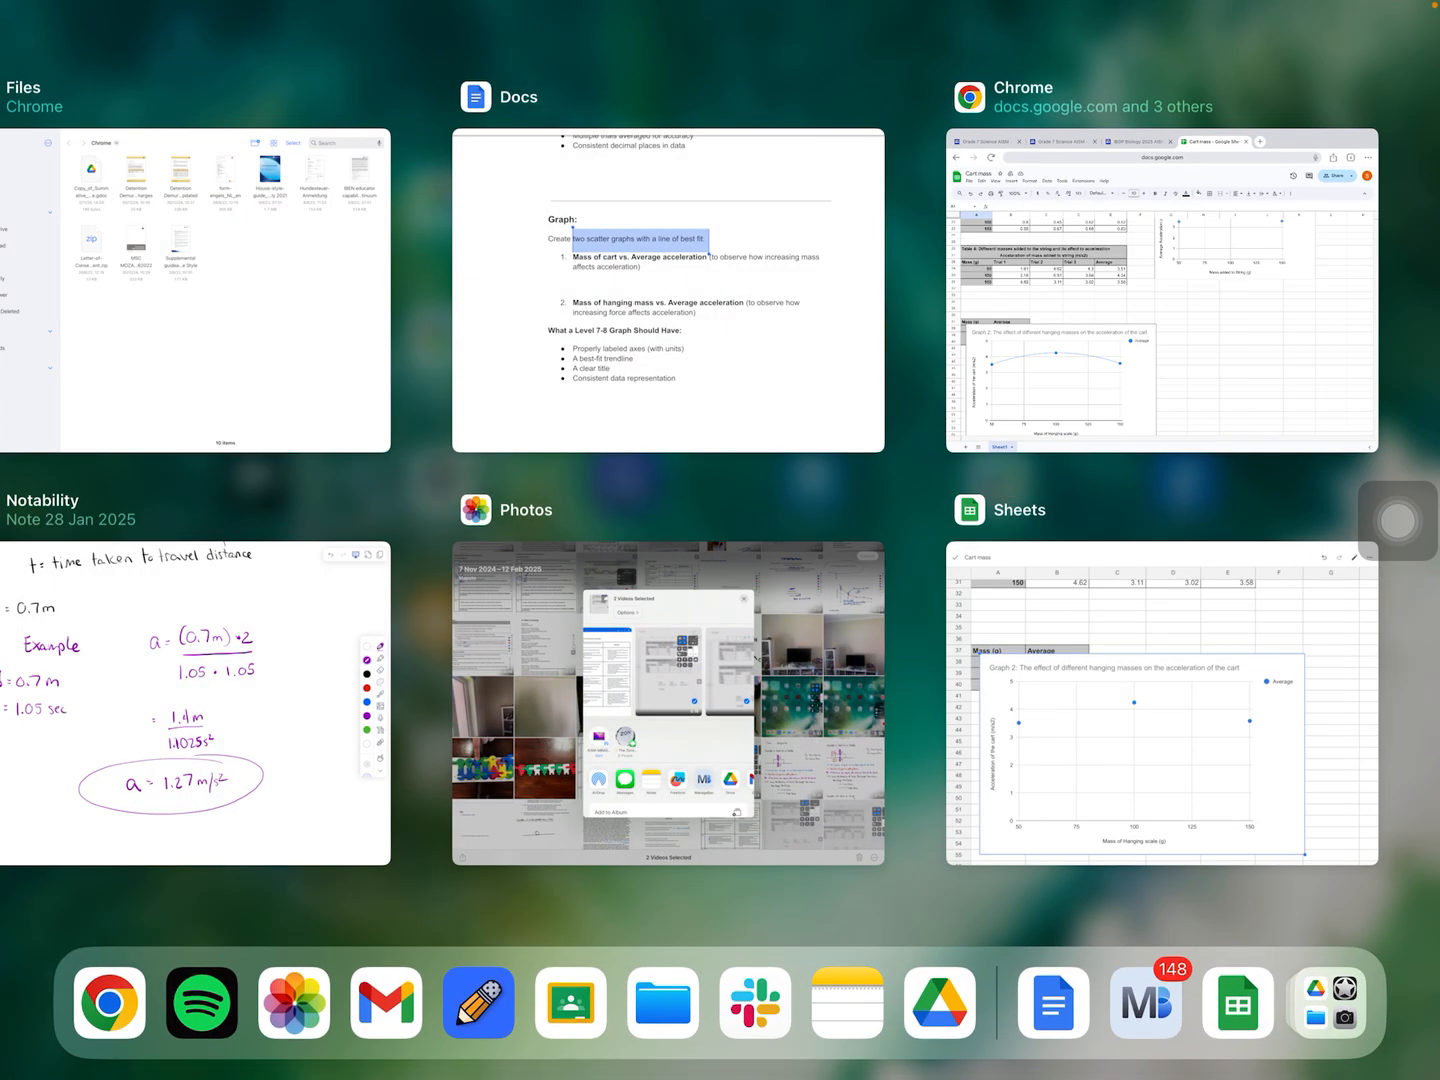
# Return to the Google Sheets app via the App Switcher
pyautogui.click(1160, 700)
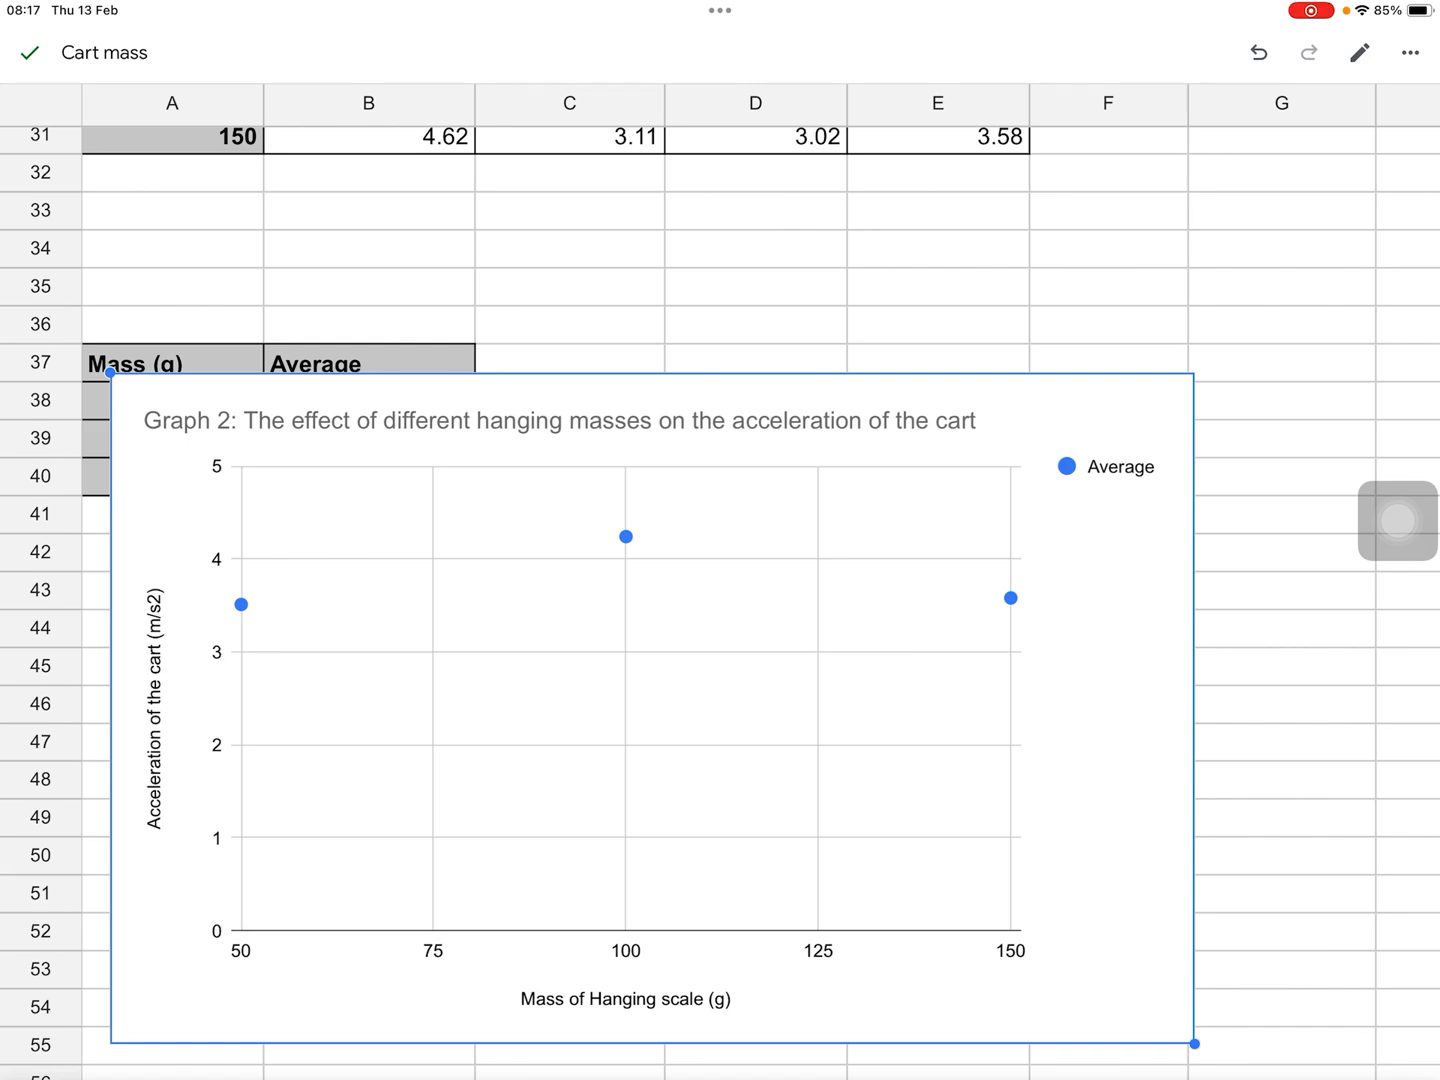